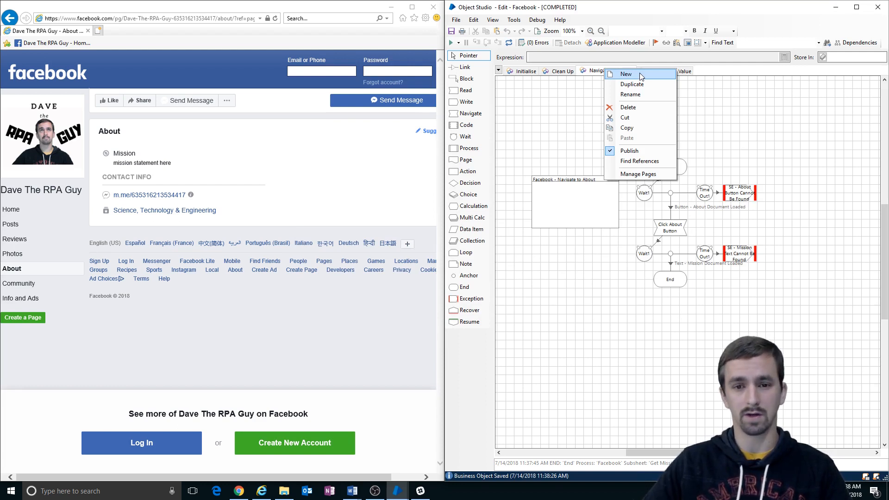
Add a new page named Launch and reorder it after Clean Up.
{"action": "left_click", "coordinate": [626, 74]}
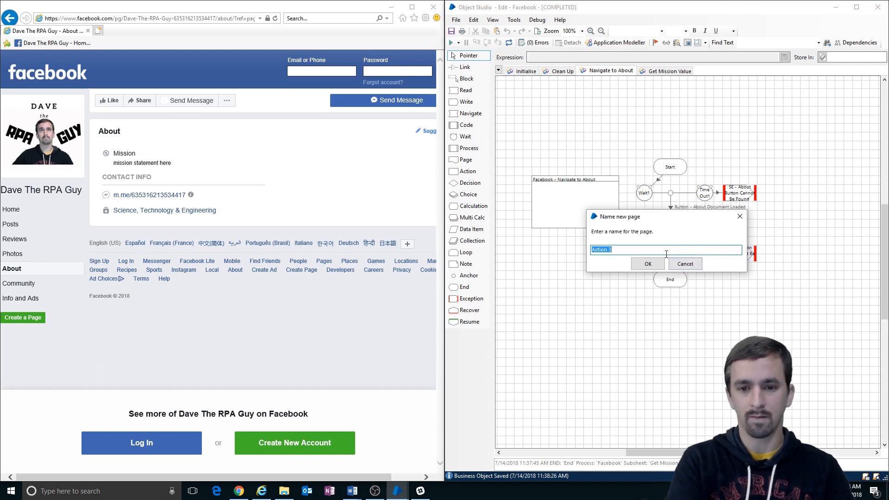
{"action": "type", "text": "Launch"}
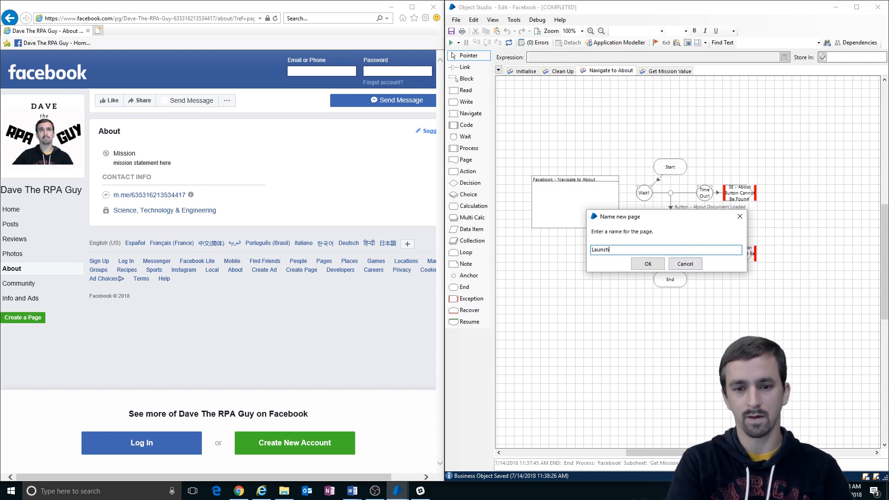
{"action": "left_click", "coordinate": [647, 263]}
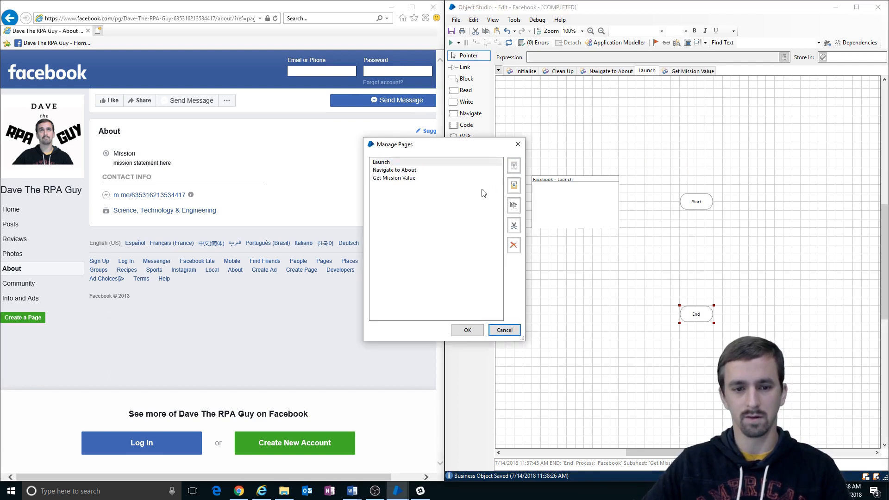
{"action": "left_click", "coordinate": [503, 331]}
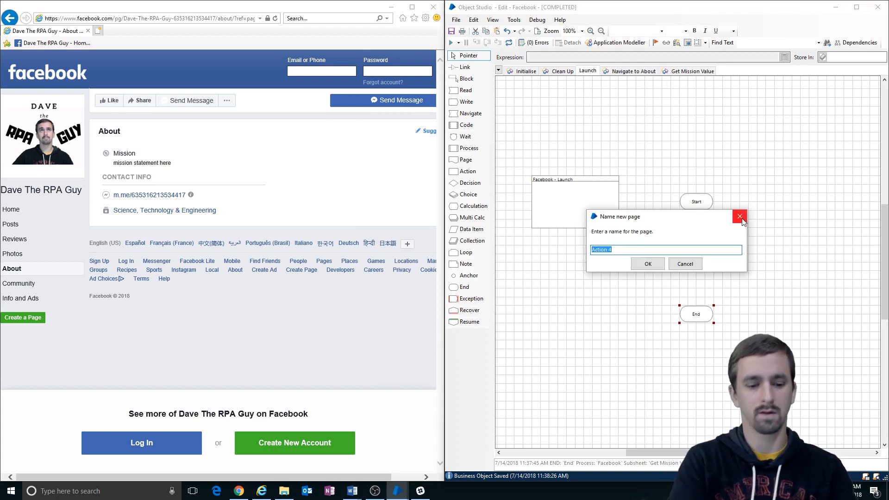
Add a second new page named Attach, placed right after Launch.
{"action": "type", "text": "Attach"}
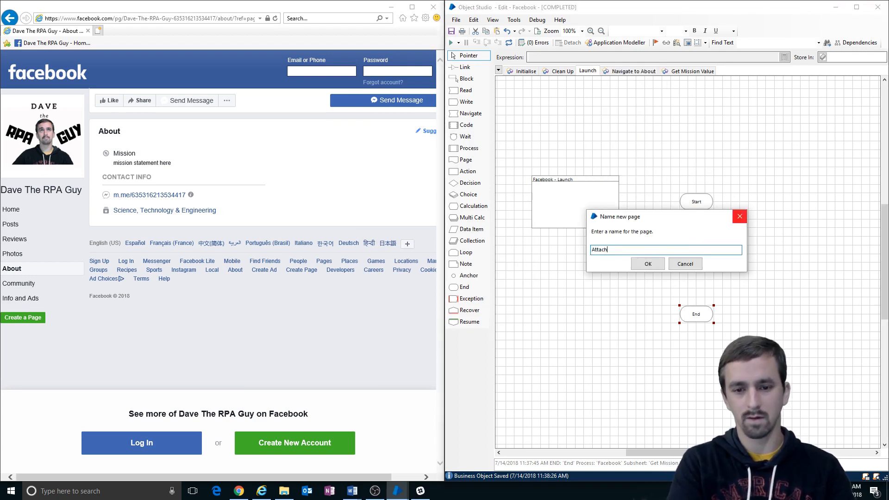
{"action": "left_click", "coordinate": [647, 264]}
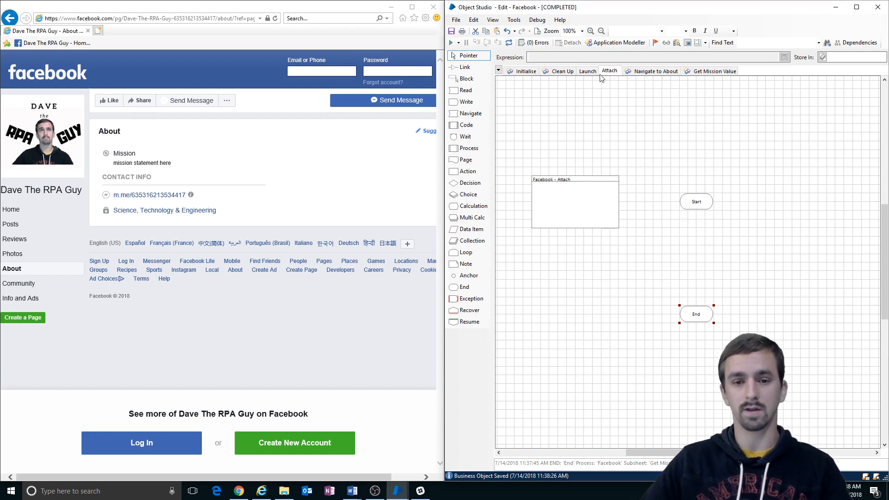
{"action": "left_click", "coordinate": [587, 70]}
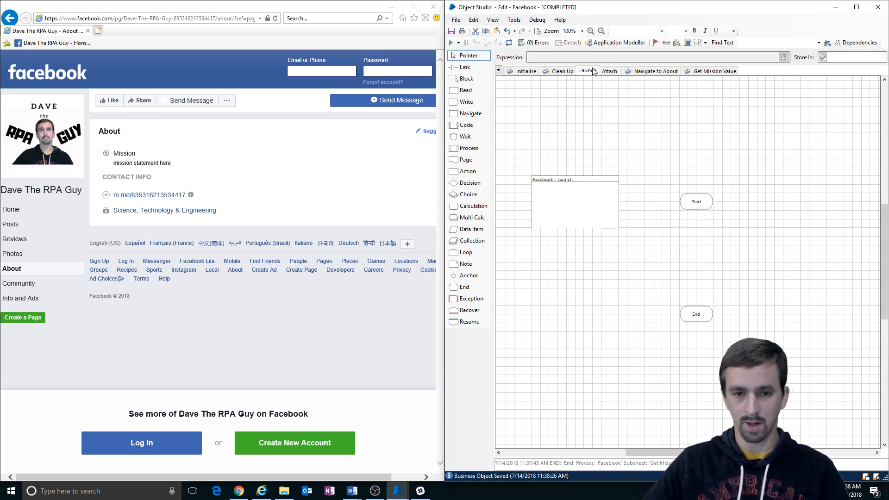
{"action": "left_click", "coordinate": [588, 71]}
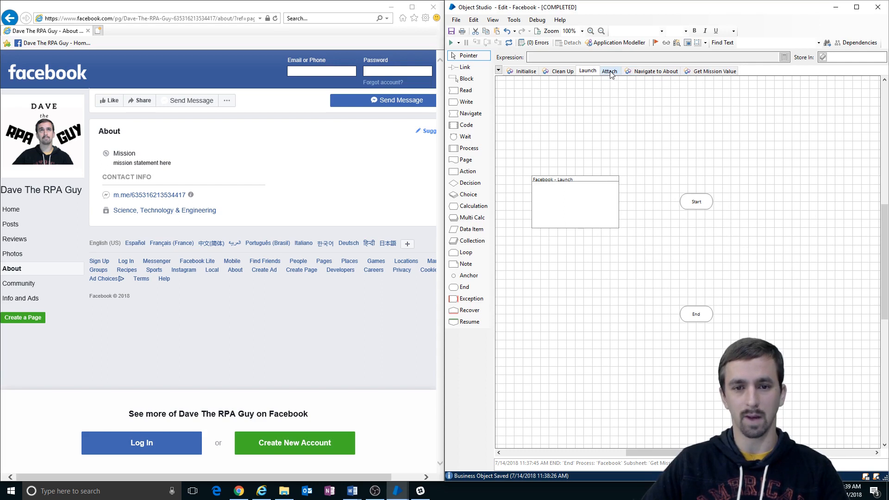
{"action": "right_click", "coordinate": [588, 71]}
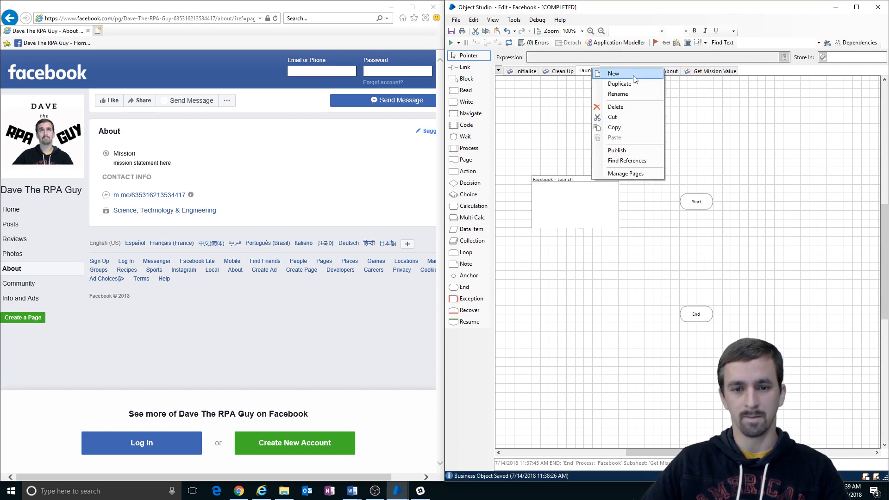
{"action": "left_click", "coordinate": [614, 73]}
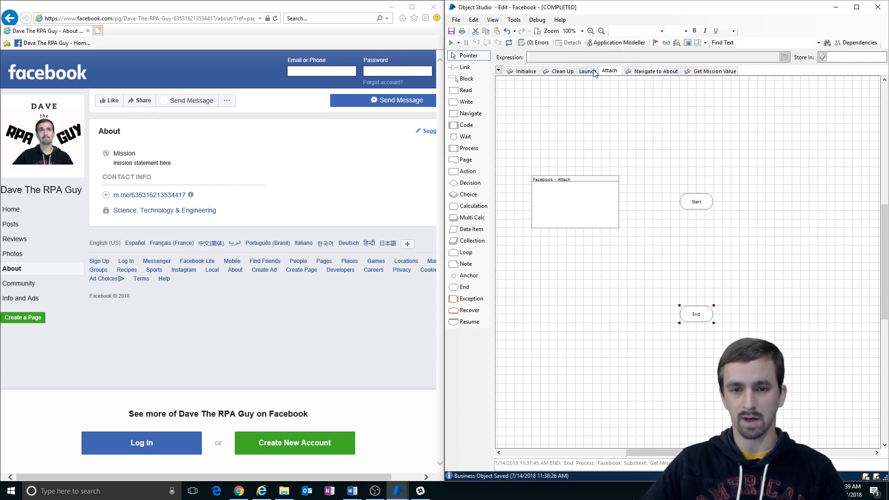
Show the Launch page, which holds only Start and End stages.
{"action": "right_click", "coordinate": [586, 71]}
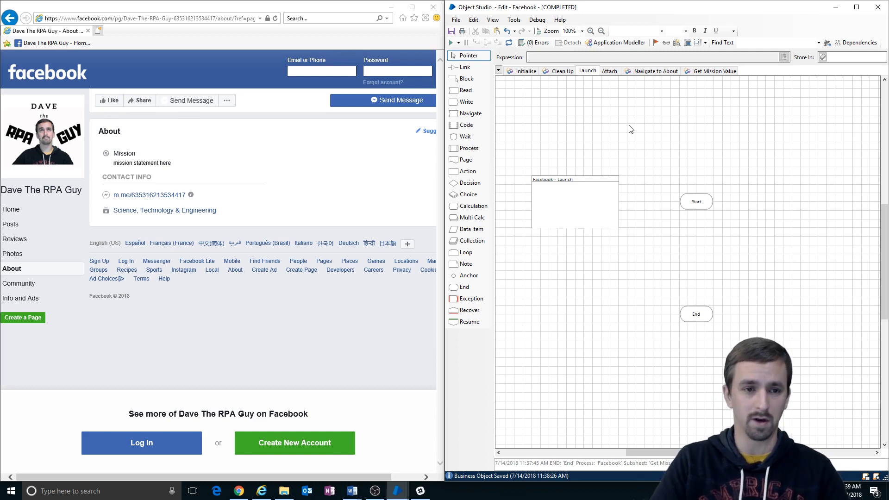
{"action": "mouse_move", "coordinate": [611, 128]}
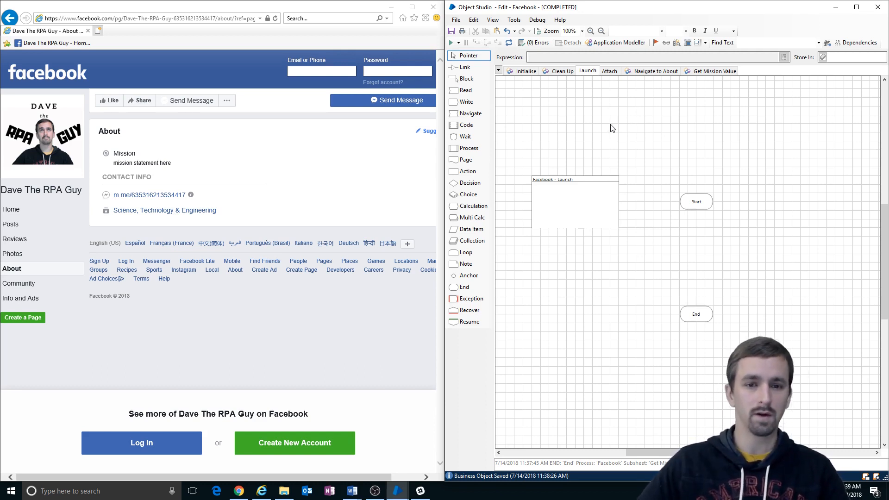
{"action": "mouse_move", "coordinate": [684, 147]}
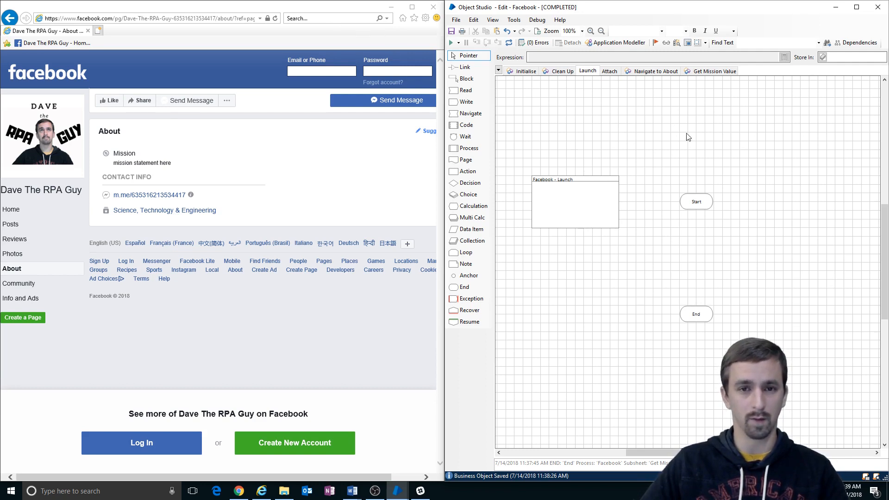
{"action": "mouse_move", "coordinate": [651, 135]}
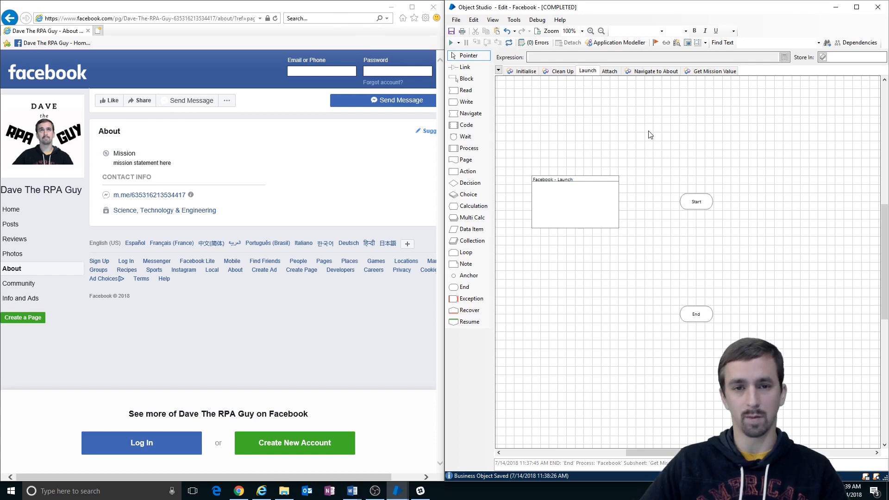
{"action": "mouse_move", "coordinate": [645, 138]}
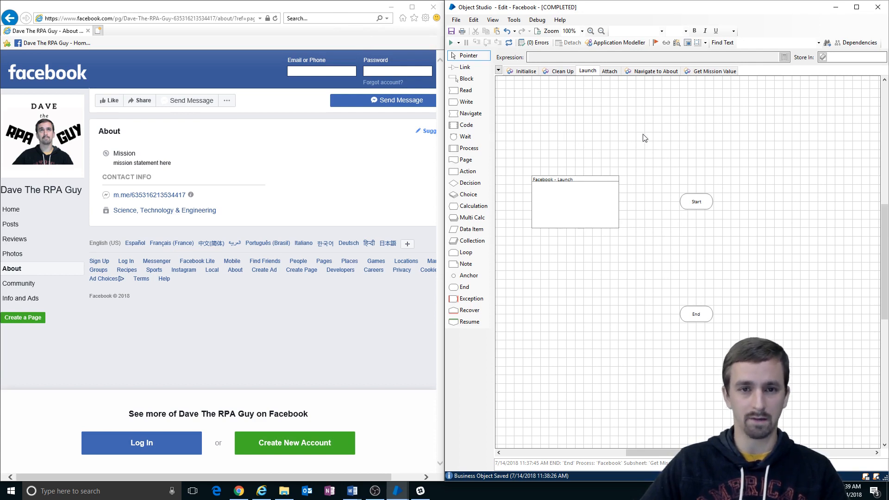
{"action": "mouse_move", "coordinate": [597, 133]}
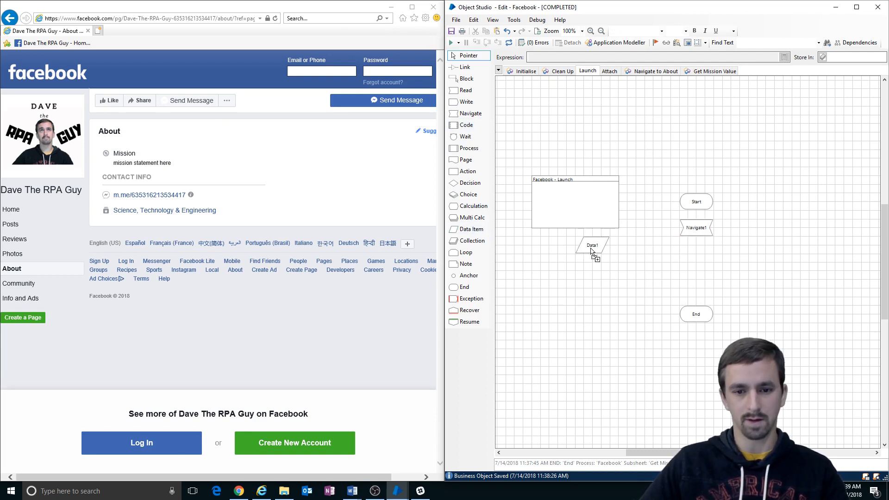
Add a Text data item named IE Path to the Launch page.
{"action": "left_click_drag", "start_coordinate": [592, 248], "coordinate": [571, 245]}
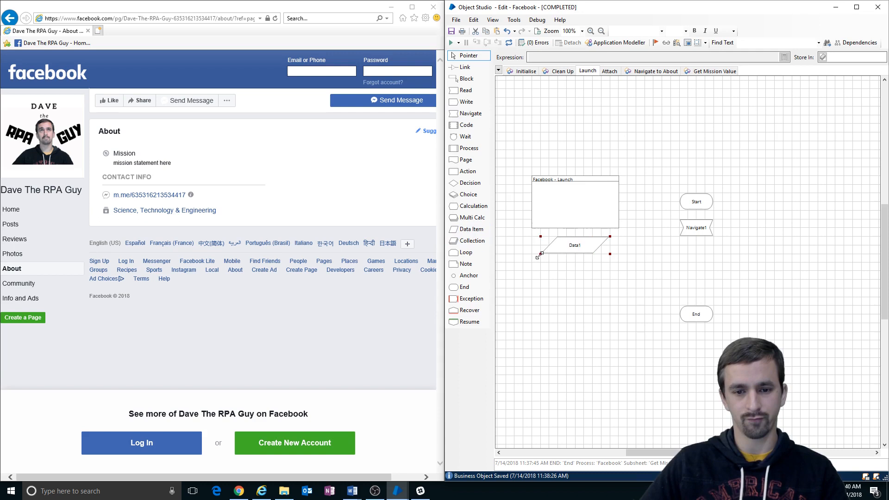
{"action": "double_click", "coordinate": [575, 245]}
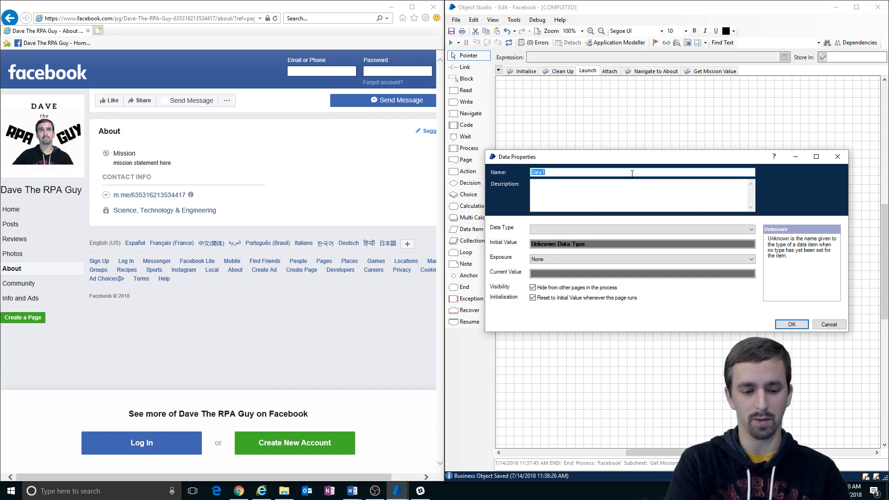
{"action": "type", "text": "IE P"}
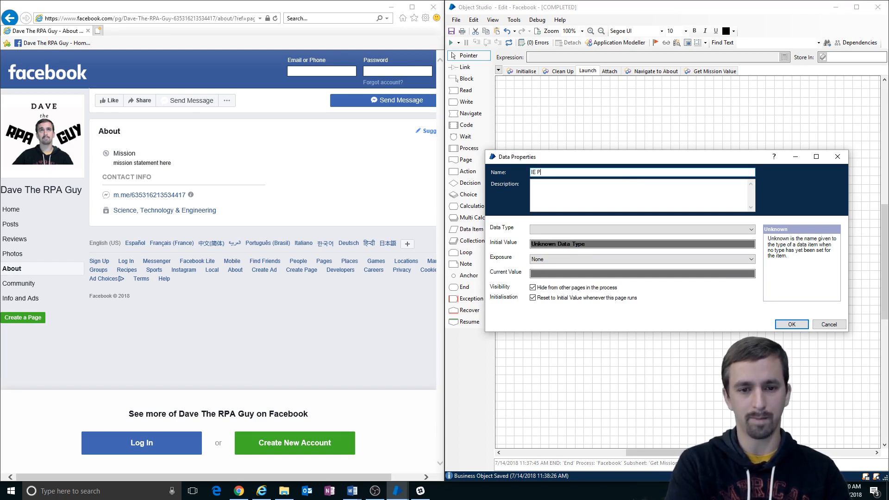
{"action": "type", "text": "ath"}
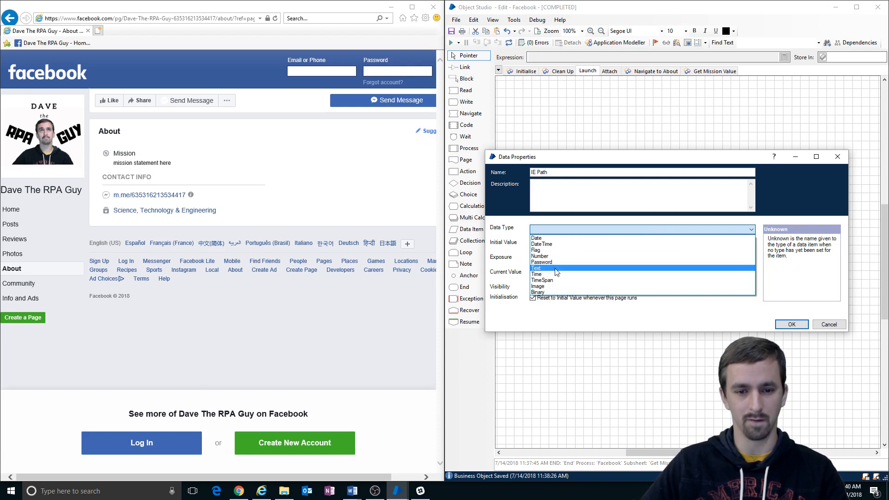
{"action": "left_click", "coordinate": [536, 267]}
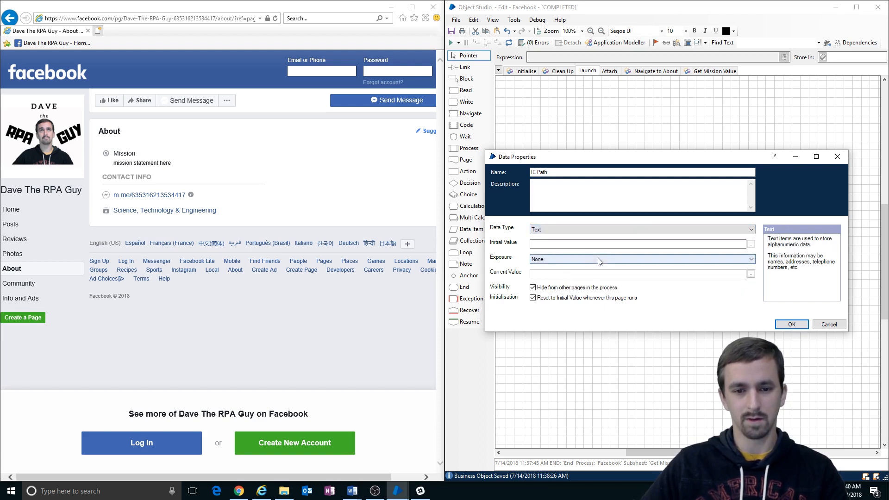
{"action": "left_click", "coordinate": [639, 244]}
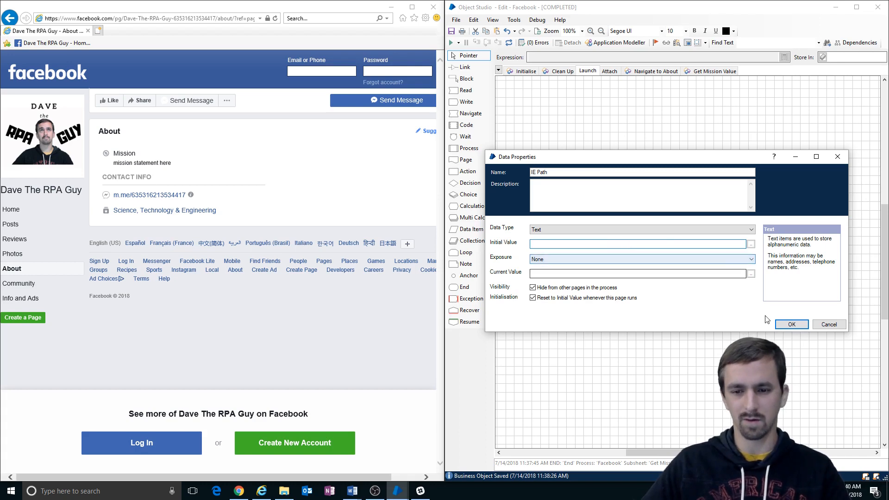
{"action": "left_click", "coordinate": [791, 324]}
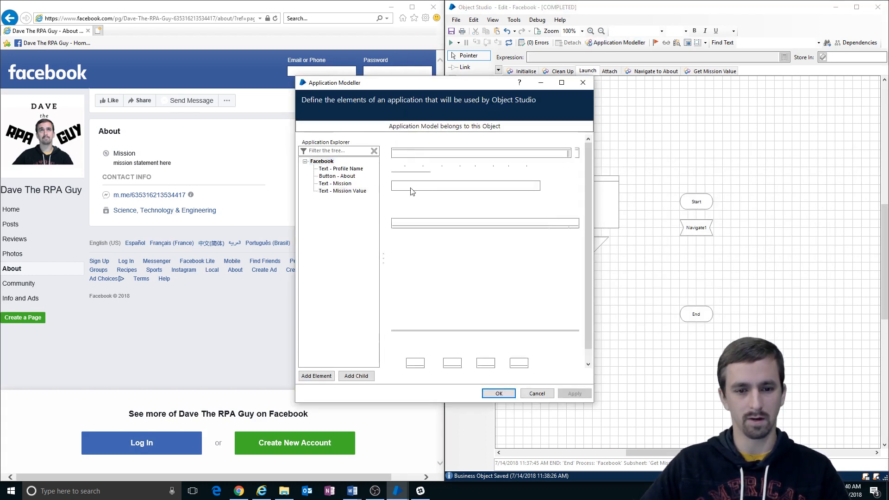
Check Facebook's stored browser path in Application Modeller for the IE Path item.
{"action": "left_click", "coordinate": [321, 161]}
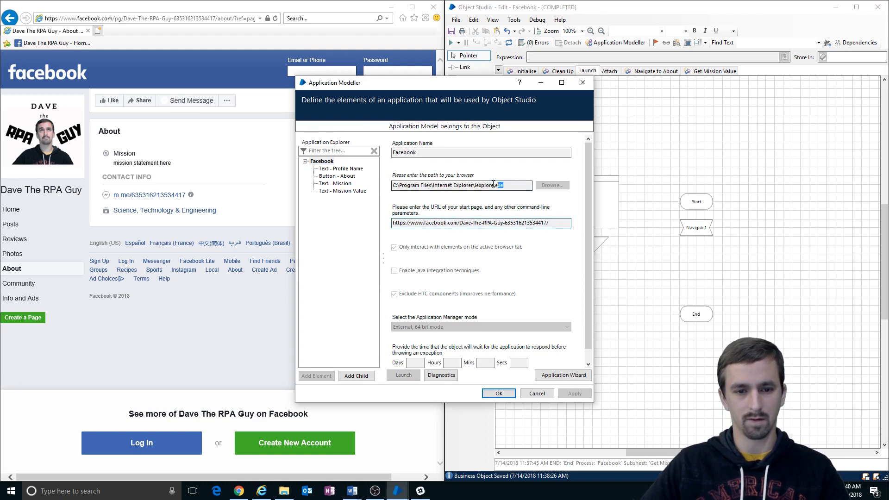
{"action": "left_click", "coordinate": [497, 394]}
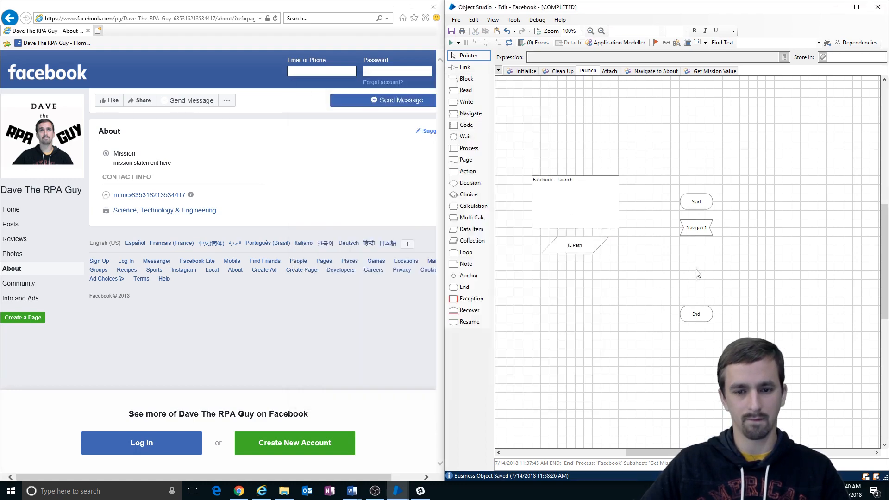
{"action": "double_click", "coordinate": [574, 245]}
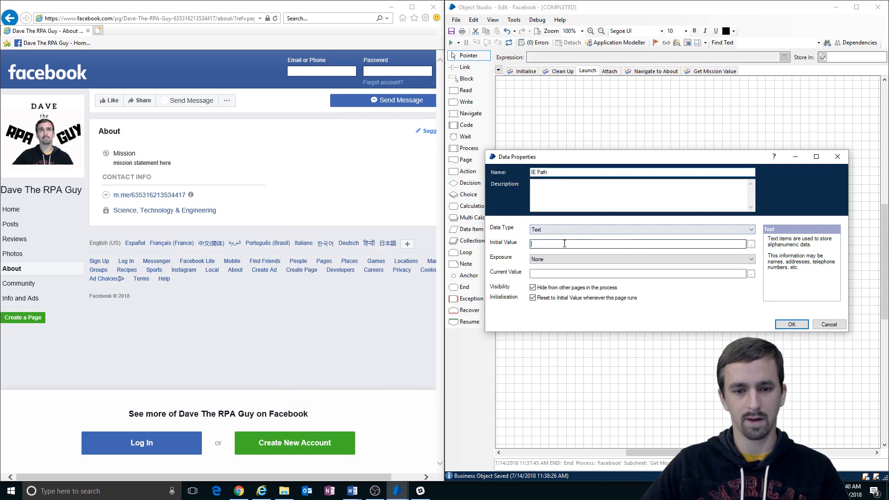
{"action": "left_click", "coordinate": [791, 324]}
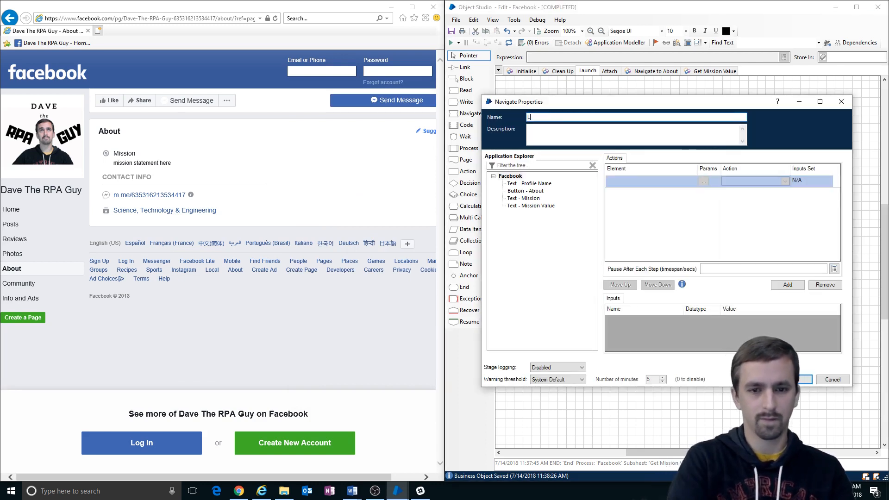
Rename the Navigate stage Launch IE to launch Facebook, using IE Path as Path.
{"action": "type", "text": "aunch IE"}
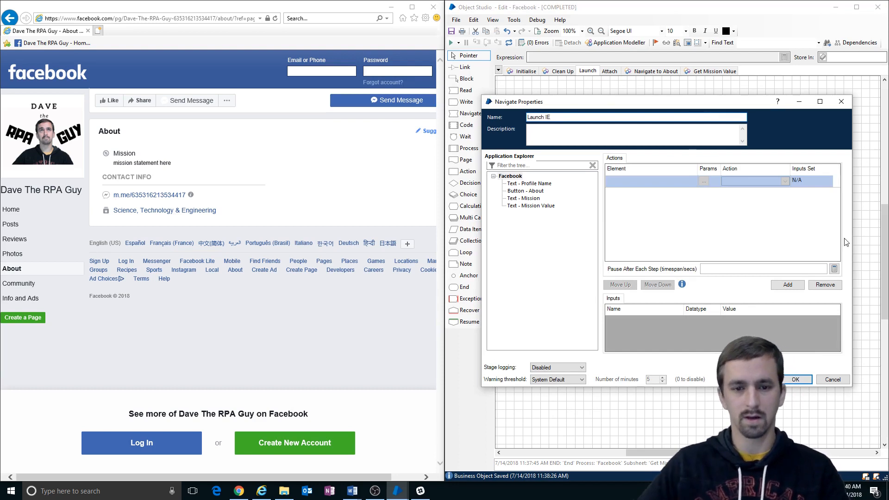
{"action": "left_click", "coordinate": [509, 176]}
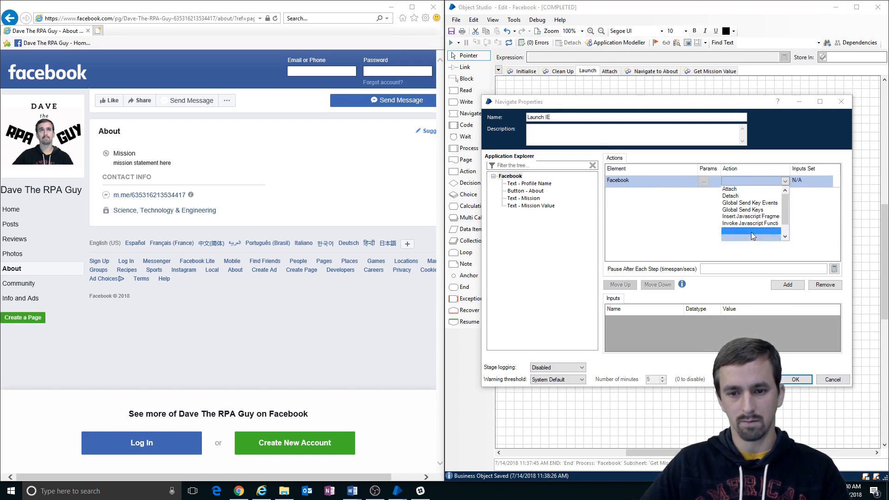
{"action": "left_click", "coordinate": [752, 233]}
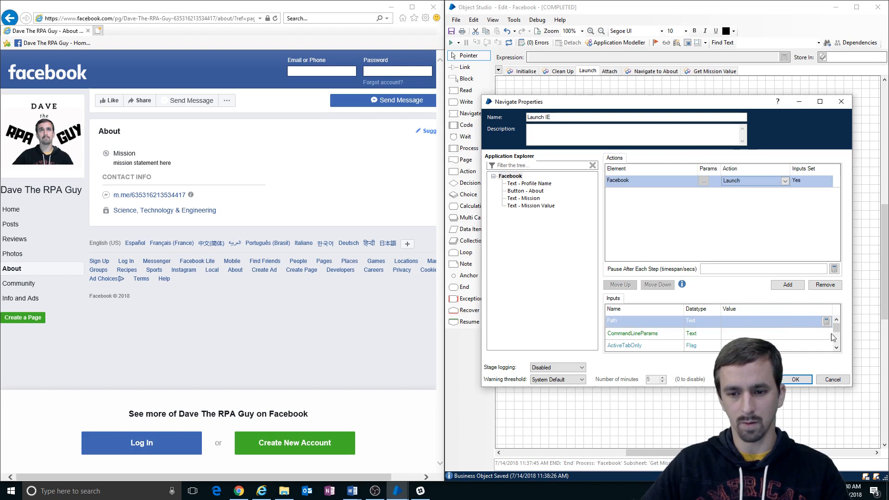
{"action": "left_click", "coordinate": [826, 321]}
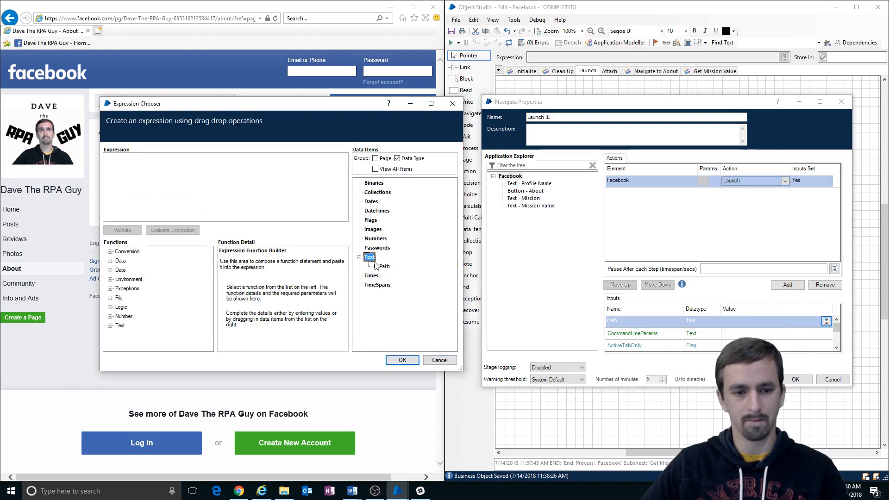
{"action": "left_click", "coordinate": [401, 360]}
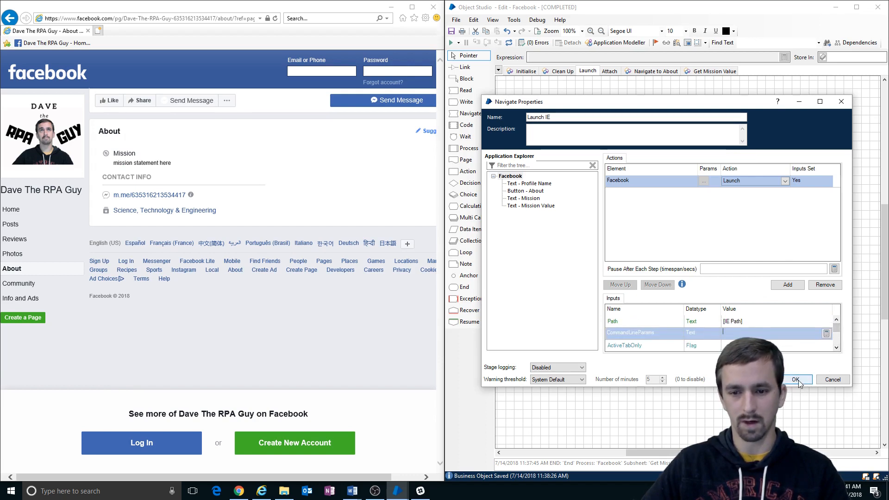
{"action": "left_click", "coordinate": [794, 379]}
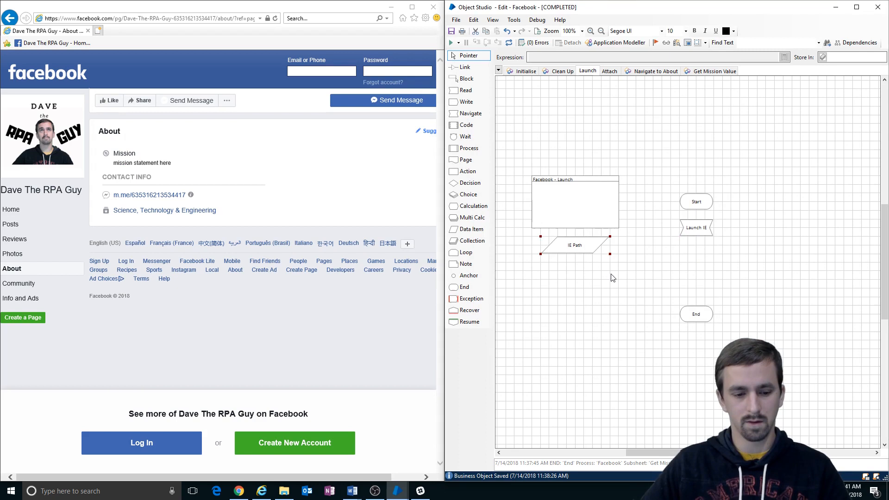
{"action": "double_click", "coordinate": [574, 244]}
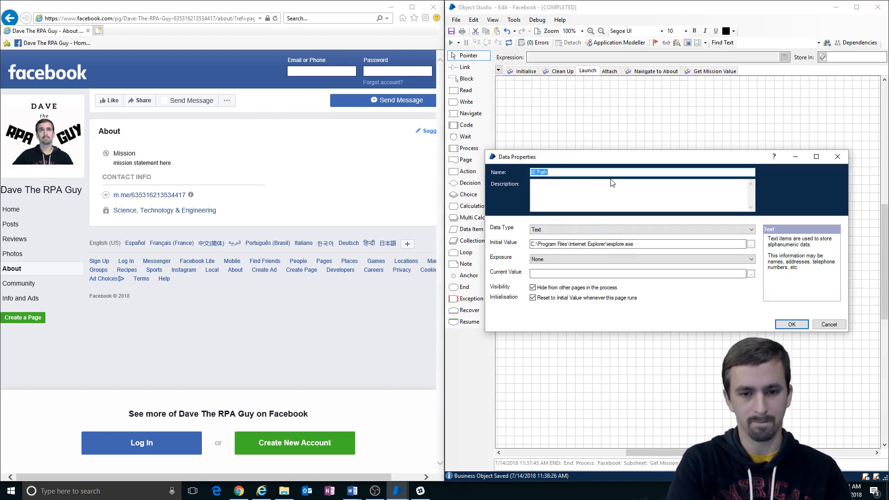
{"action": "type", "text": "URL"}
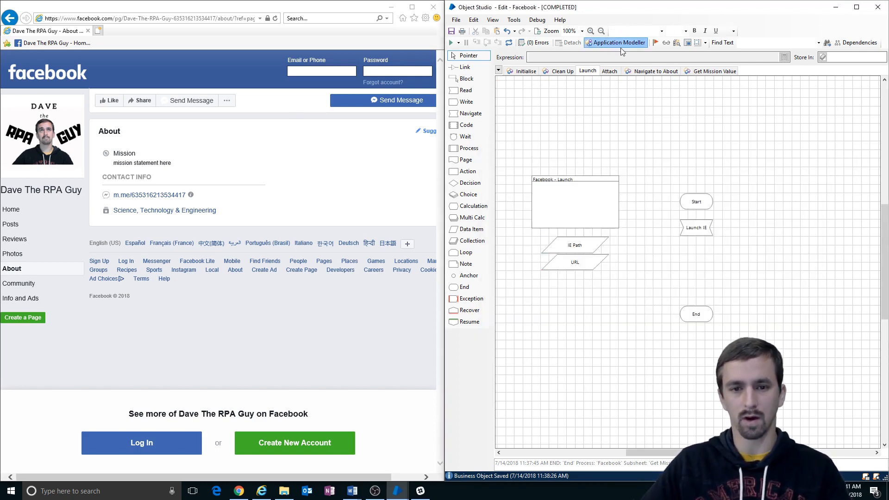
{"action": "left_click", "coordinate": [616, 43]}
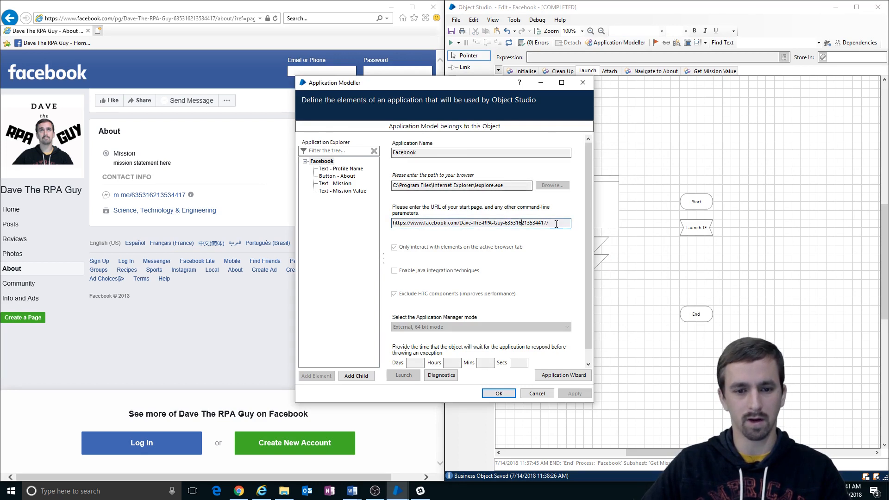
{"action": "triple_click", "coordinate": [481, 223]}
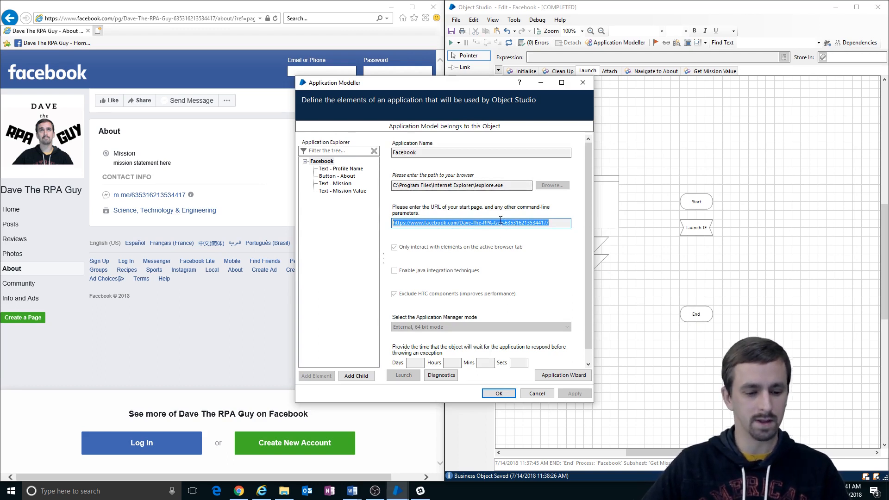
{"action": "left_click", "coordinate": [498, 394]}
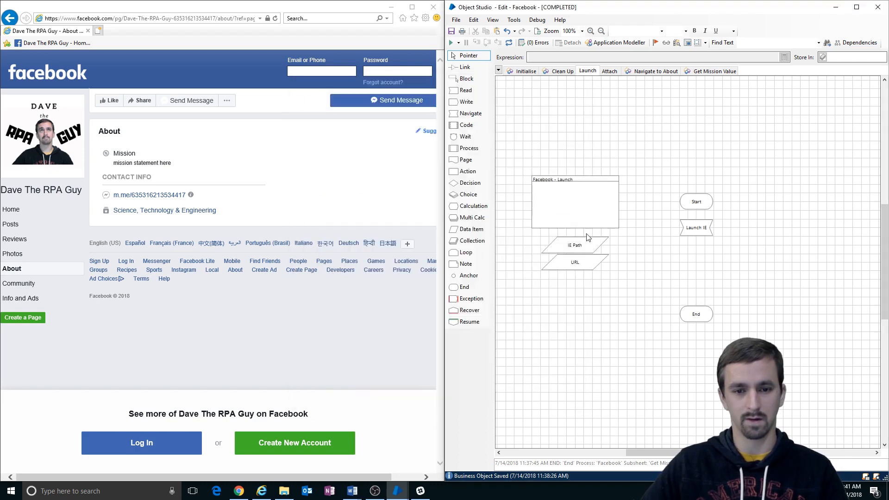
{"action": "double_click", "coordinate": [573, 262]}
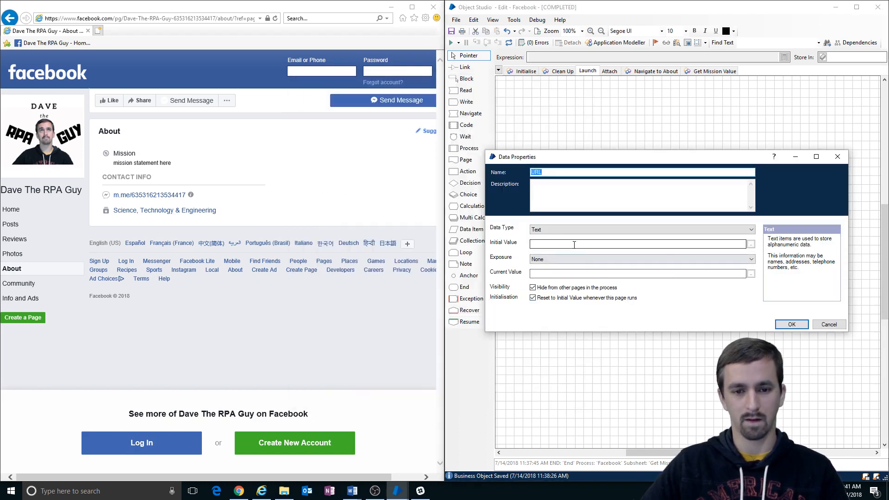
{"action": "type", "text": "https://www.facebook.com/Dave-The-RPA-Guy-635316213534417/"}
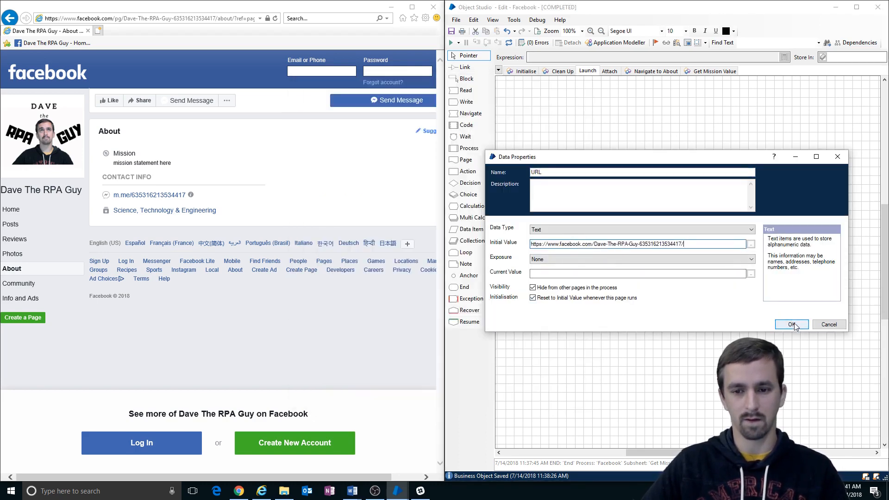
{"action": "left_click", "coordinate": [791, 324]}
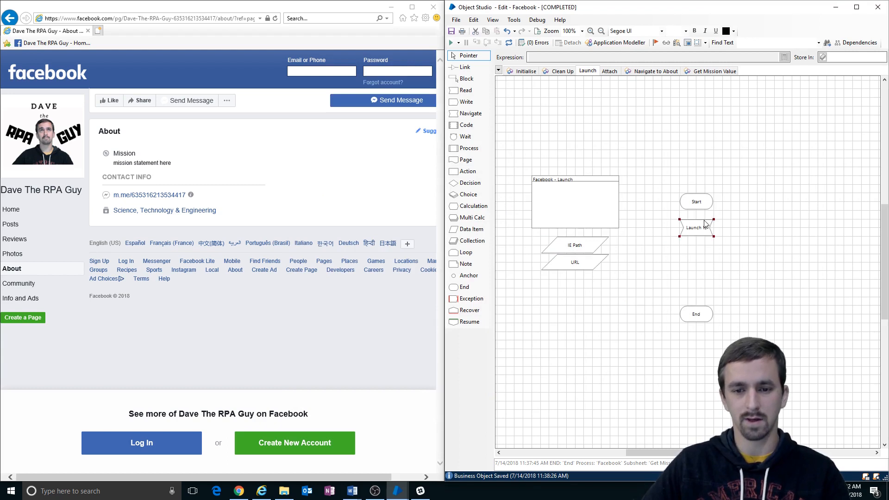
Set Launch IE's command-line parameters to the URL data item.
{"action": "double_click", "coordinate": [696, 227]}
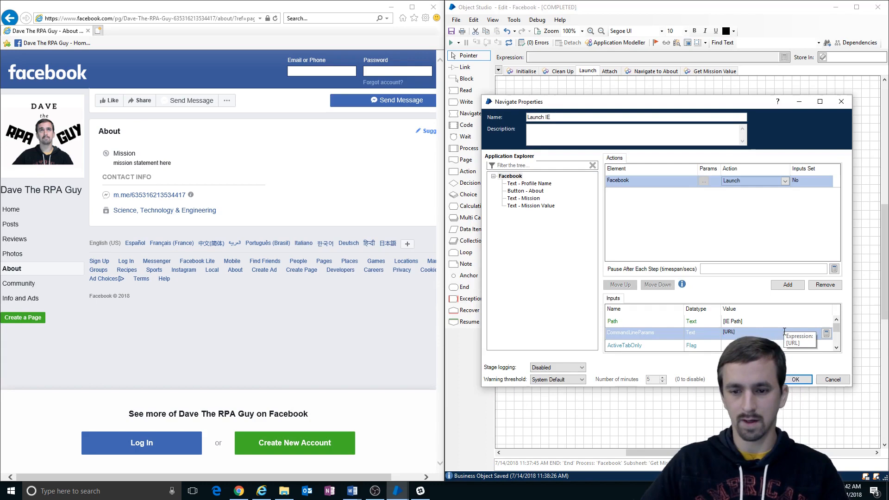
{"action": "left_click", "coordinate": [828, 333]}
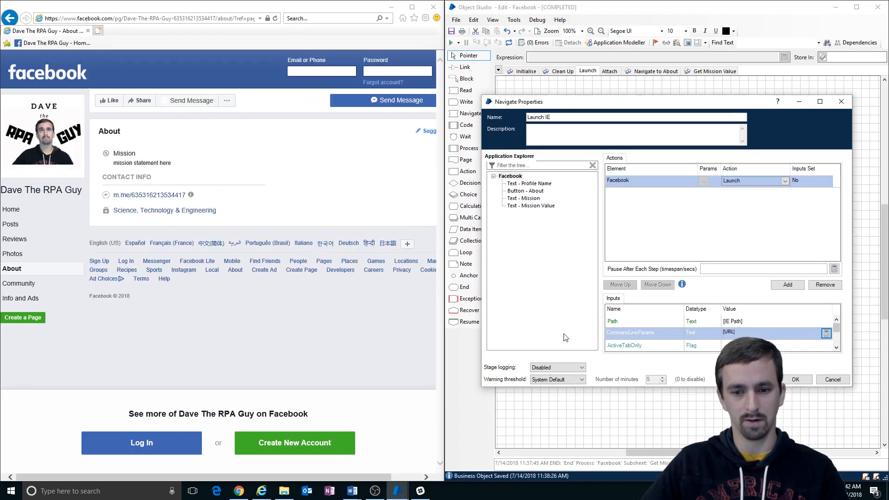
{"action": "left_click", "coordinate": [795, 380]}
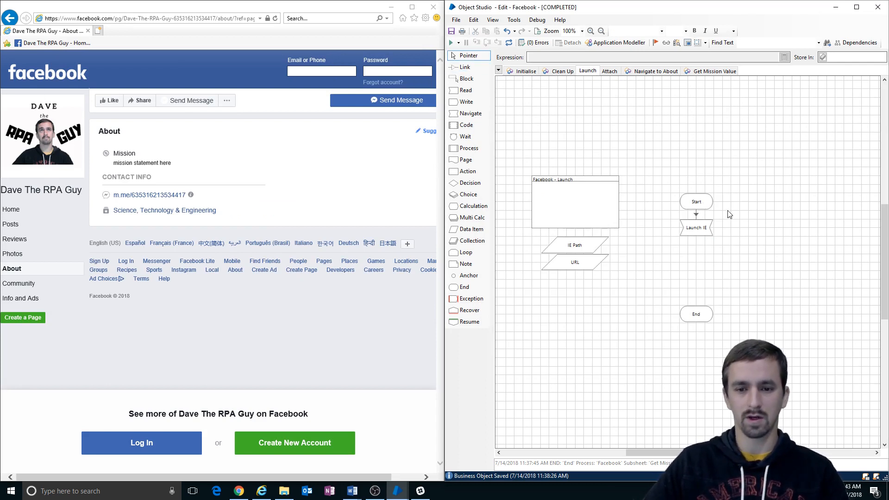
{"action": "left_click", "coordinate": [696, 228]}
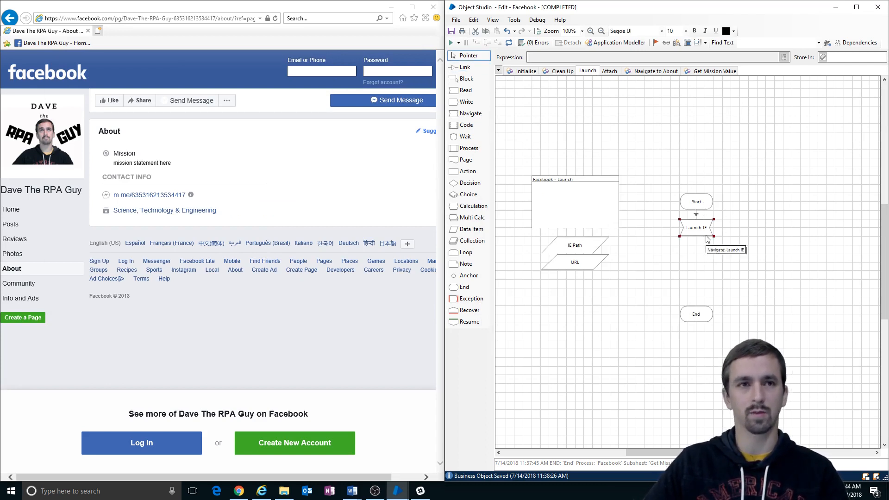
{"action": "mouse_move", "coordinate": [730, 305]}
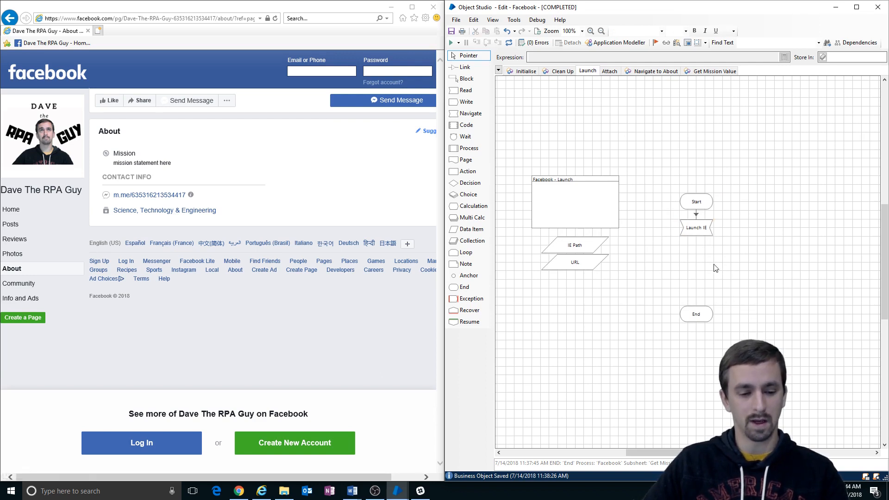
Link Launch IE to End and insert a Page stage calling Attach.
{"action": "left_click", "coordinate": [656, 71]}
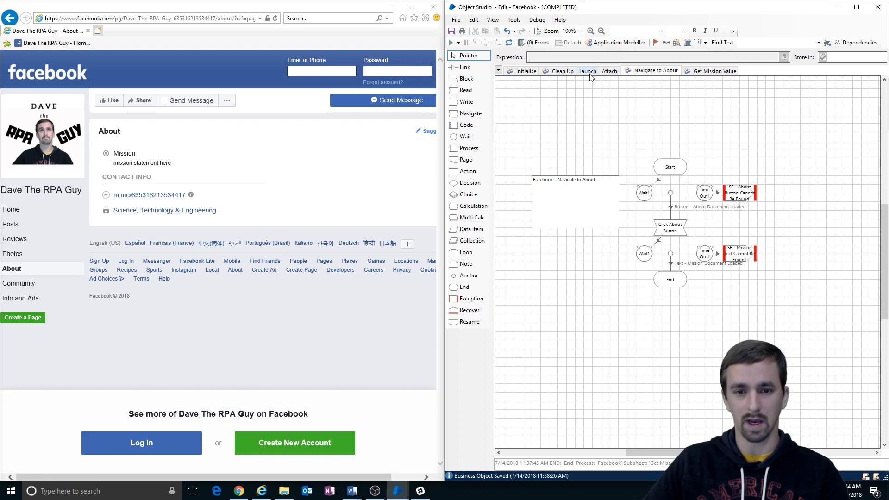
{"action": "left_click", "coordinate": [588, 70]}
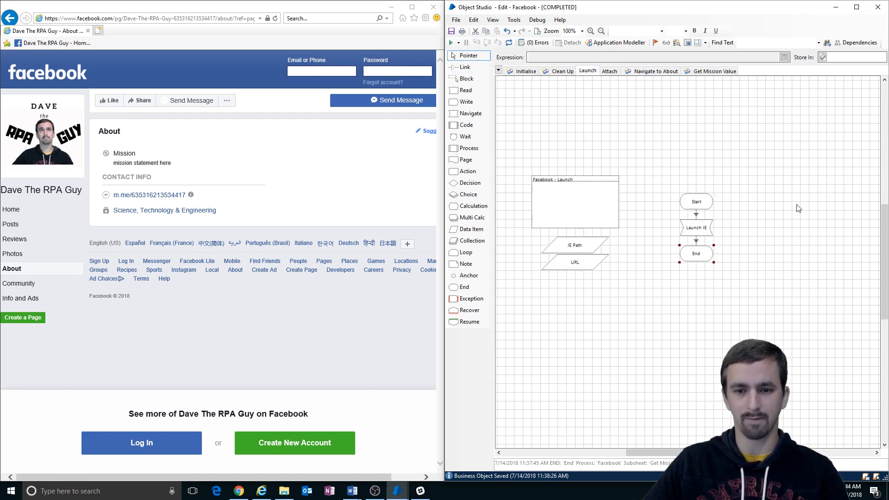
{"action": "left_click", "coordinate": [655, 71]}
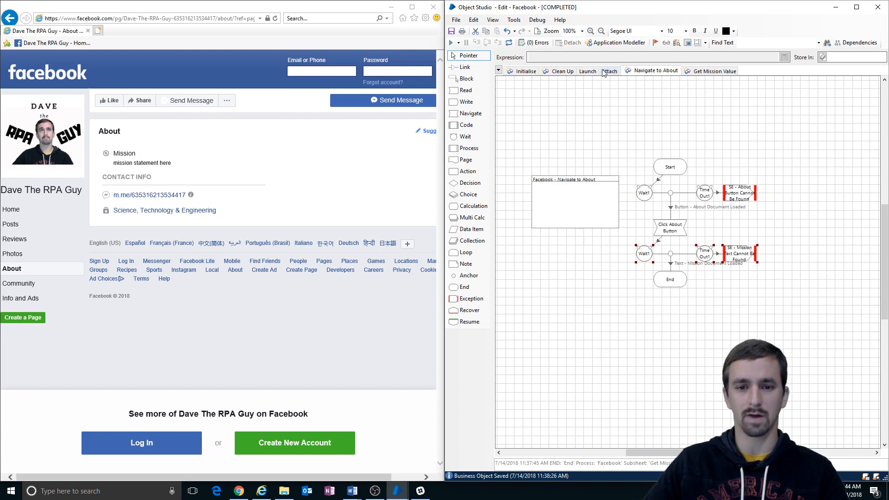
{"action": "left_click", "coordinate": [588, 71]}
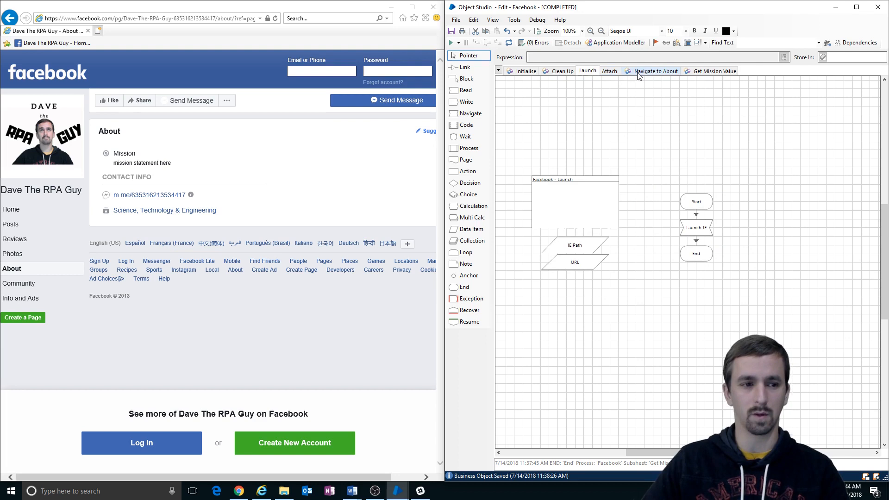
{"action": "left_click", "coordinate": [696, 254]}
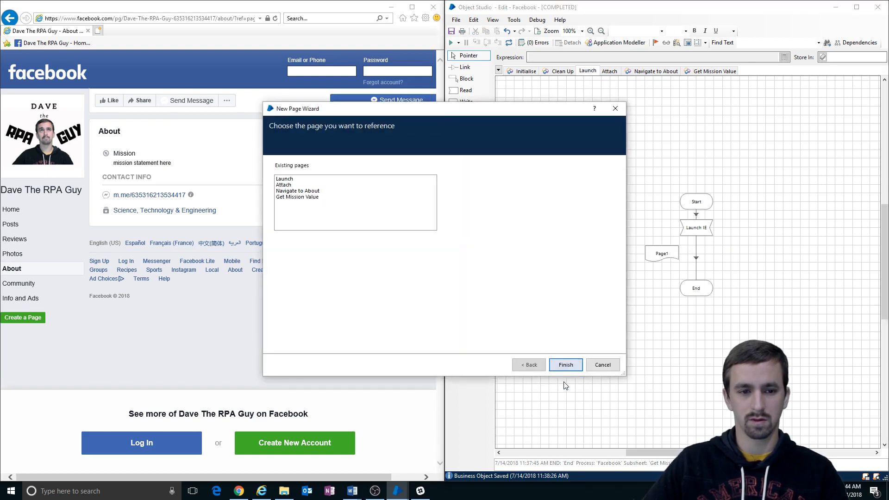
{"action": "left_click", "coordinate": [565, 365]}
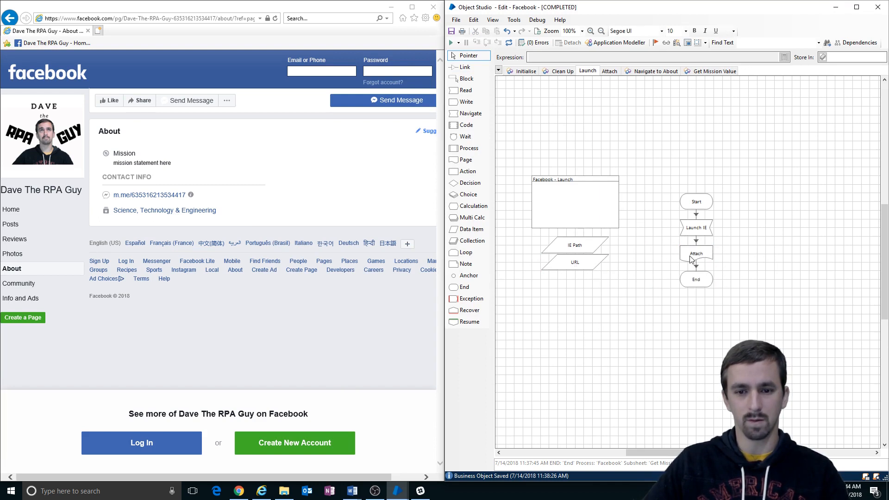
Give the Attach page's Start a Text input URL, stored in Attach URL.
{"action": "left_click", "coordinate": [609, 71]}
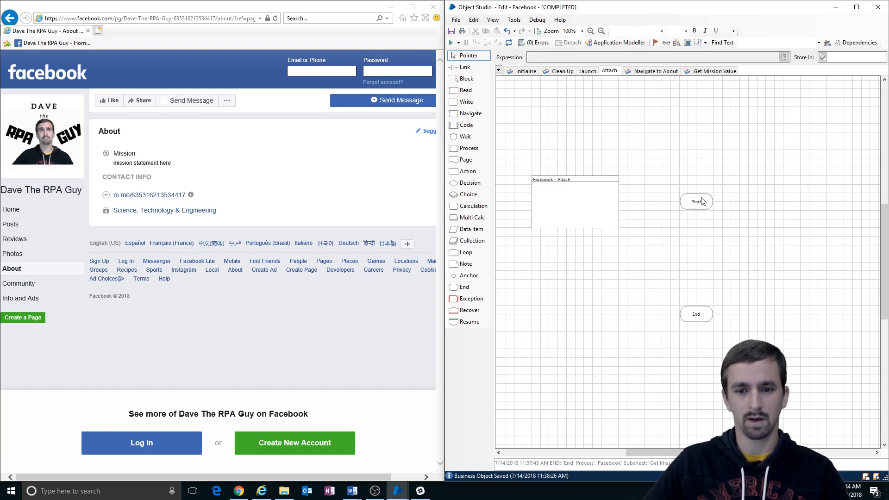
{"action": "double_click", "coordinate": [696, 201]}
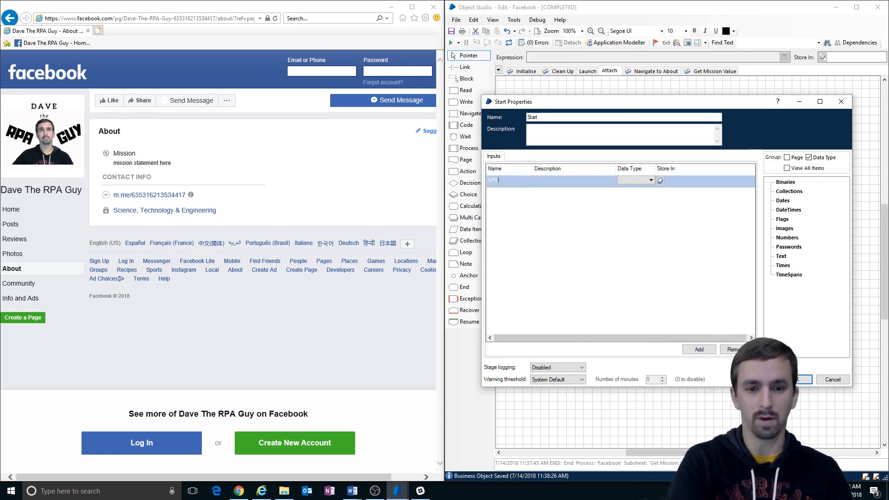
{"action": "left_click", "coordinate": [653, 180]}
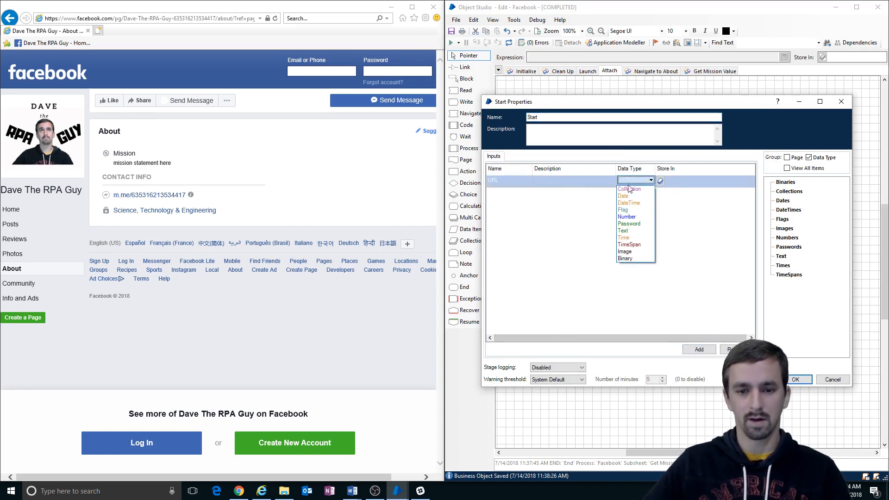
{"action": "left_click", "coordinate": [623, 230]}
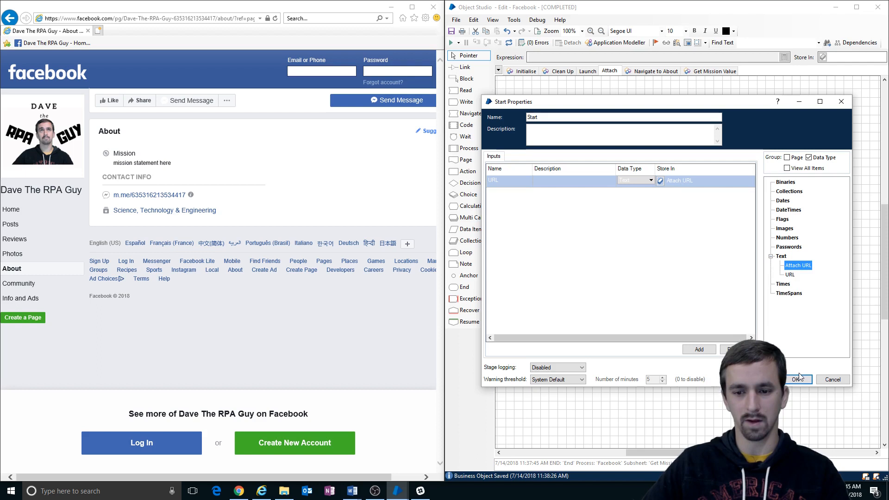
{"action": "left_click", "coordinate": [787, 168]}
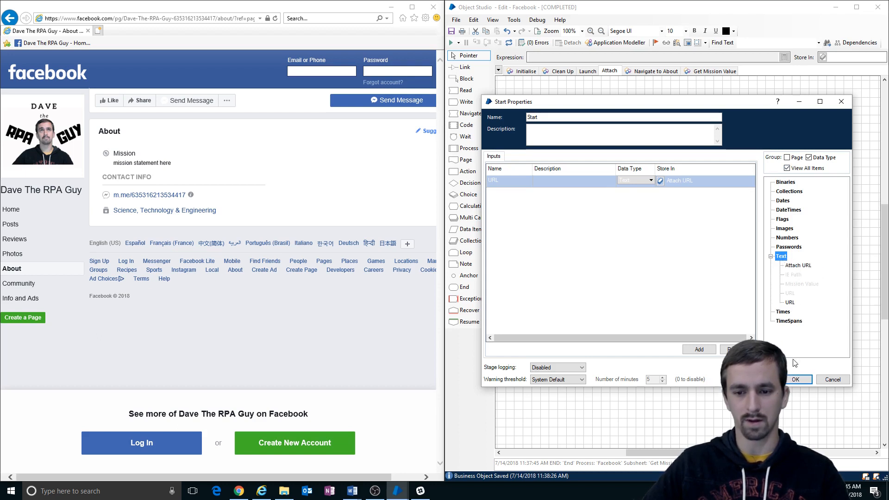
{"action": "left_click", "coordinate": [798, 379]}
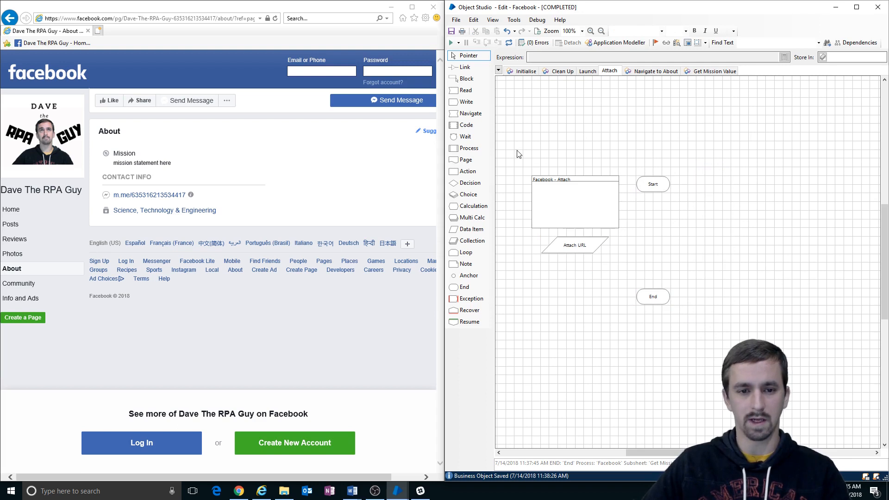
{"action": "mouse_move", "coordinate": [616, 129]}
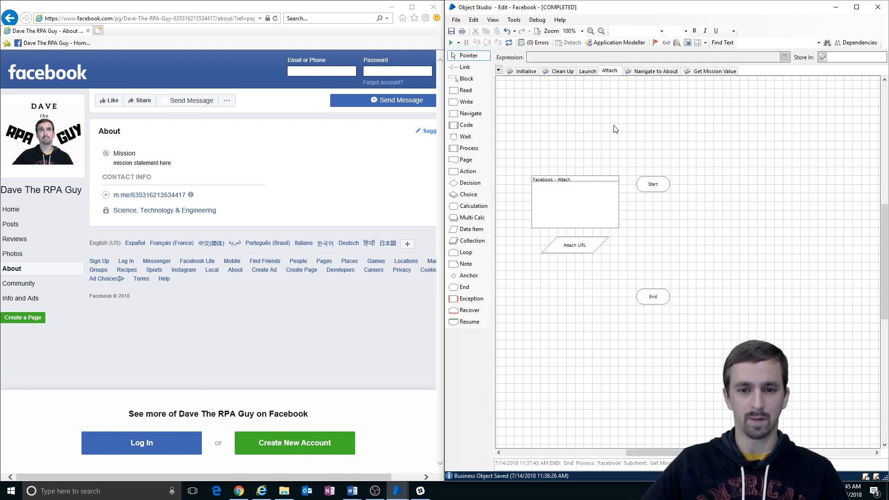
{"action": "mouse_move", "coordinate": [521, 164]}
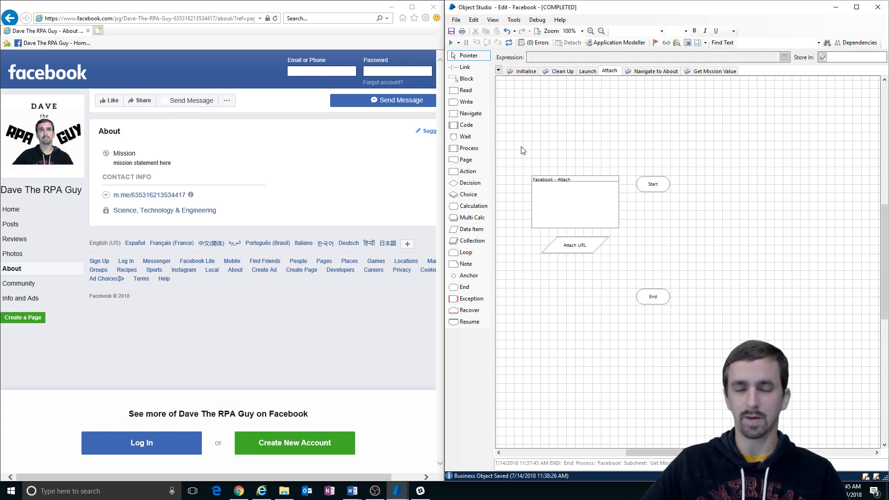
{"action": "mouse_move", "coordinate": [525, 150]}
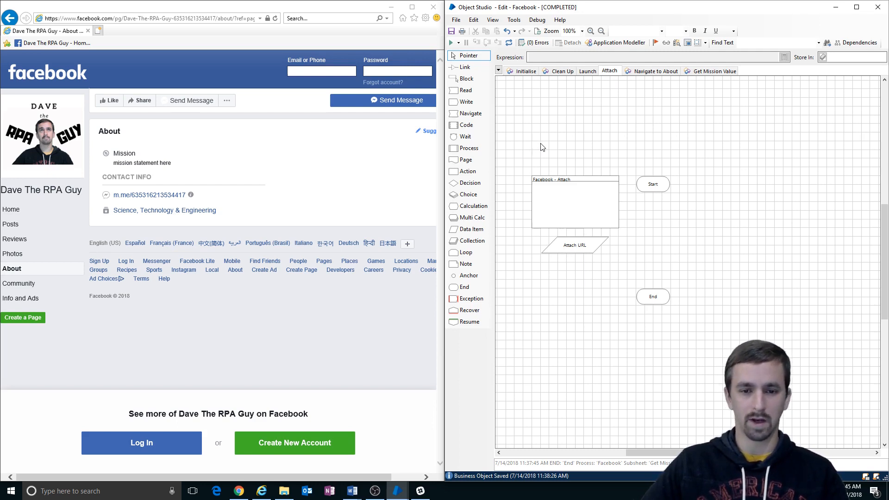
{"action": "mouse_move", "coordinate": [536, 149]}
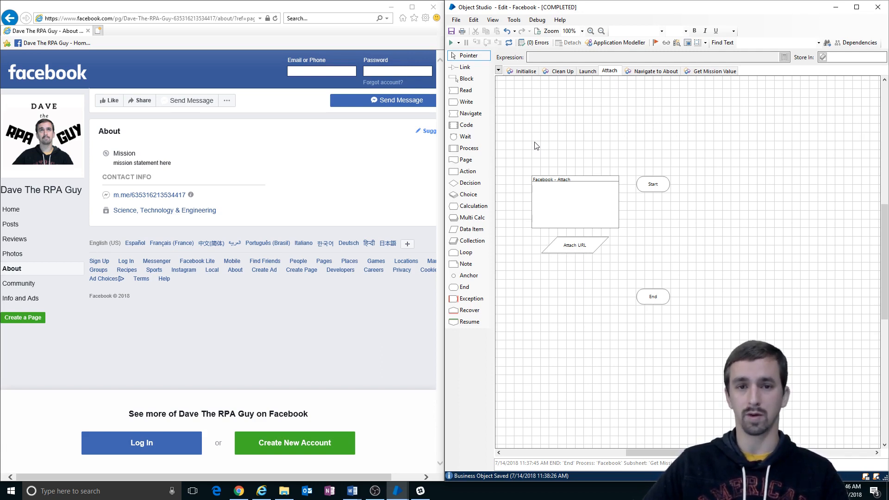
{"action": "mouse_move", "coordinate": [588, 133]}
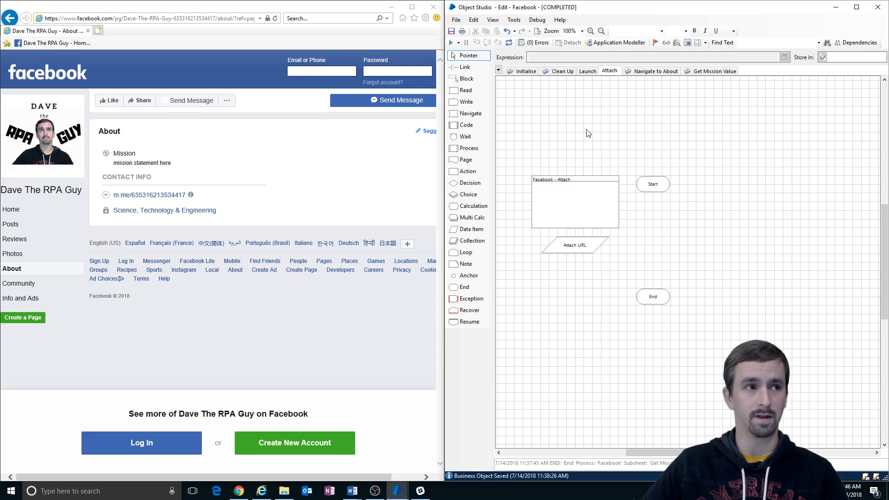
{"action": "mouse_move", "coordinate": [612, 137]}
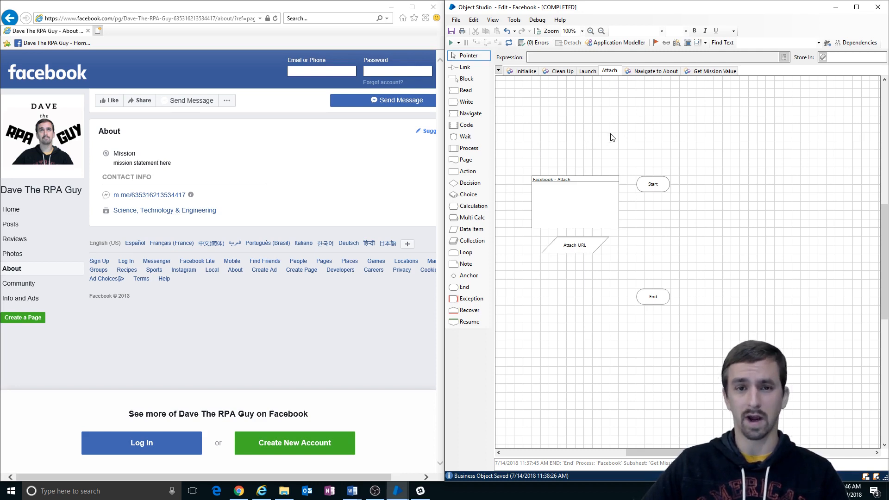
{"action": "mouse_move", "coordinate": [516, 158]}
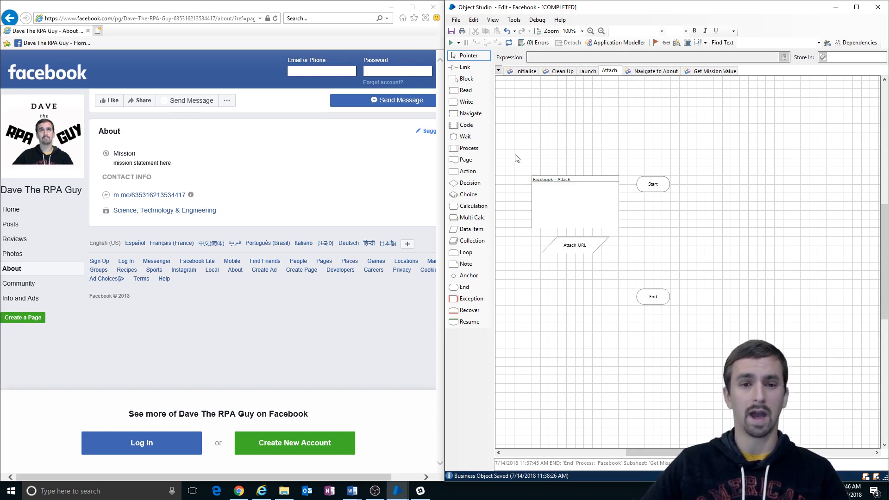
{"action": "mouse_move", "coordinate": [521, 155]}
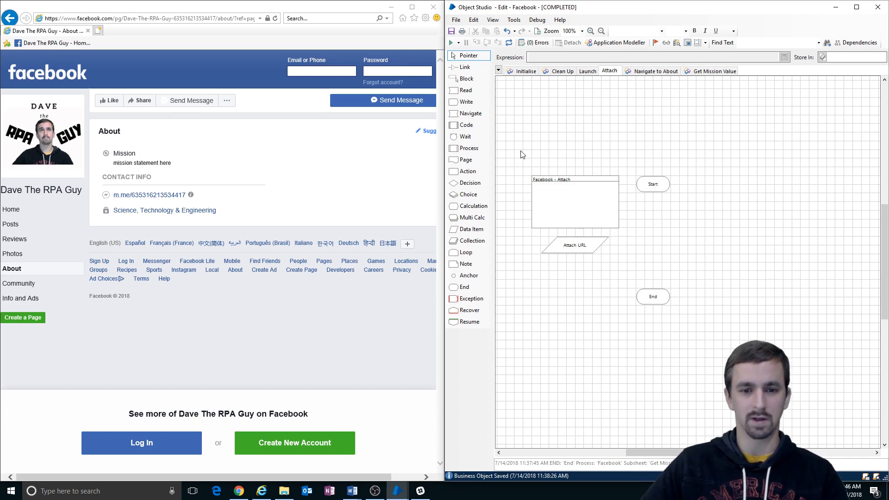
{"action": "mouse_move", "coordinate": [543, 153]}
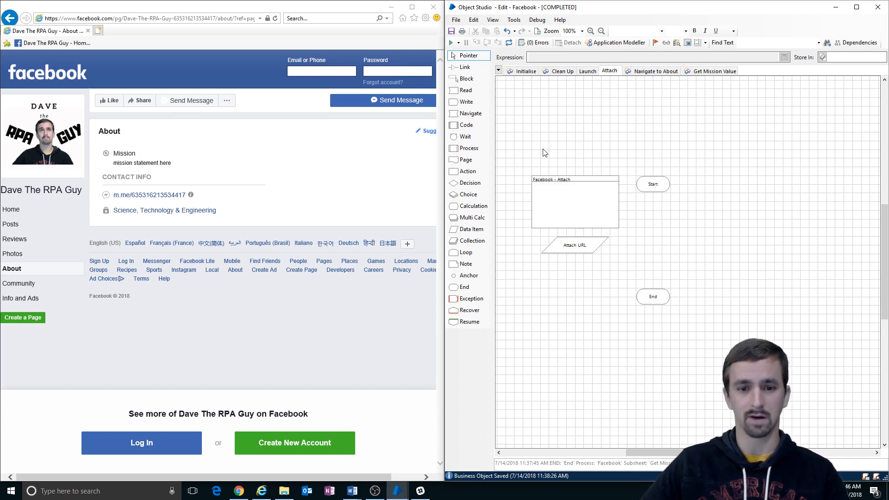
{"action": "mouse_move", "coordinate": [479, 180]}
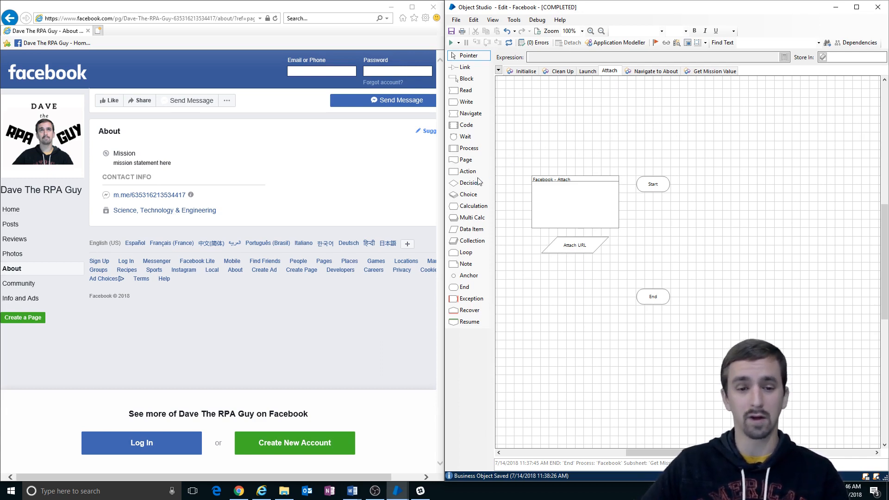
{"action": "left_click", "coordinate": [471, 217]}
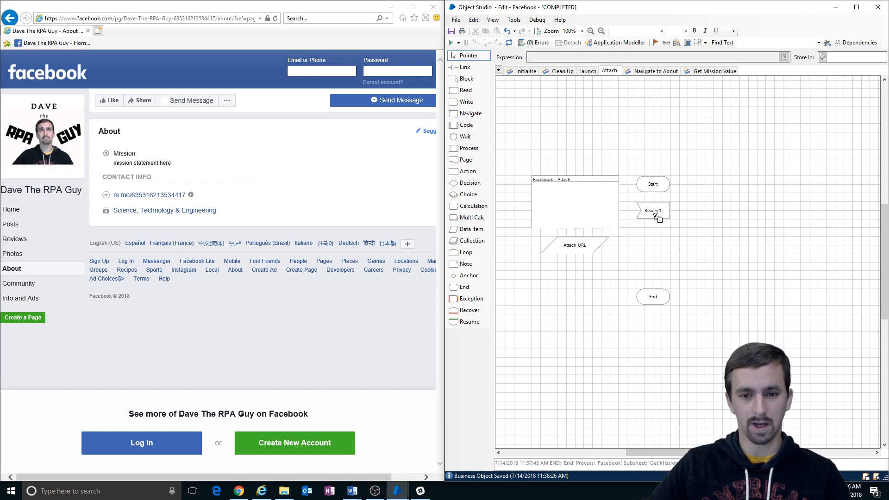
Add a Get Connected read stage storing Facebook's Is Connected in Connected, linked from Start.
{"action": "double_click", "coordinate": [653, 211]}
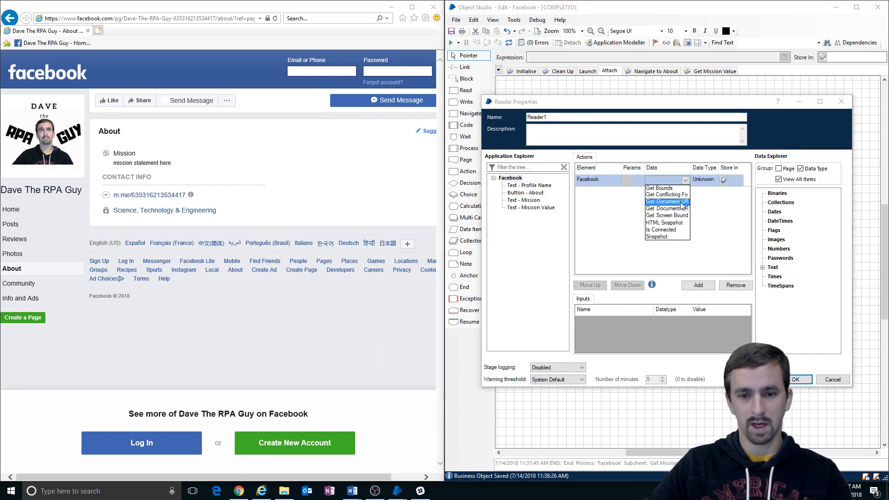
{"action": "left_click", "coordinate": [662, 230]}
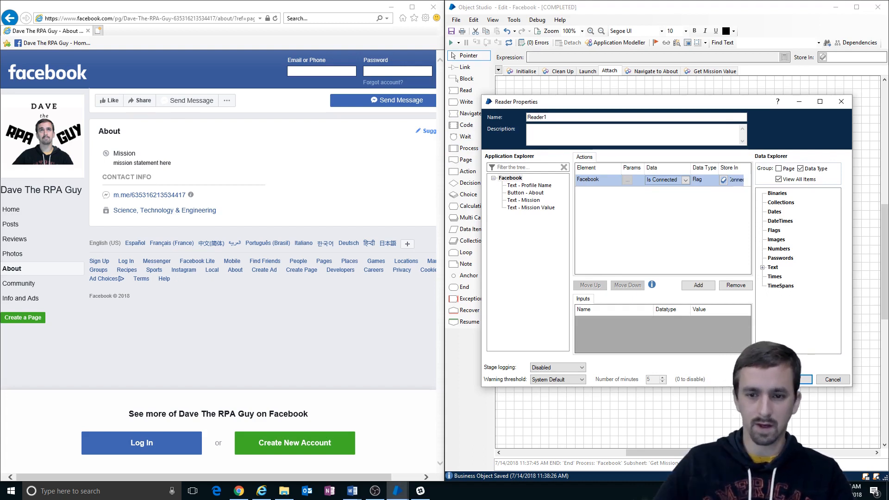
{"action": "left_click", "coordinate": [768, 230]}
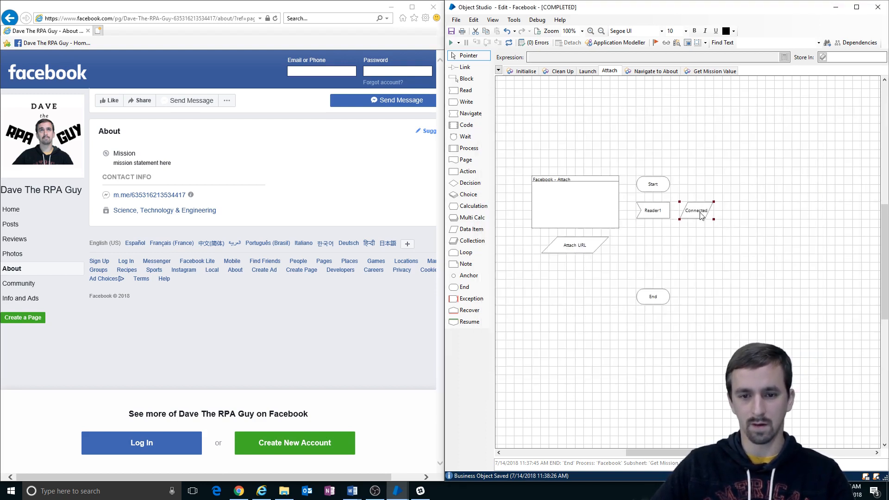
{"action": "left_click_drag", "start_coordinate": [697, 210], "coordinate": [574, 262]}
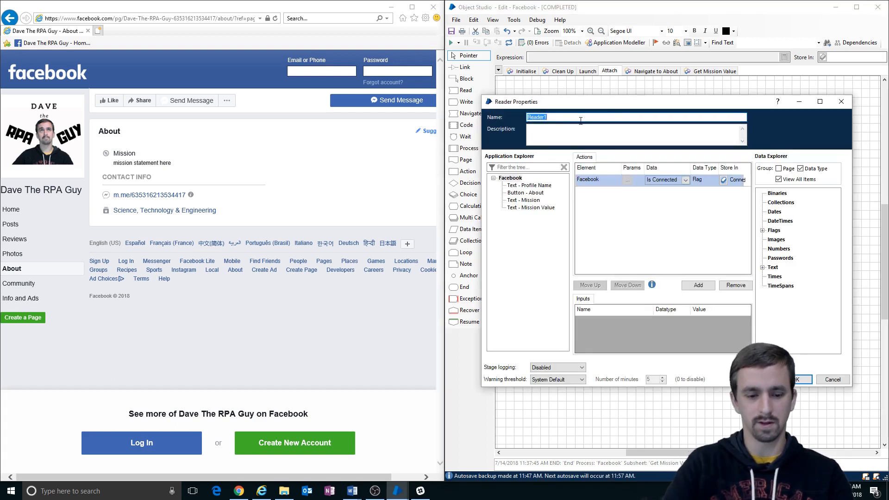
{"action": "type", "text": "Get Connected"}
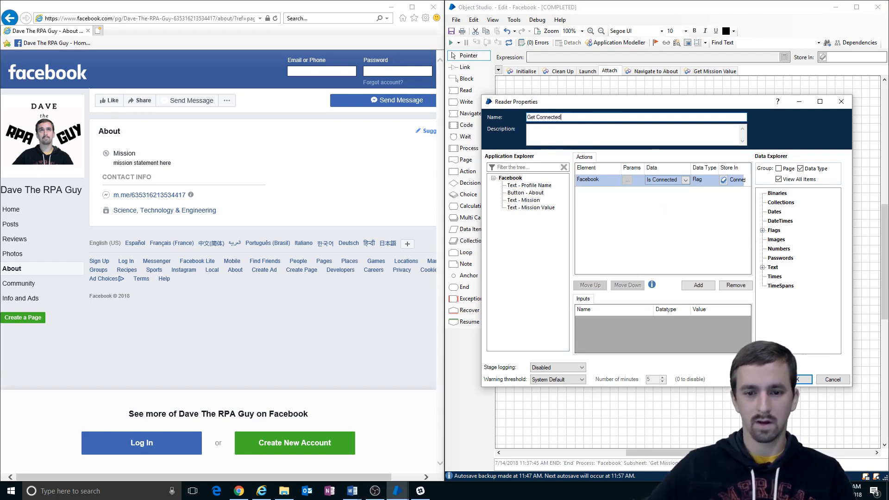
{"action": "left_click", "coordinate": [799, 379]}
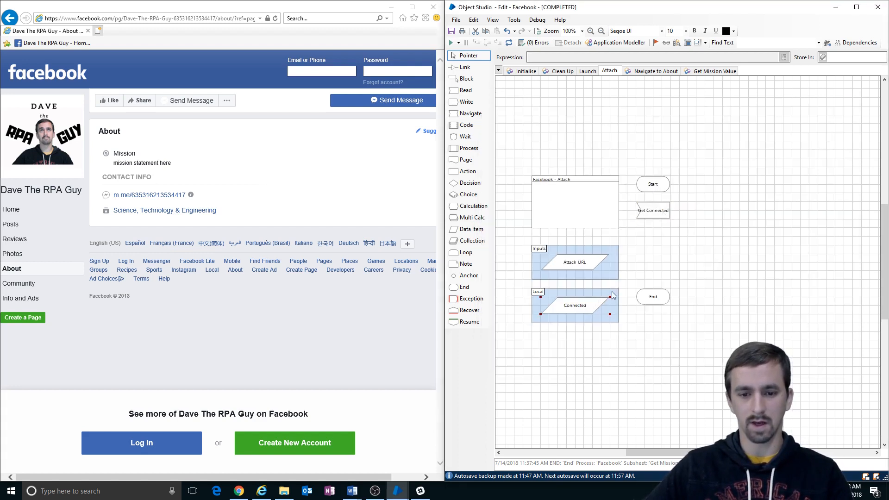
{"action": "left_click", "coordinate": [465, 66]}
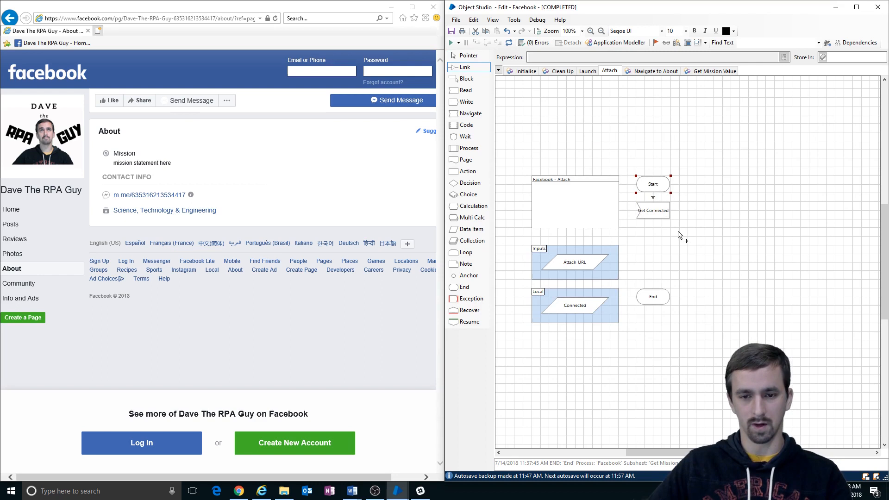
{"action": "left_click", "coordinate": [652, 296]}
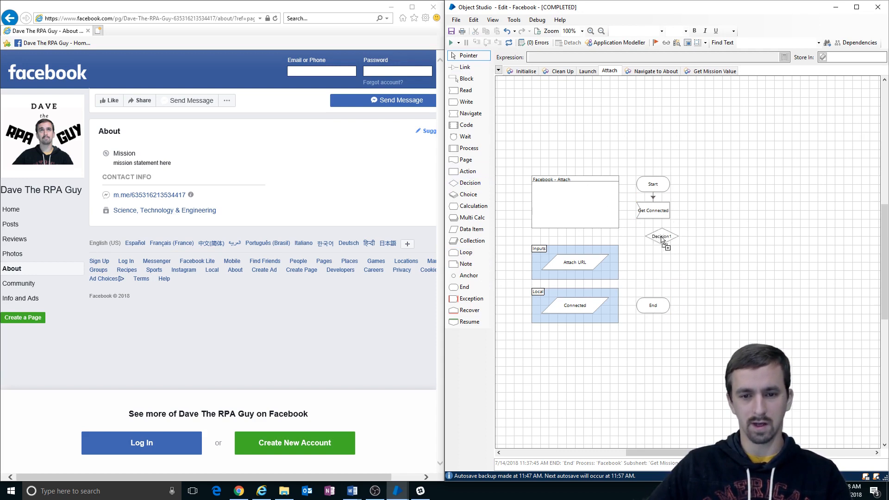
Set up a Decision stage named Connected? with the expression [Connected].
{"action": "double_click", "coordinate": [661, 237]}
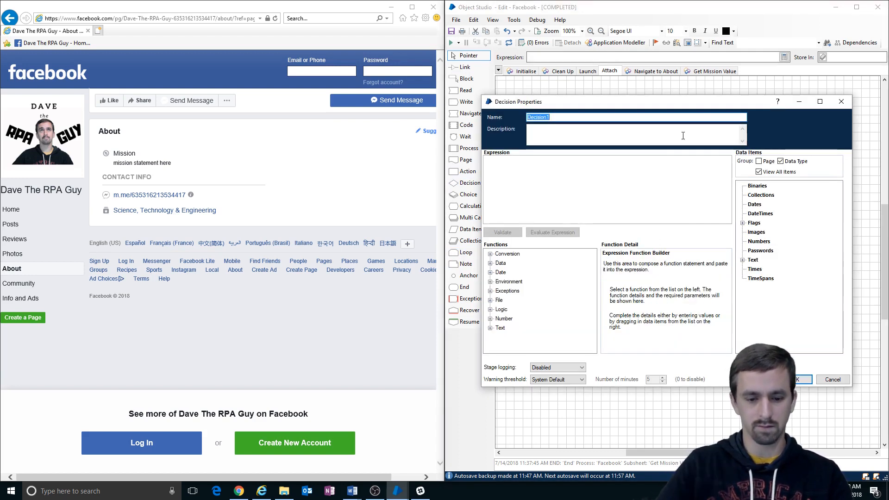
{"action": "type", "text": "Is Conn"}
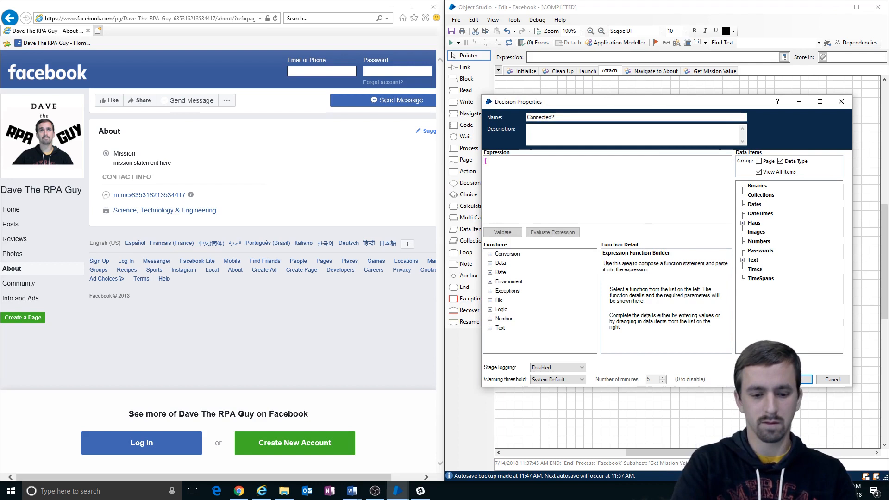
{"action": "type", "text": "[Connected]"}
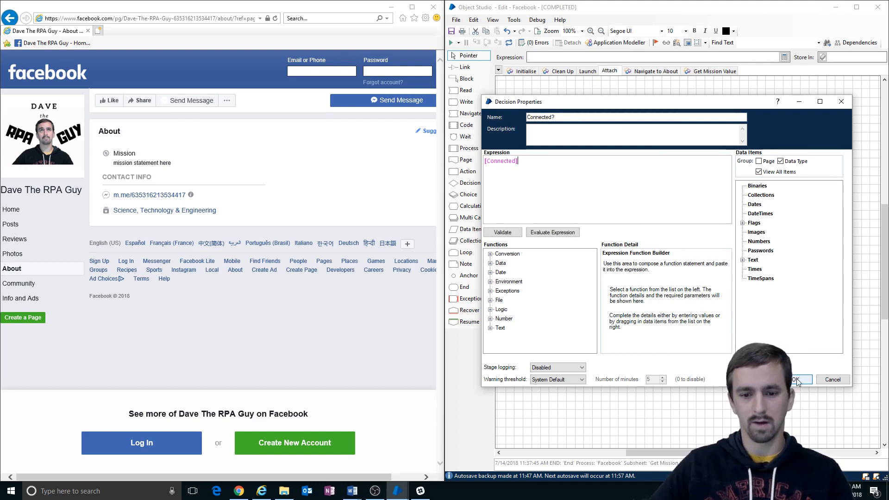
{"action": "left_click", "coordinate": [799, 380]}
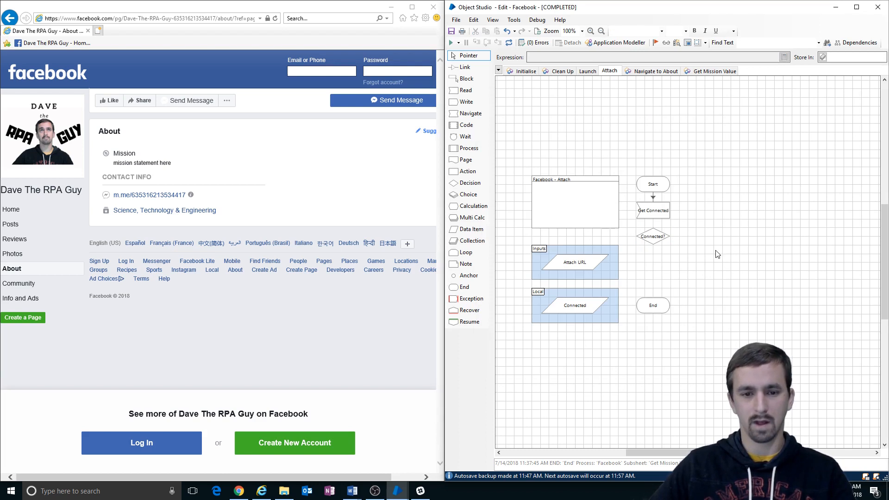
{"action": "mouse_move", "coordinate": [697, 249]}
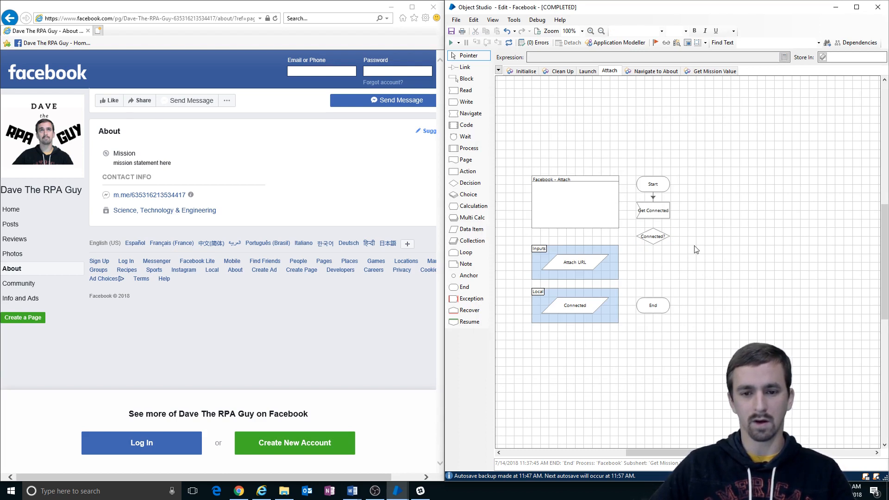
{"action": "mouse_move", "coordinate": [469, 275]}
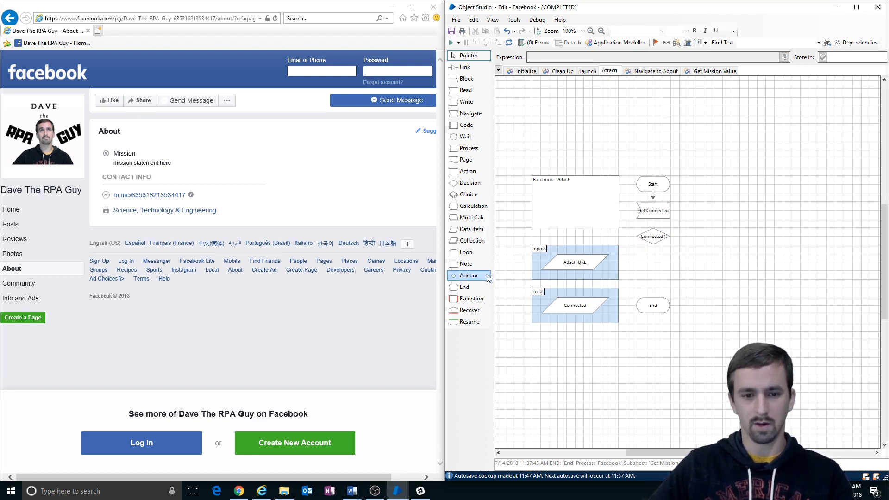
{"action": "mouse_move", "coordinate": [467, 159]}
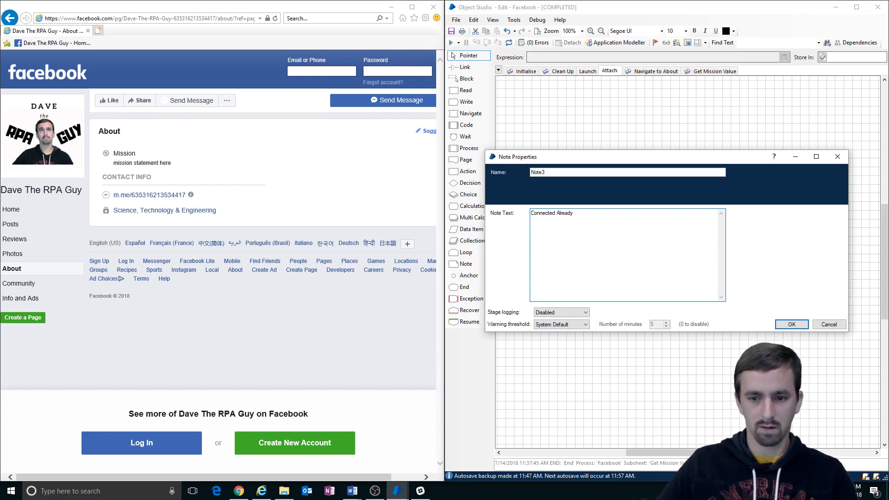
Confirm the note stage text 'Connected Already'.
{"action": "left_click", "coordinate": [790, 324]}
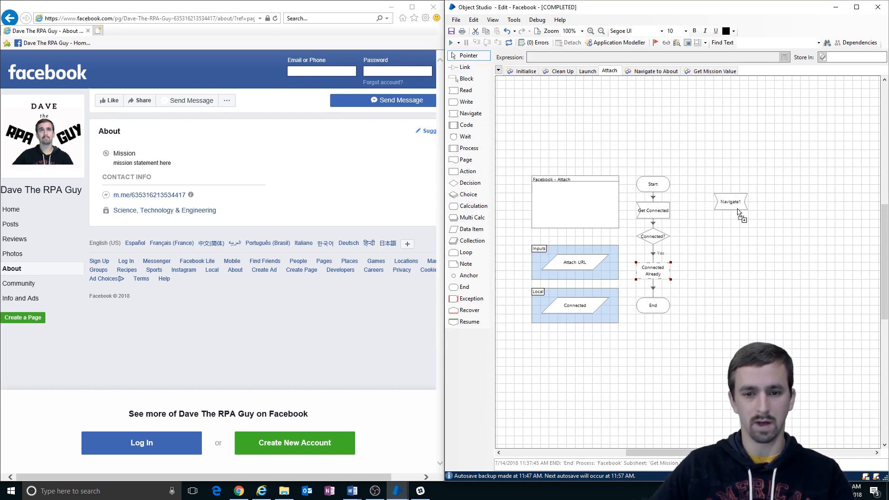
Set the new navigate stage's Facebook action to Attach.
{"action": "double_click", "coordinate": [730, 202]}
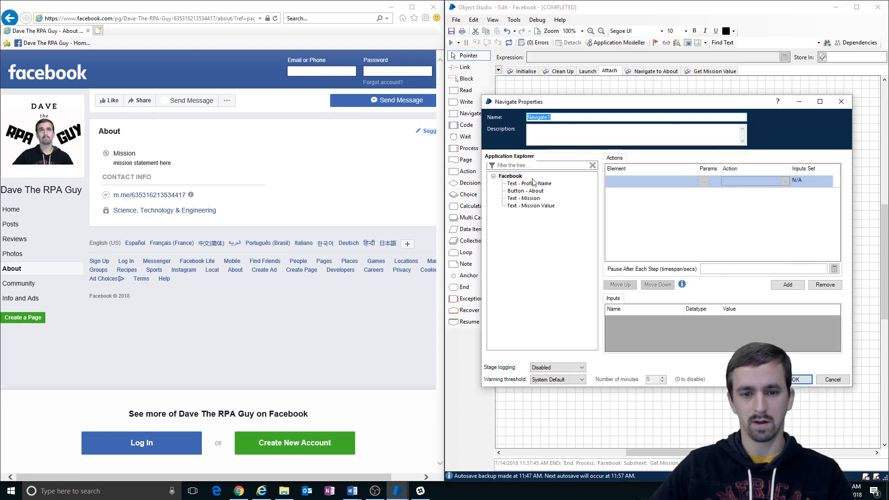
{"action": "left_click", "coordinate": [785, 180]}
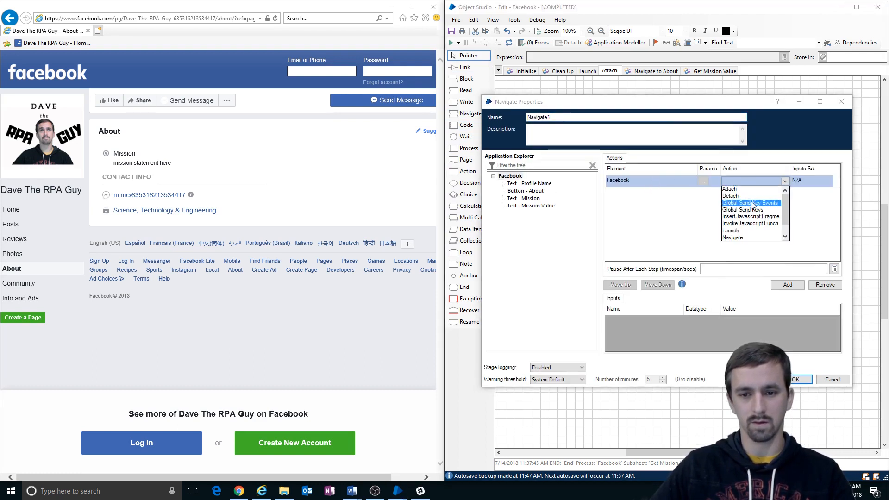
{"action": "left_click", "coordinate": [734, 189]}
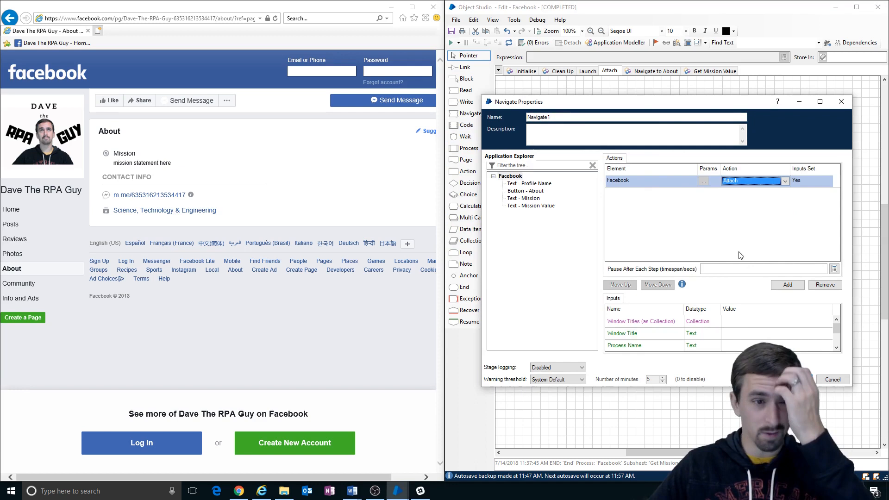
{"action": "mouse_move", "coordinate": [762, 251]}
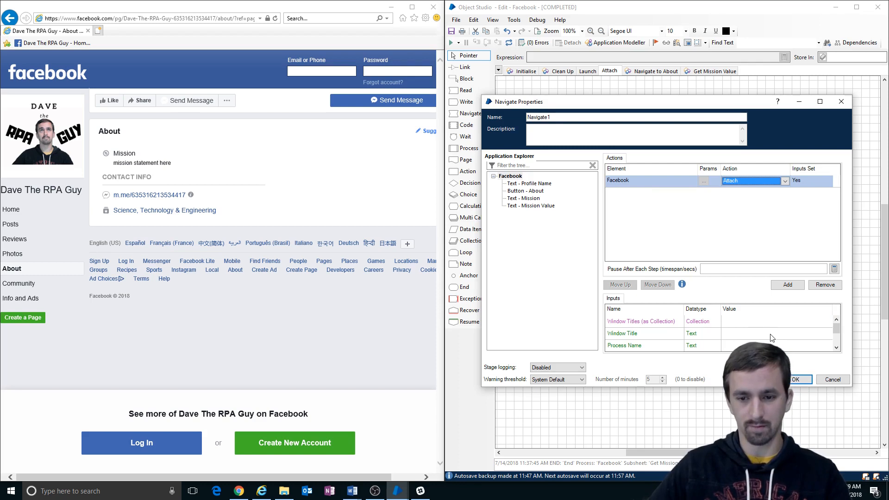
{"action": "left_click", "coordinate": [644, 333]}
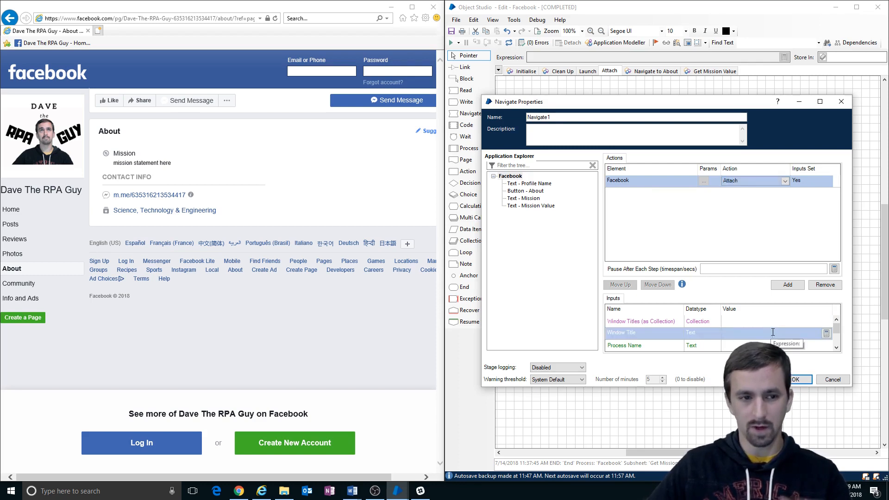
{"action": "mouse_move", "coordinate": [769, 329]}
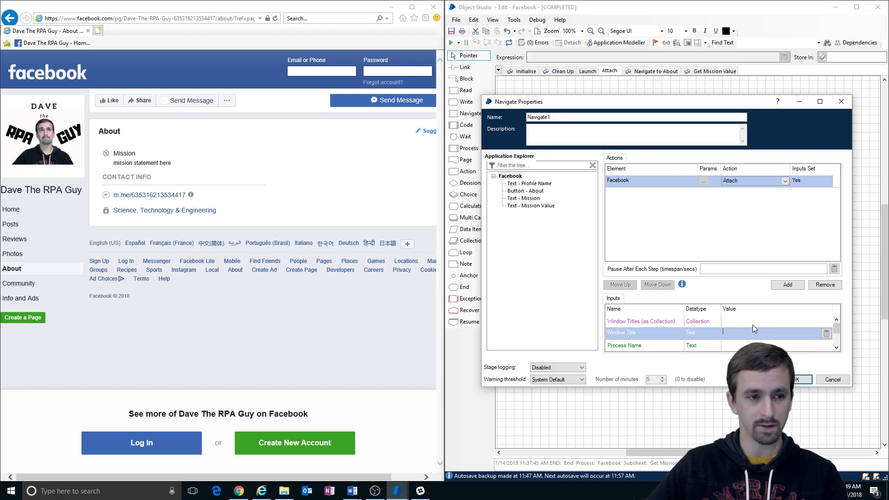
{"action": "mouse_move", "coordinate": [144, 137]}
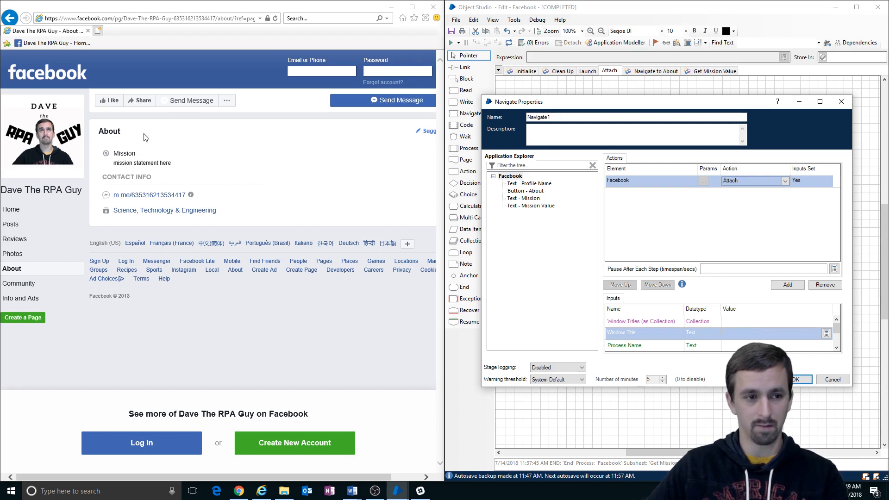
{"action": "mouse_move", "coordinate": [53, 43]}
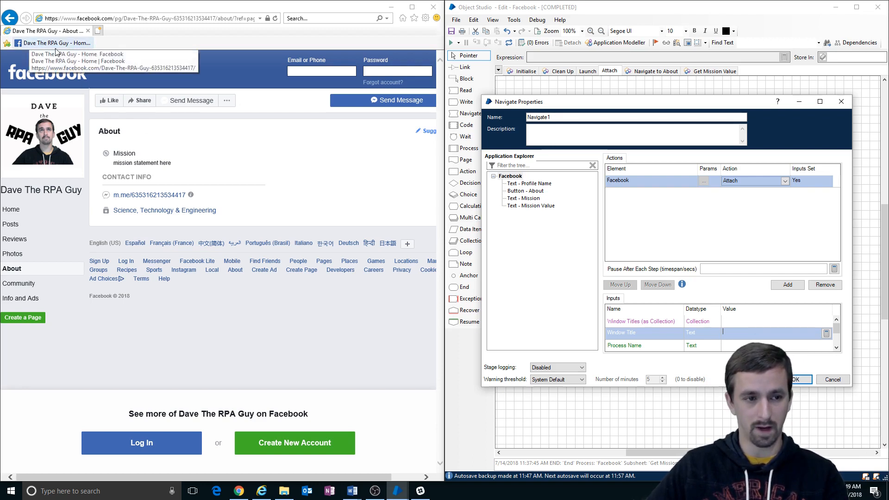
{"action": "mouse_move", "coordinate": [78, 50]}
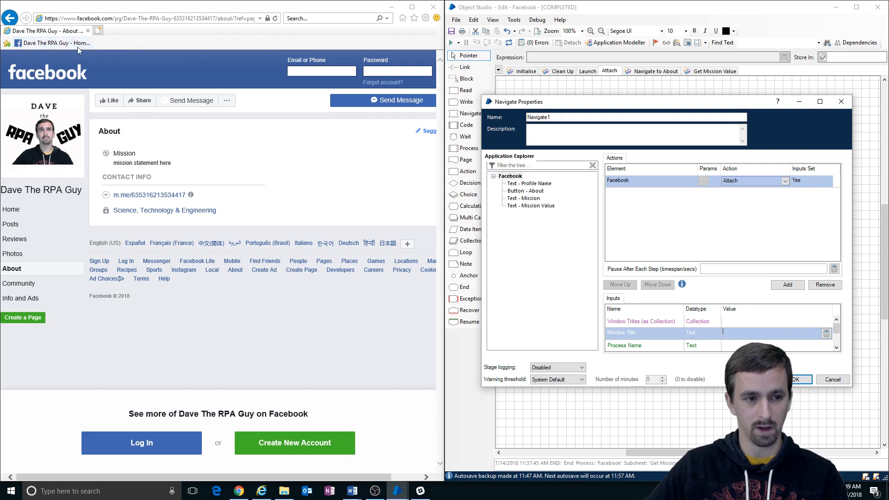
{"action": "mouse_move", "coordinate": [53, 43]}
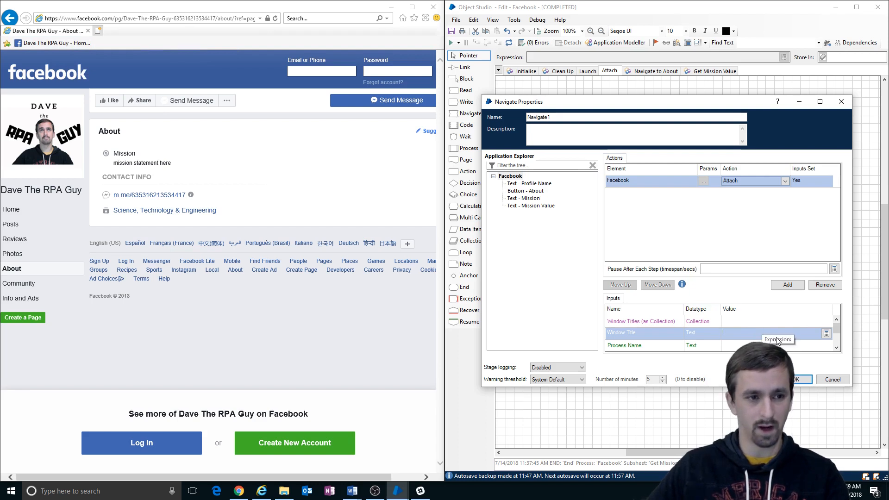
Attach by window title 'Dave The RPA Guy*' and rename the stage Attach to Dave The RPA Guy.
{"action": "type", "text": "\"D"}
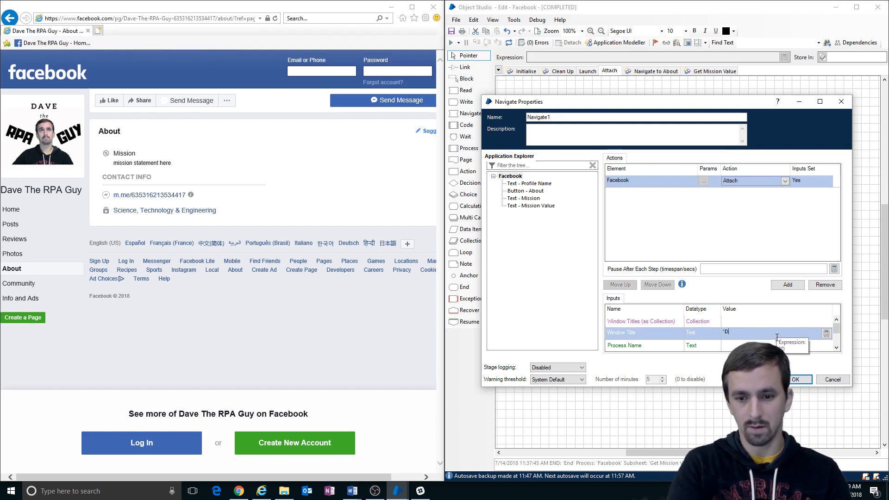
{"action": "type", "text": "ave"}
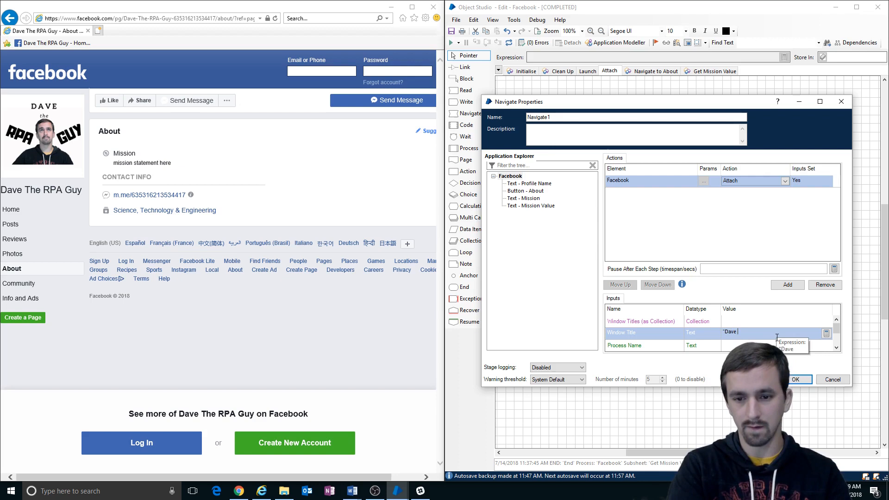
{"action": "type", "text": "The"}
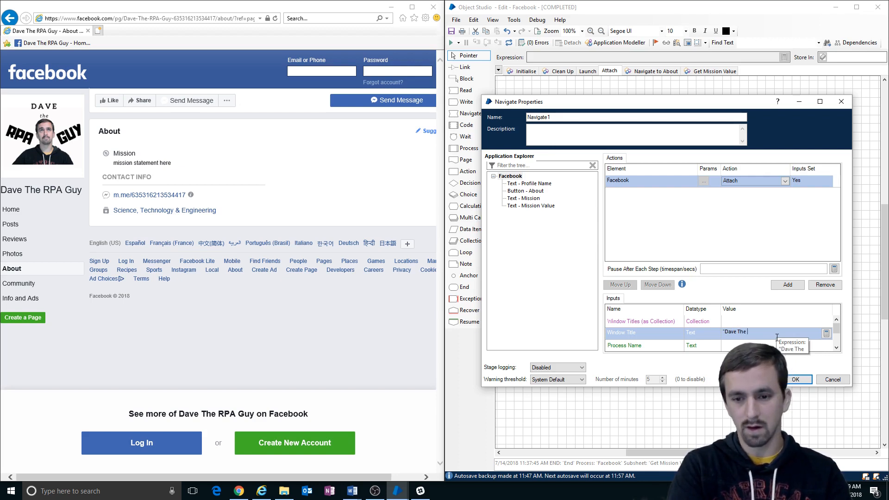
{"action": "type", "text": "RPA Guy*"}
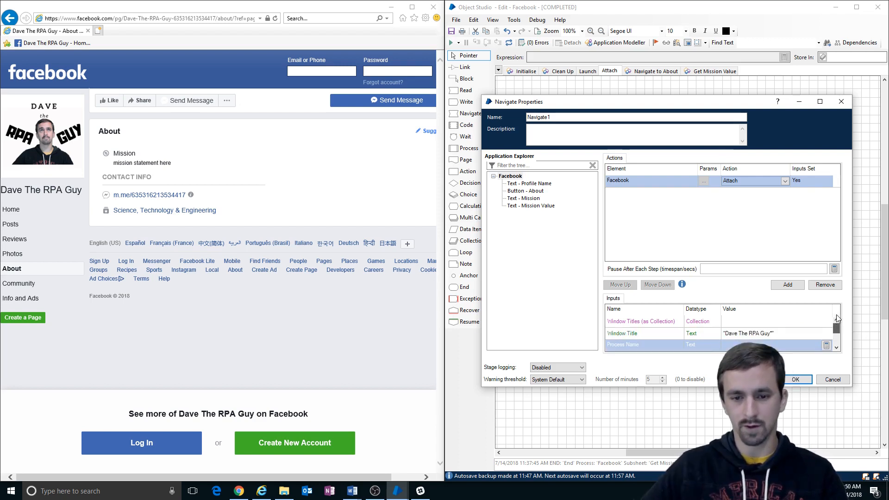
{"action": "mouse_move", "coordinate": [816, 413]}
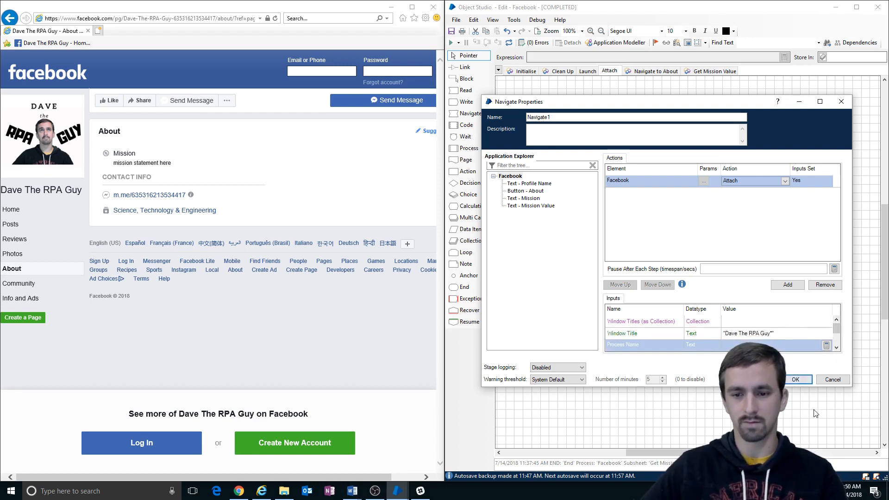
{"action": "type", "text": "Attach to Dave The RPA Guy"}
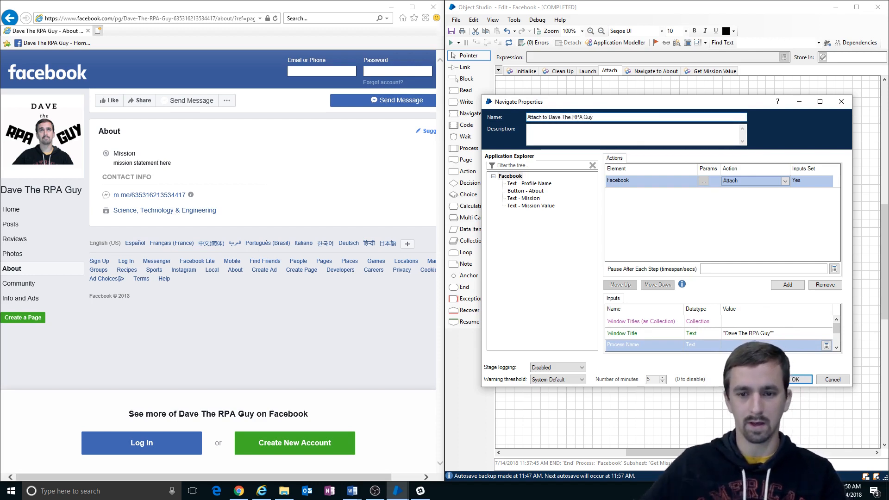
{"action": "left_click", "coordinate": [798, 379]}
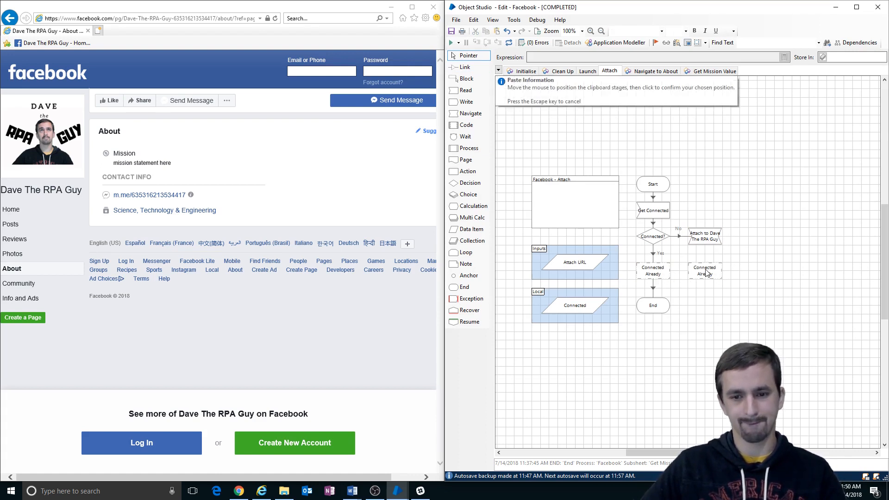
Add a Connected note and link Attach to Dave The RPA Guy through it to End.
{"action": "type", "text": "Connected"}
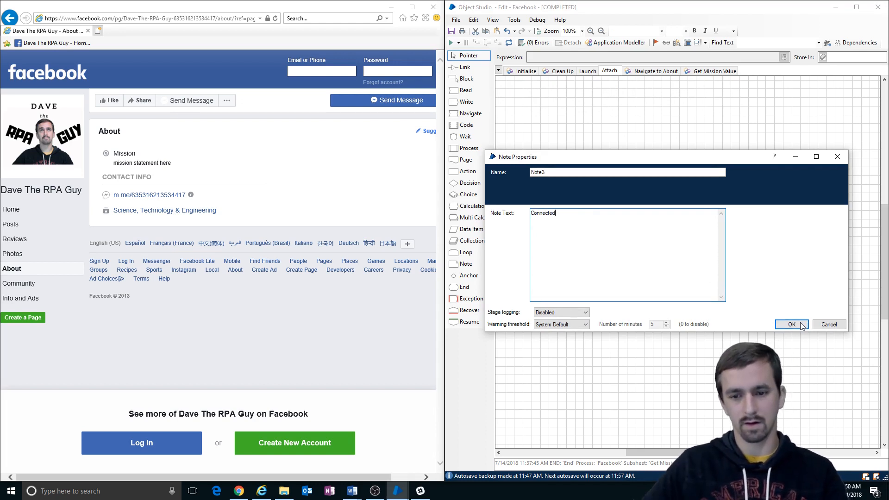
{"action": "left_click", "coordinate": [789, 324]}
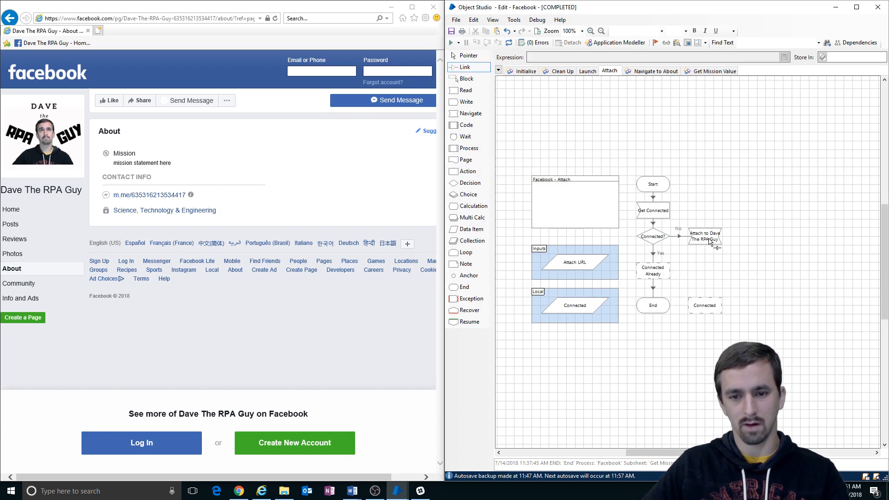
{"action": "left_click", "coordinate": [467, 55]}
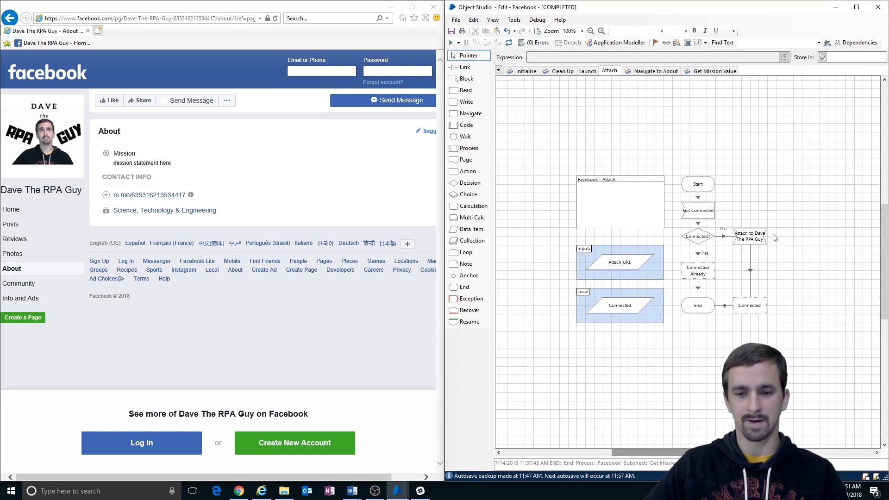
{"action": "mouse_move", "coordinate": [770, 266]}
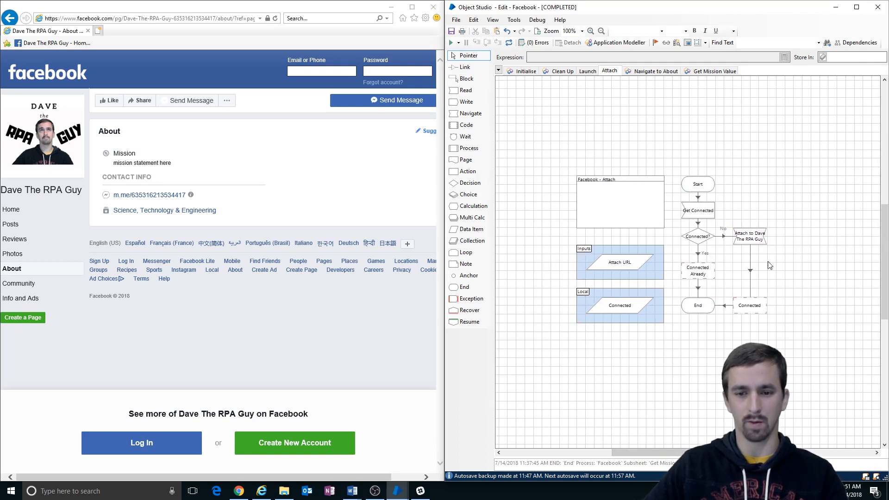
{"action": "mouse_move", "coordinate": [788, 151]}
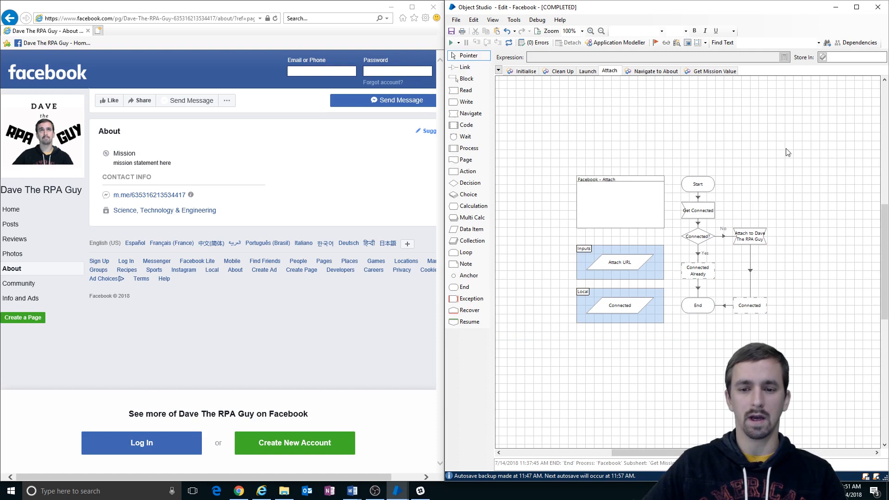
{"action": "mouse_move", "coordinate": [811, 178]}
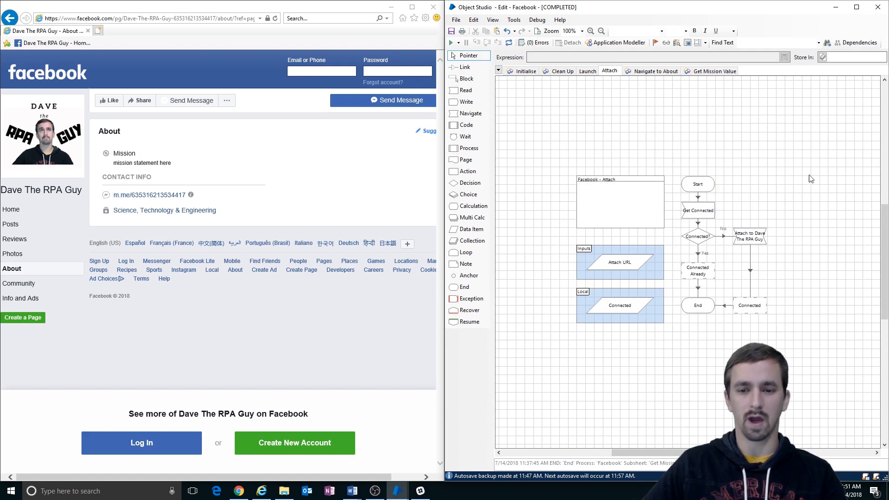
{"action": "left_click_drag", "start_coordinate": [812, 166], "coordinate": [678, 346]}
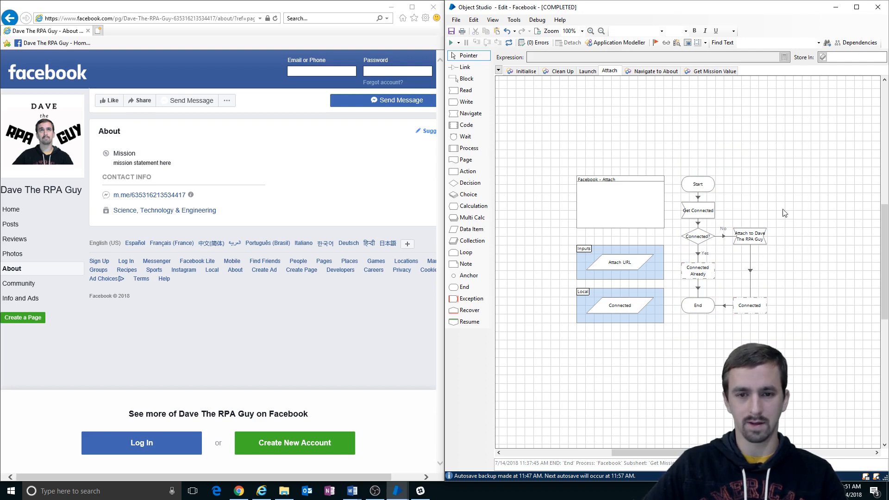
{"action": "left_click", "coordinate": [749, 235]}
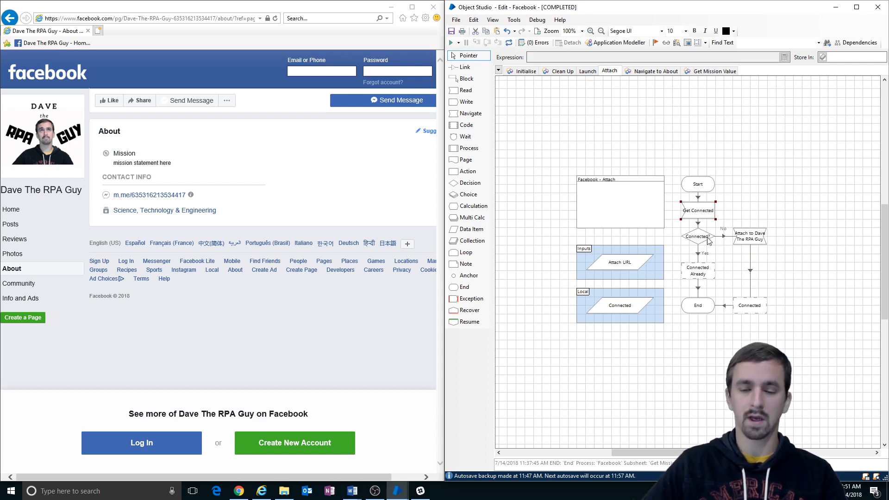
{"action": "left_click", "coordinate": [697, 237]}
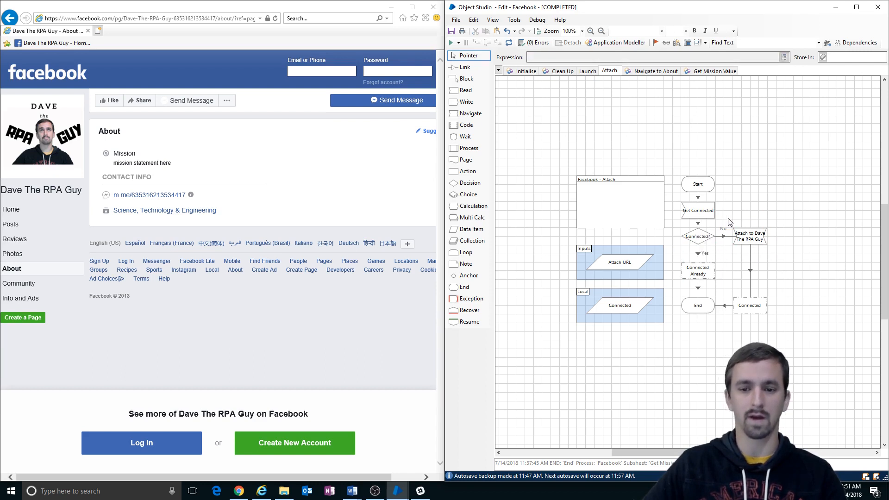
{"action": "left_click", "coordinate": [748, 235]}
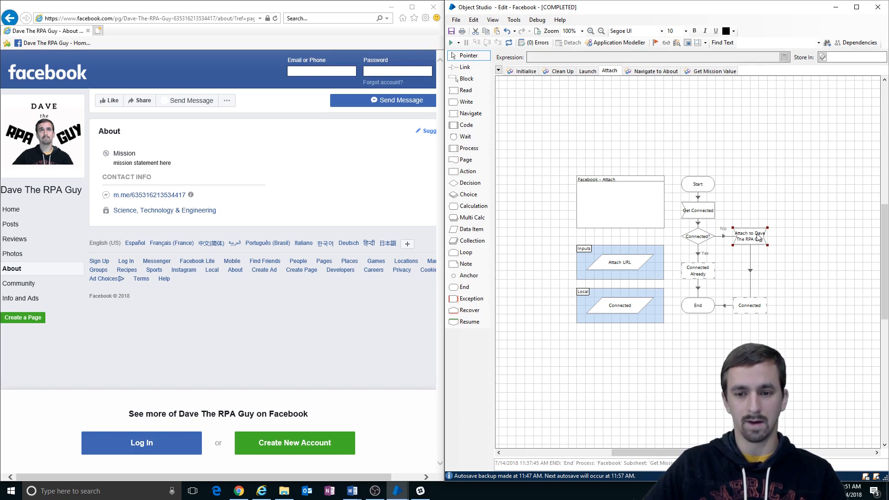
{"action": "mouse_move", "coordinate": [829, 151]}
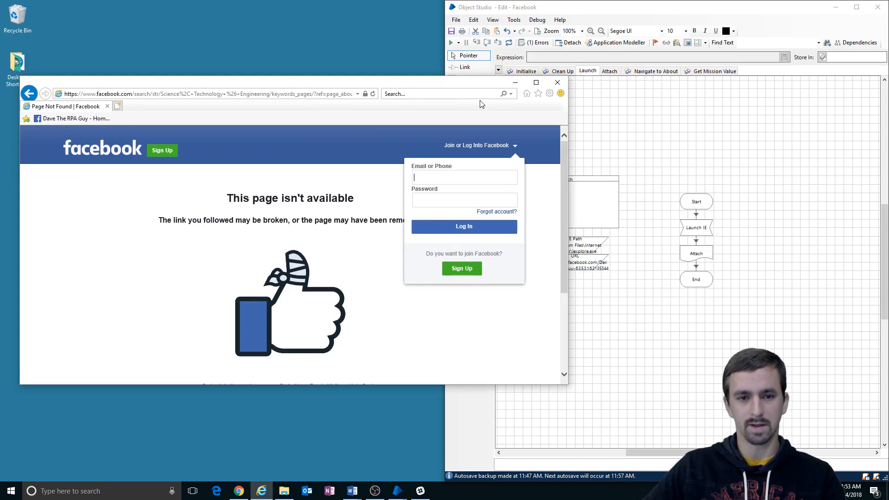
Step through the Launch and Attach pages until Attach to Dave The RPA Guy errors on multiple matches.
{"action": "left_click", "coordinate": [477, 42]}
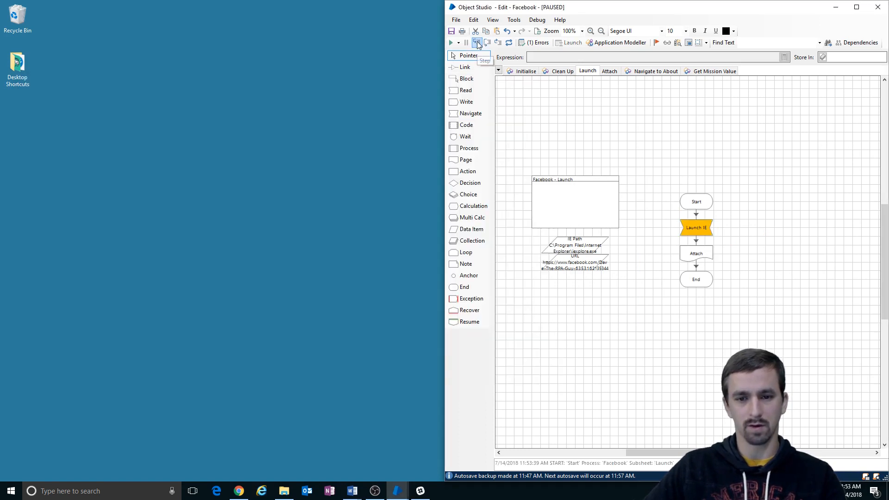
{"action": "left_click", "coordinate": [477, 43]}
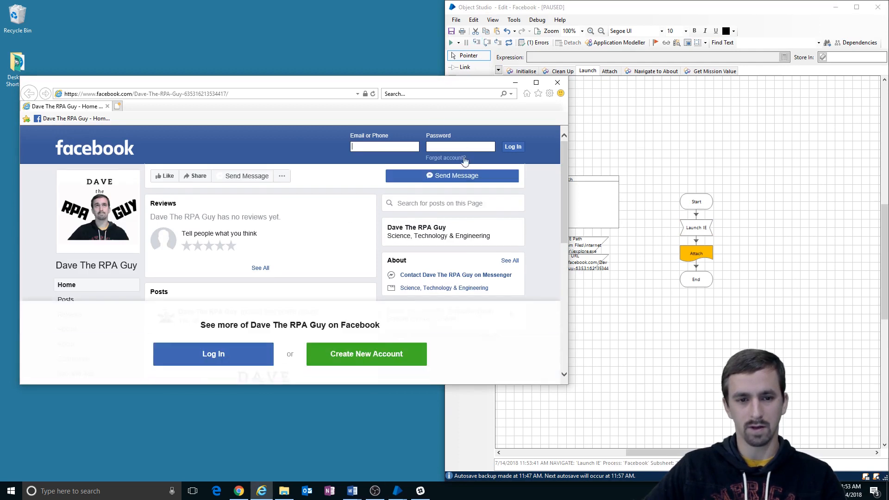
{"action": "mouse_move", "coordinate": [529, 63]}
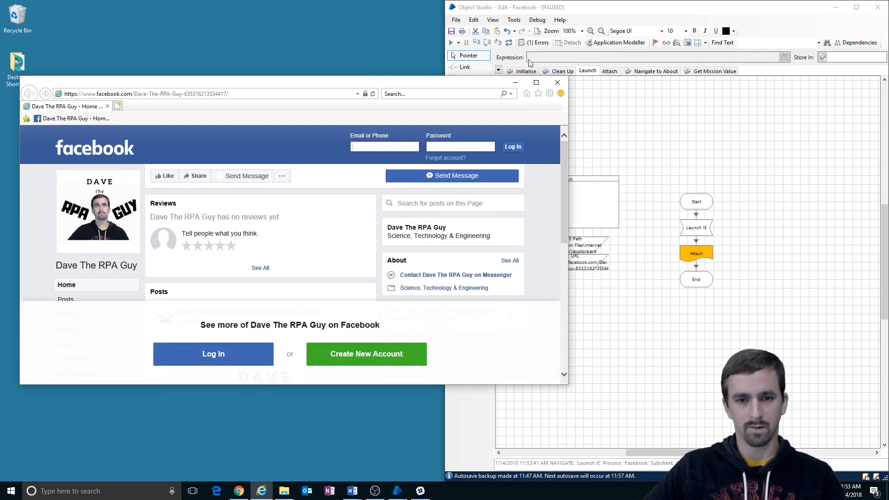
{"action": "left_click", "coordinate": [510, 43]}
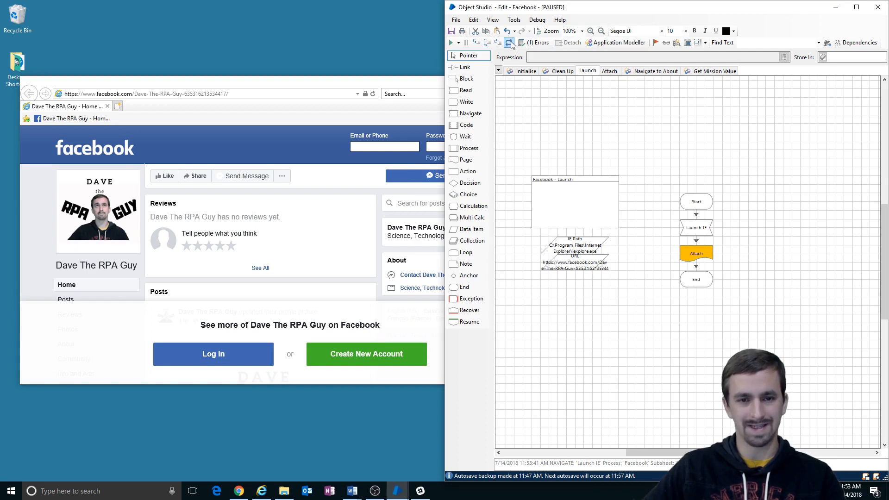
{"action": "left_click", "coordinate": [511, 44]}
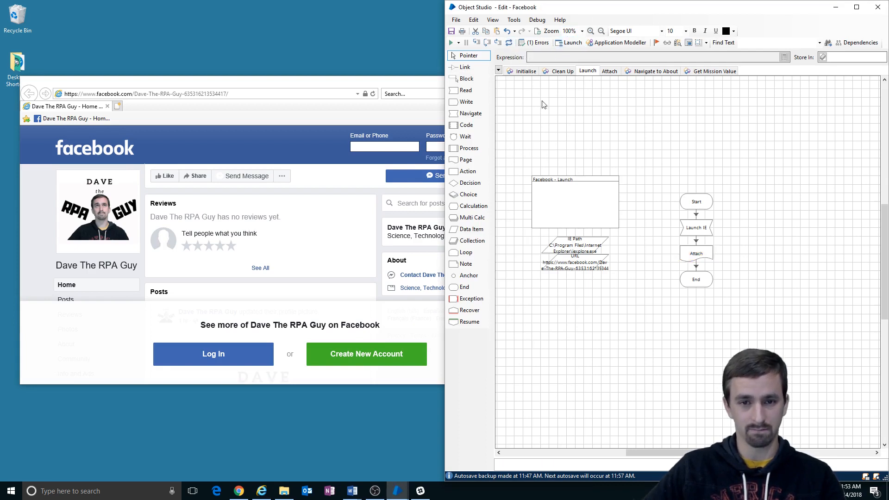
{"action": "mouse_move", "coordinate": [479, 43]}
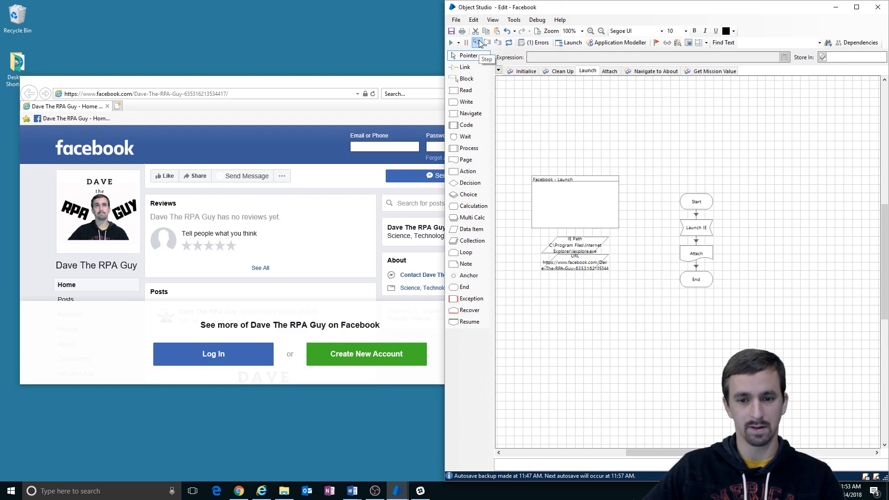
{"action": "right_click", "coordinate": [696, 227]}
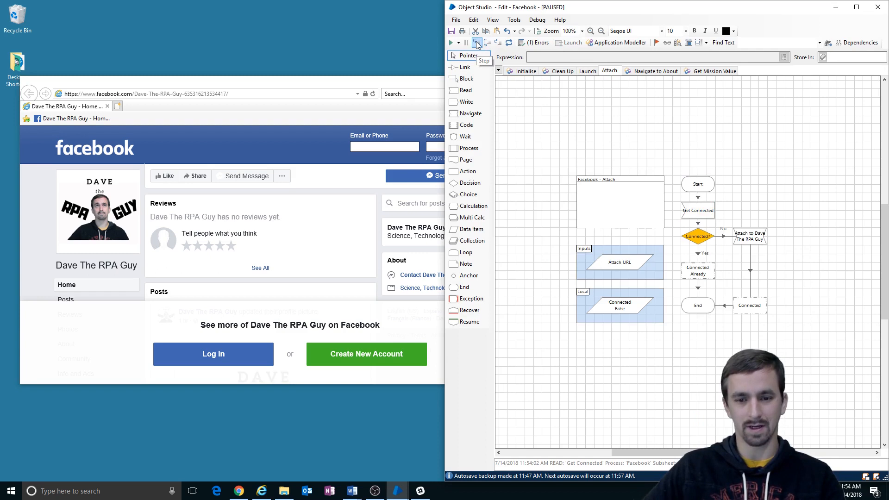
{"action": "left_click", "coordinate": [477, 43]}
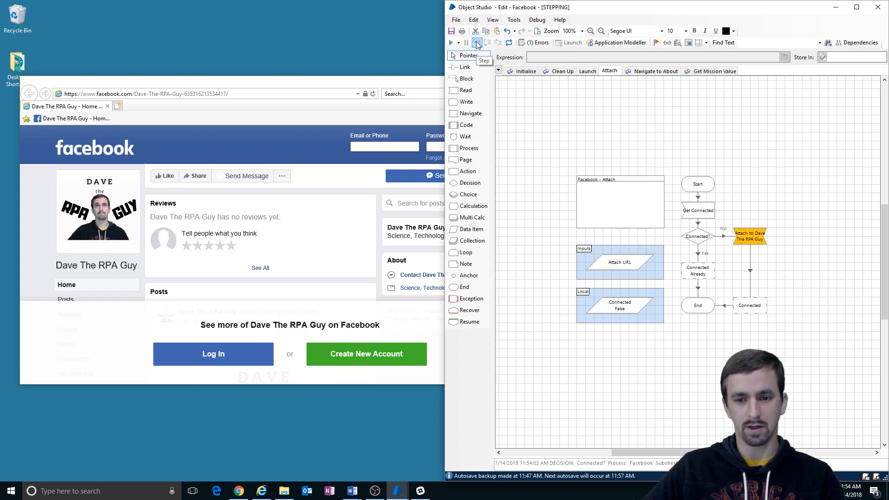
{"action": "left_click", "coordinate": [477, 42]}
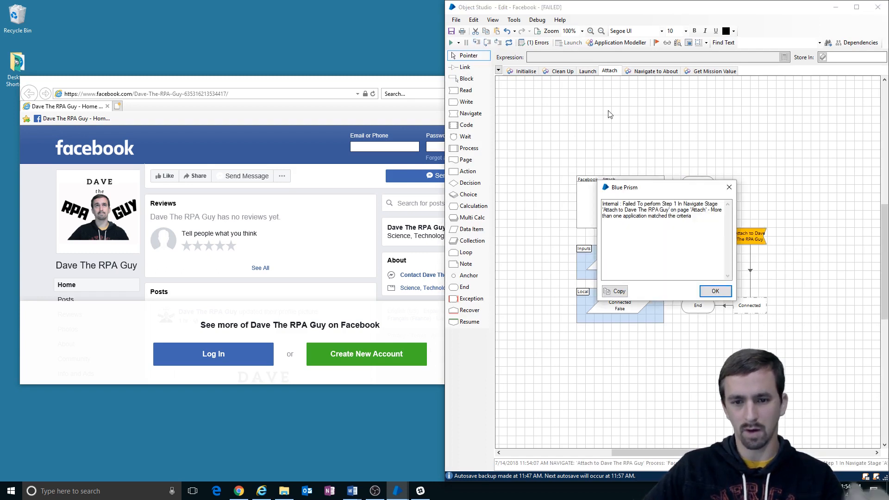
{"action": "mouse_move", "coordinate": [324, 459]}
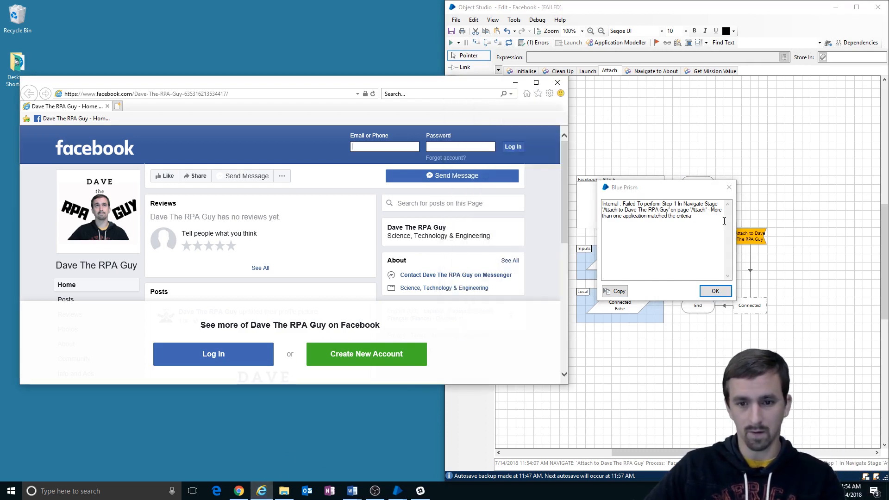
Dismiss the error, set the attach stage's Child Index to 0, and step again.
{"action": "left_click", "coordinate": [715, 291]}
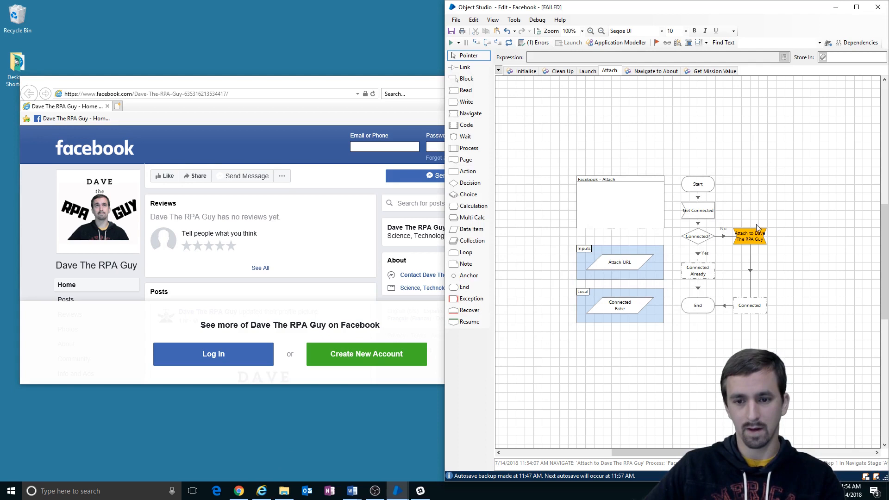
{"action": "double_click", "coordinate": [749, 235]}
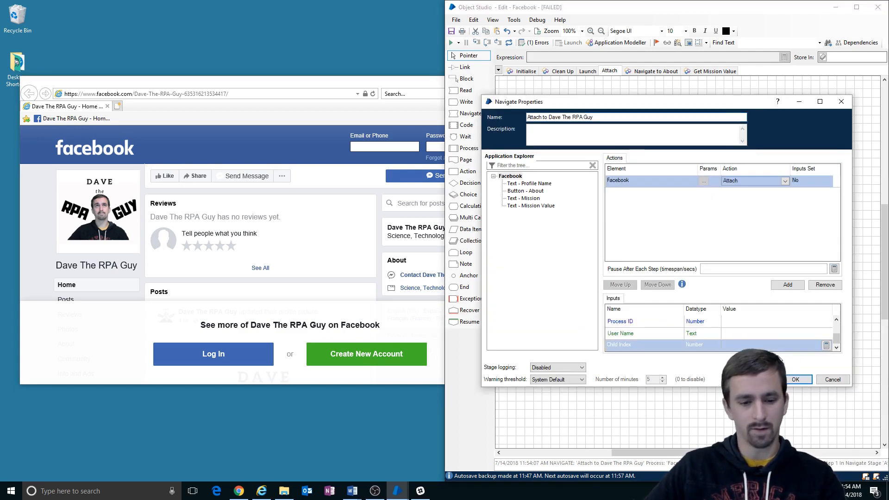
{"action": "type", "text": "0"}
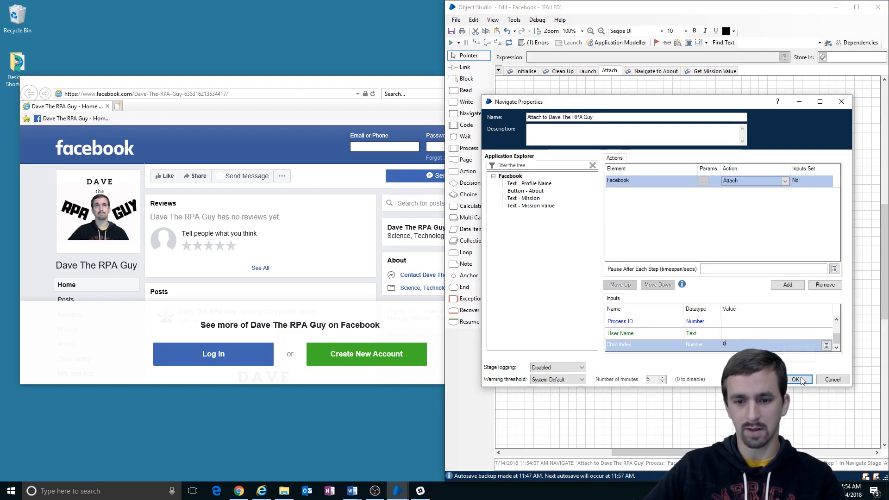
{"action": "left_click", "coordinate": [795, 380]}
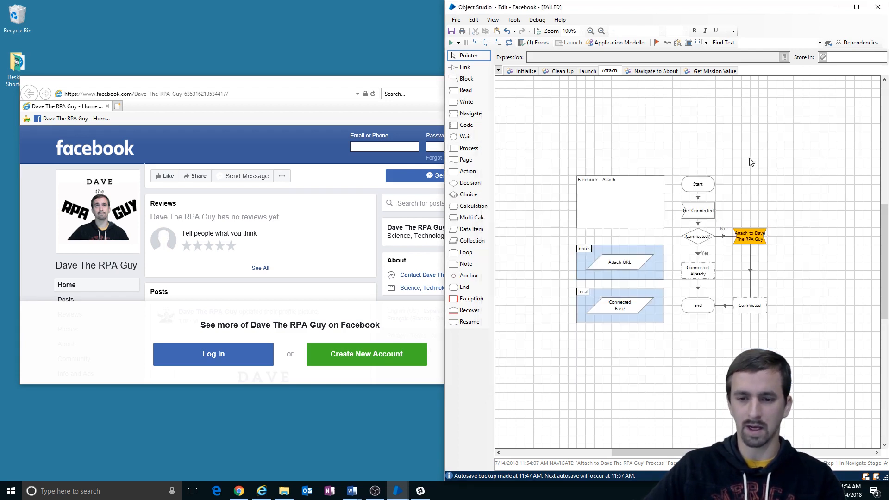
{"action": "mouse_move", "coordinate": [506, 51]}
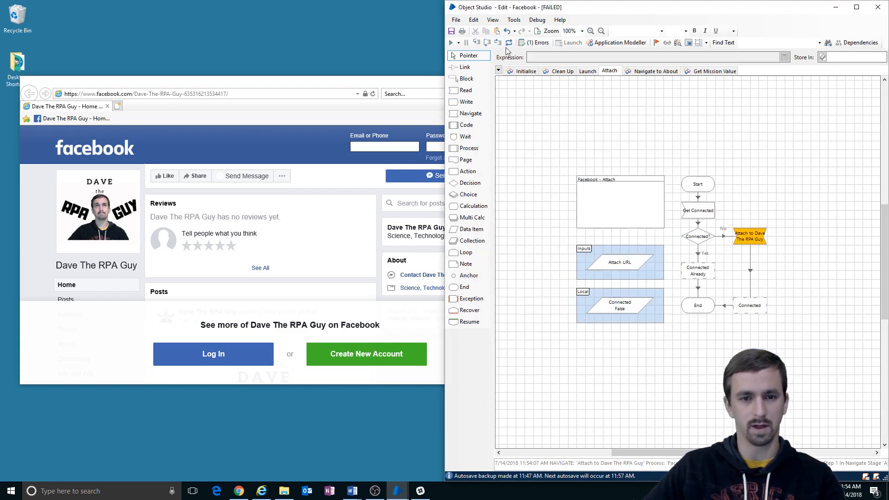
{"action": "left_click", "coordinate": [475, 43]}
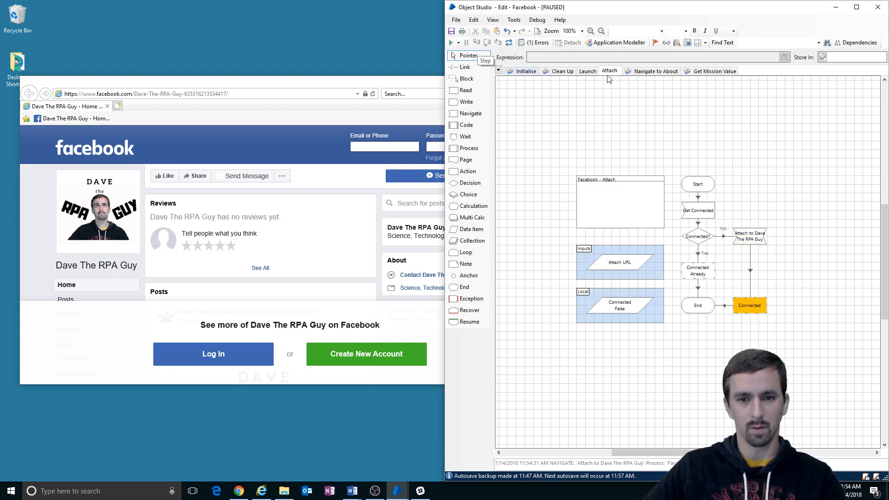
Reset the test run and reopen the Attach to Dave The RPA Guy stage's properties.
{"action": "left_click", "coordinate": [616, 43]}
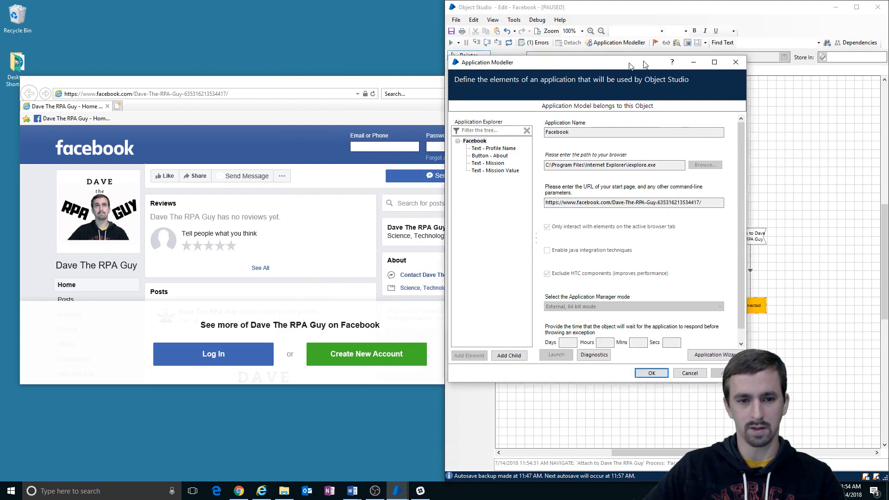
{"action": "left_click", "coordinate": [468, 356]}
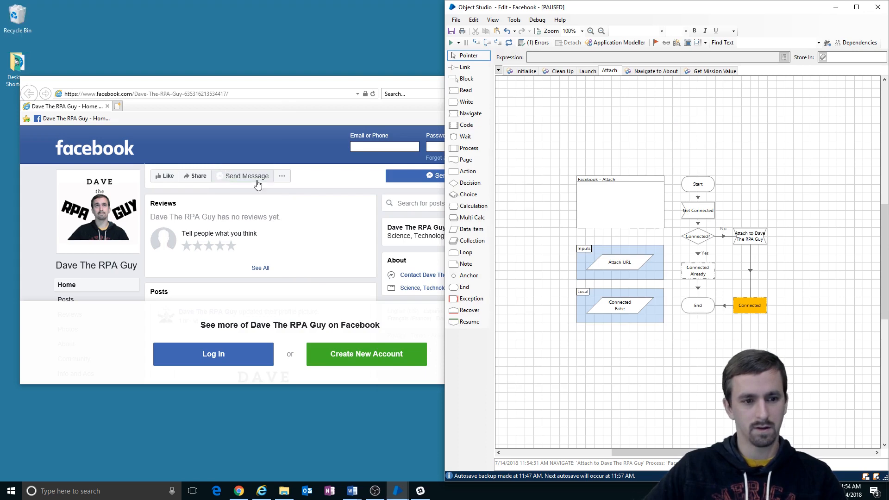
{"action": "left_click", "coordinate": [617, 42]}
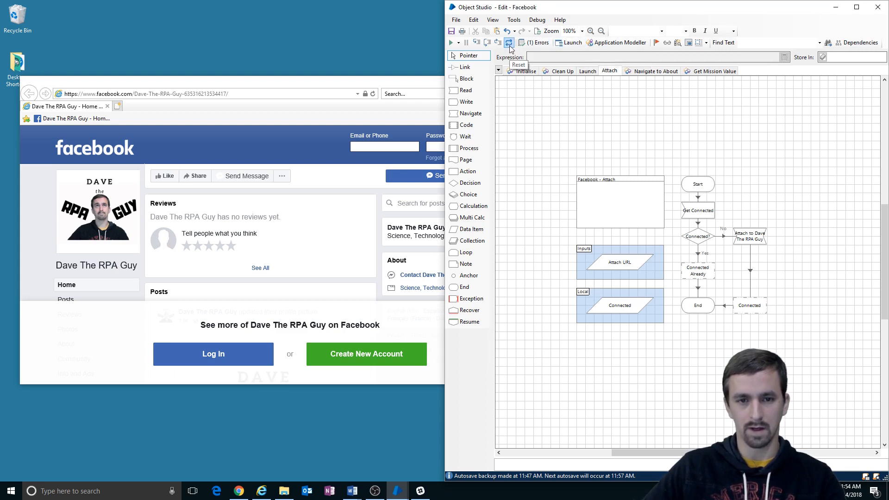
{"action": "double_click", "coordinate": [749, 236]}
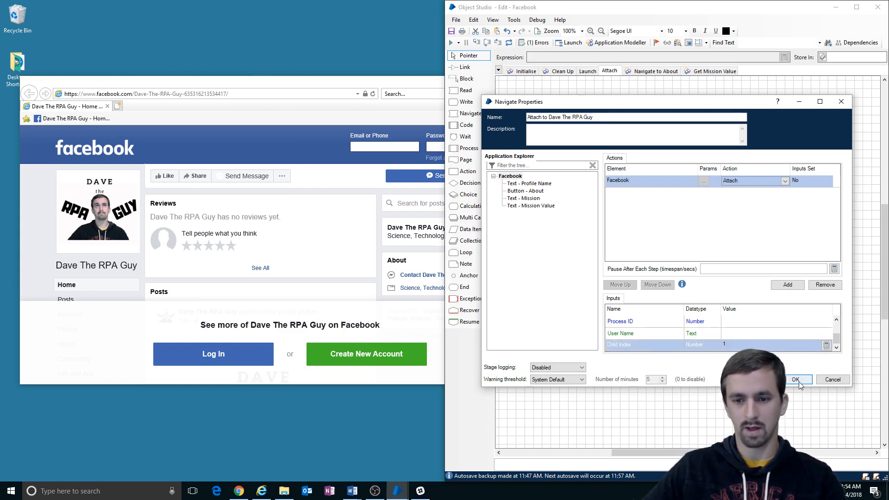
Confirm Child Index 1, rerun the attach stage, and step Get Connected to Connected True.
{"action": "left_click", "coordinate": [795, 379]}
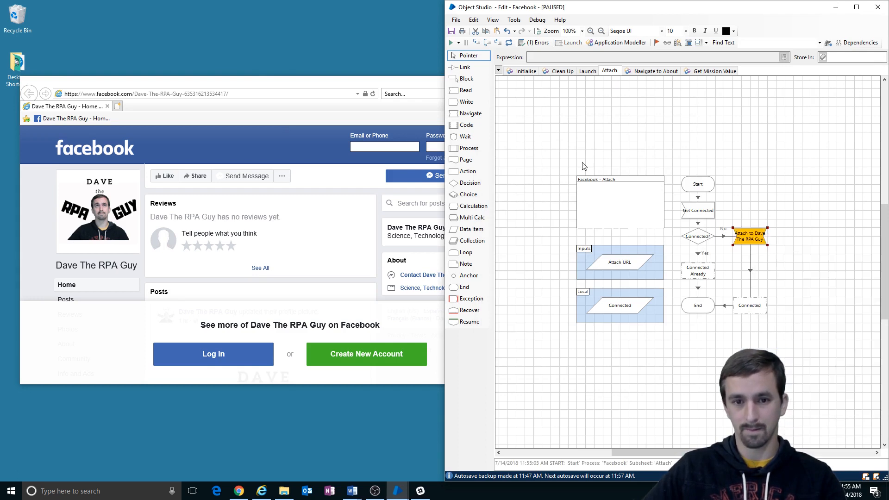
{"action": "left_click", "coordinate": [477, 42]}
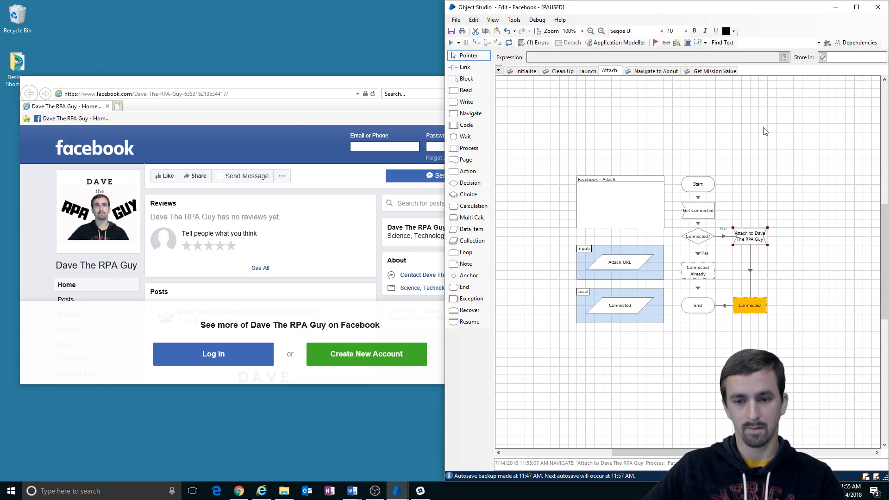
{"action": "mouse_move", "coordinate": [685, 293]}
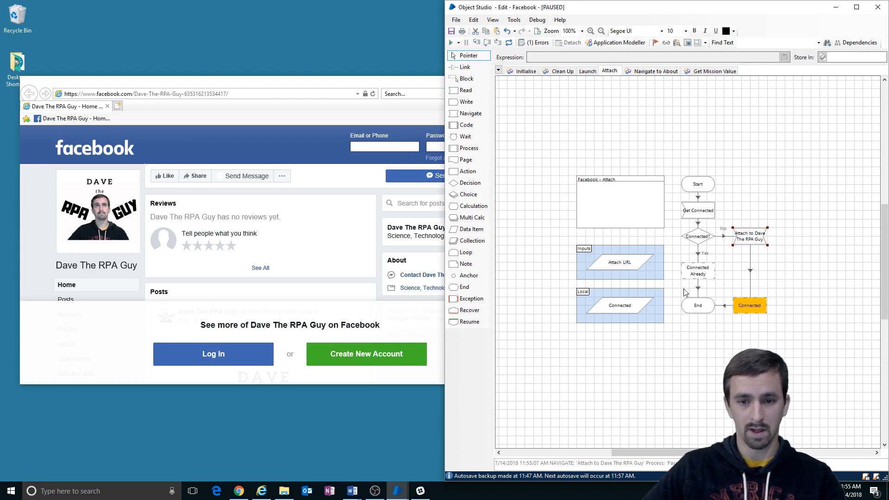
{"action": "right_click", "coordinate": [698, 206]}
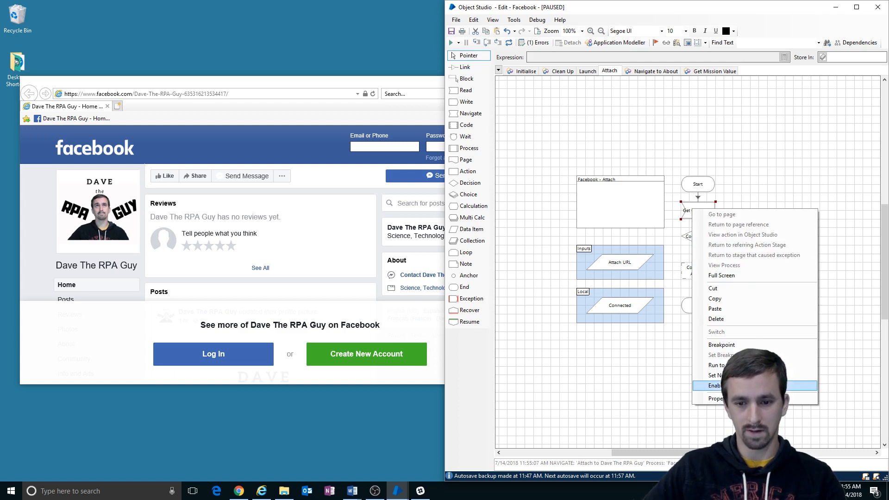
{"action": "left_click", "coordinate": [477, 42]}
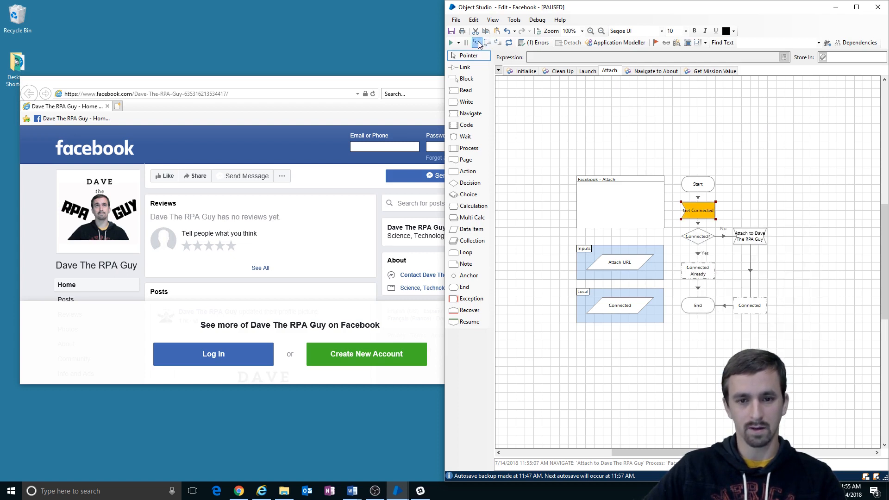
{"action": "left_click", "coordinate": [478, 42]}
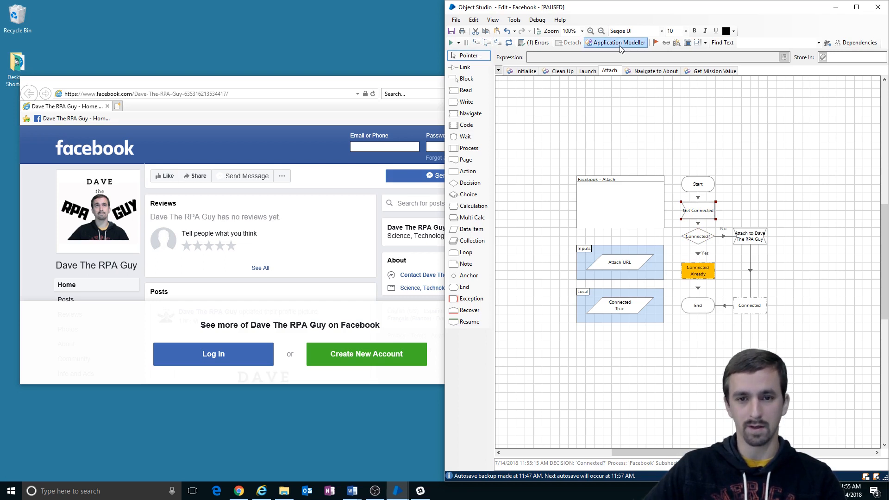
Add a new element in Application Modeller and start identifying it on the page.
{"action": "left_click", "coordinate": [617, 42]}
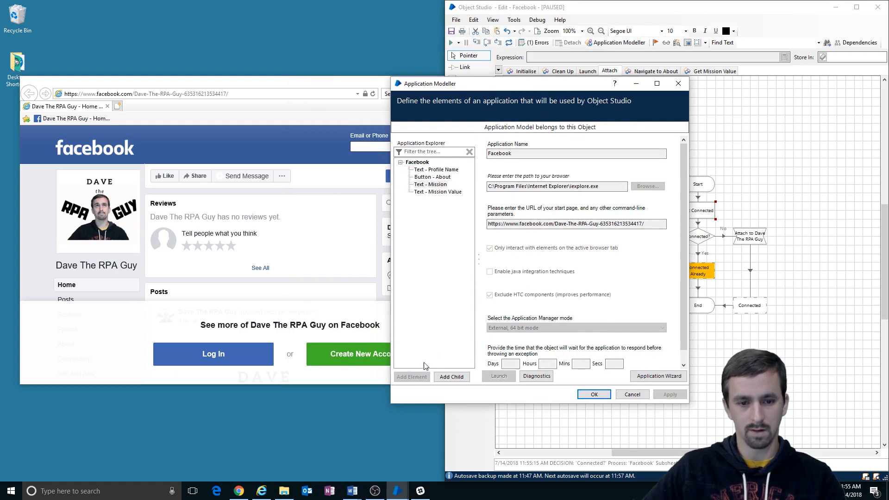
{"action": "left_click", "coordinate": [411, 377]}
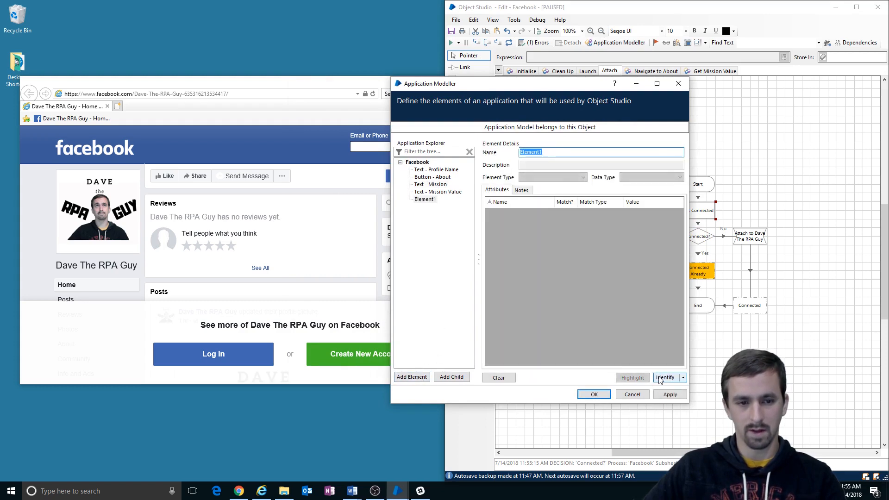
{"action": "left_click", "coordinate": [665, 378]}
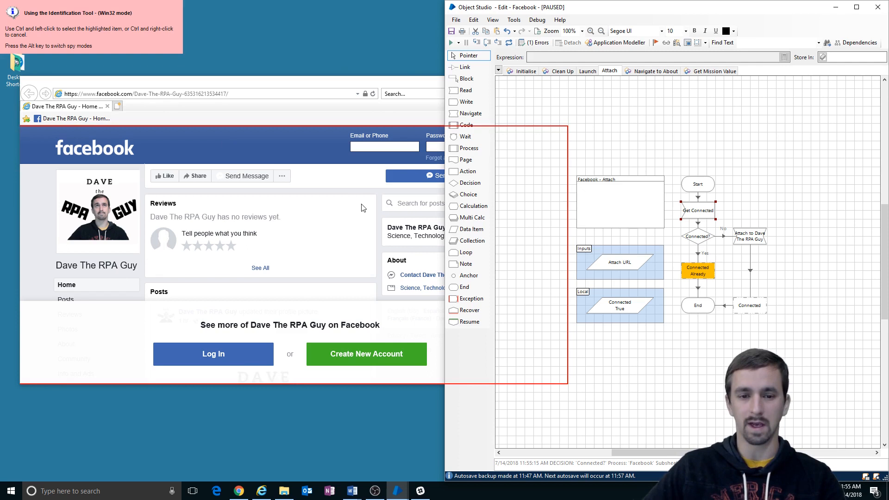
{"action": "mouse_move", "coordinate": [359, 172]}
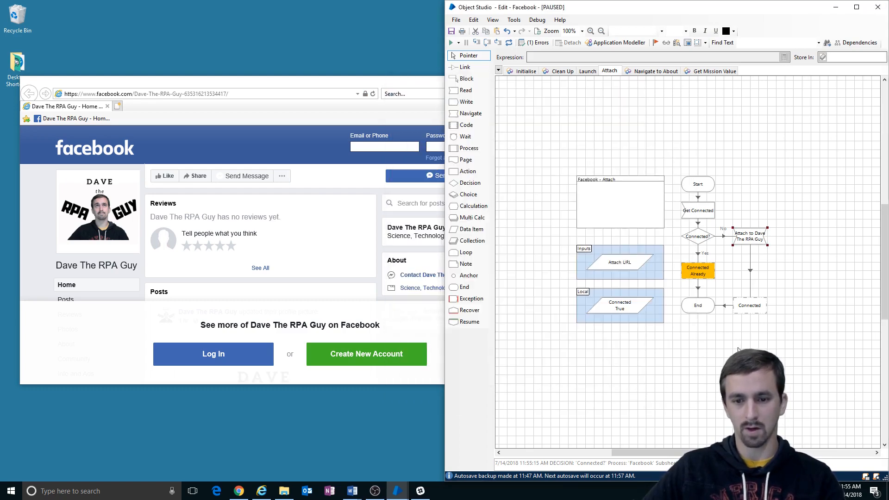
Add Process Name 'iexplore' to the attach stage's match criteria, then reset the run.
{"action": "double_click", "coordinate": [749, 236]}
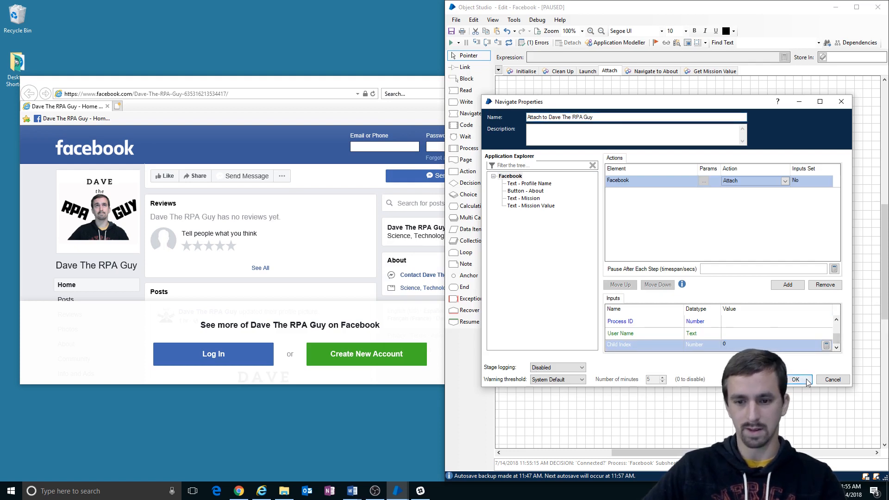
{"action": "left_click", "coordinate": [795, 380]}
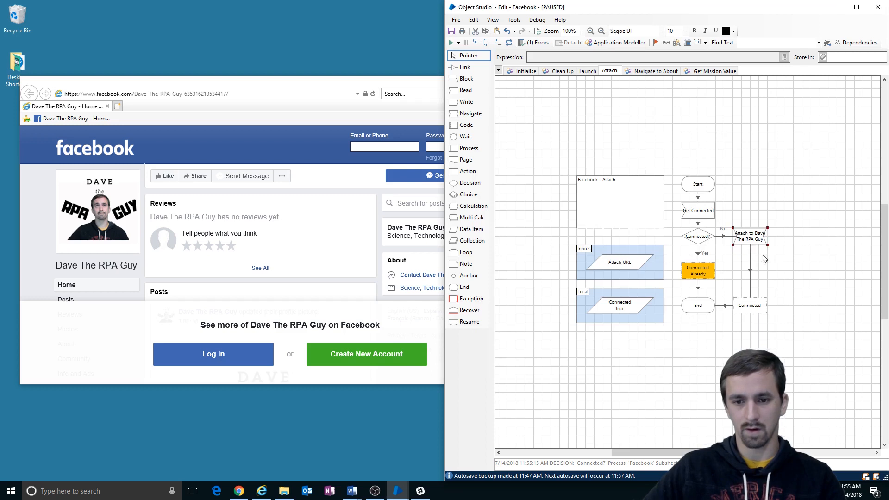
{"action": "double_click", "coordinate": [749, 236]}
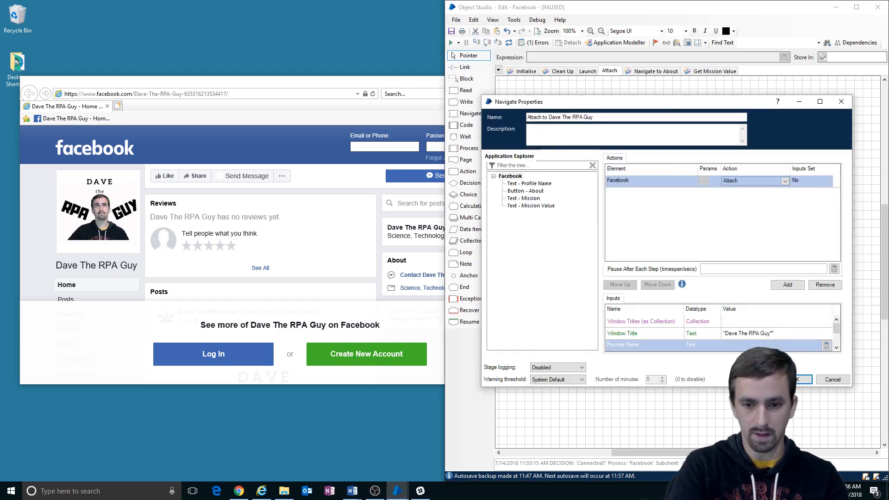
{"action": "type", "text": "iexplore\""}
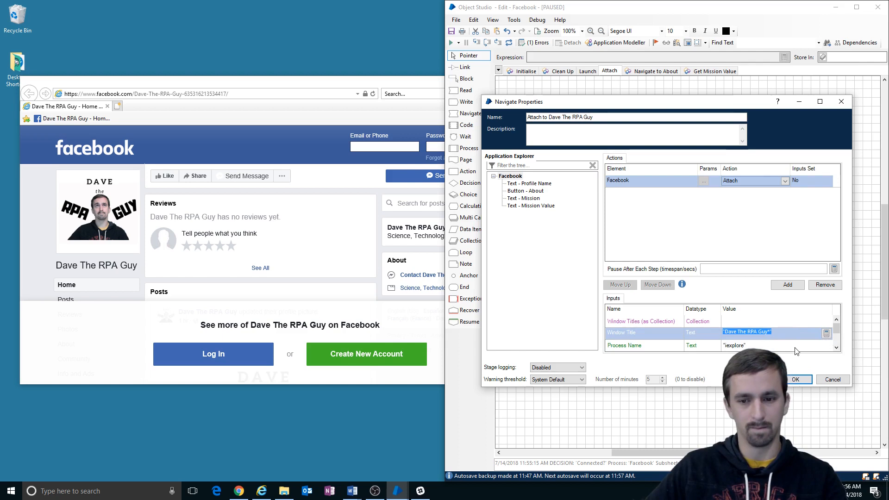
{"action": "left_click", "coordinate": [798, 379]}
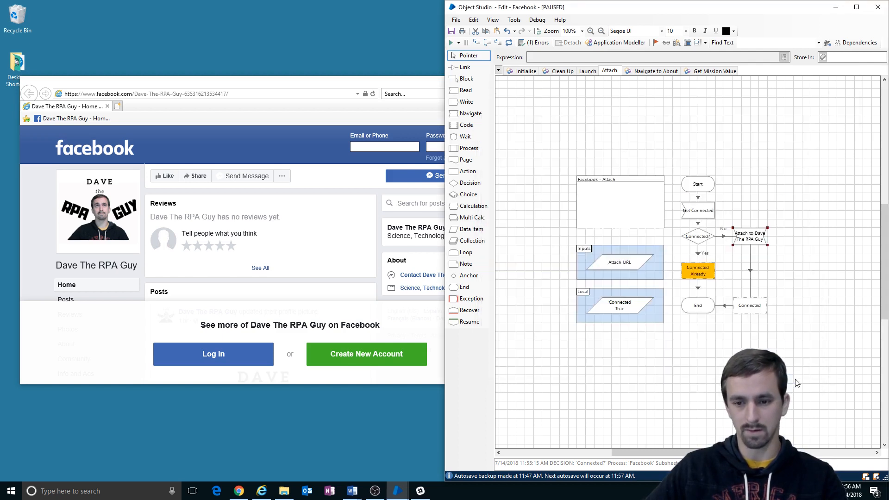
{"action": "left_click", "coordinate": [508, 43]}
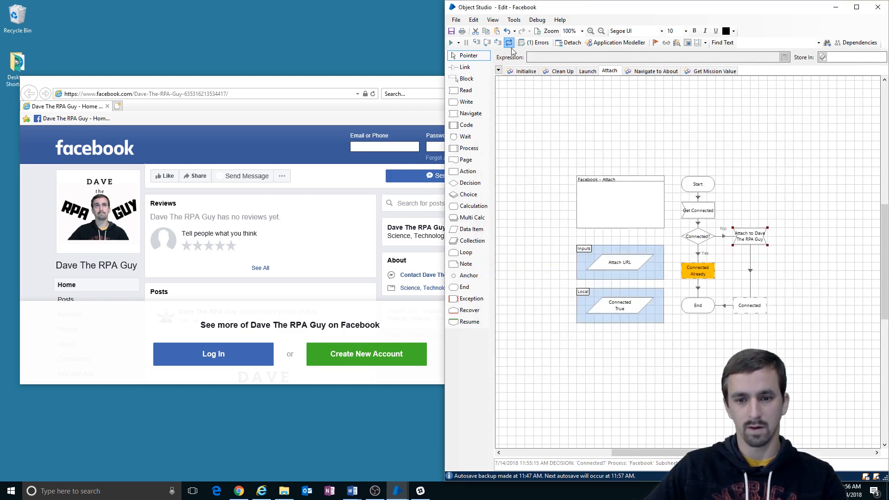
{"action": "left_click", "coordinate": [510, 42]}
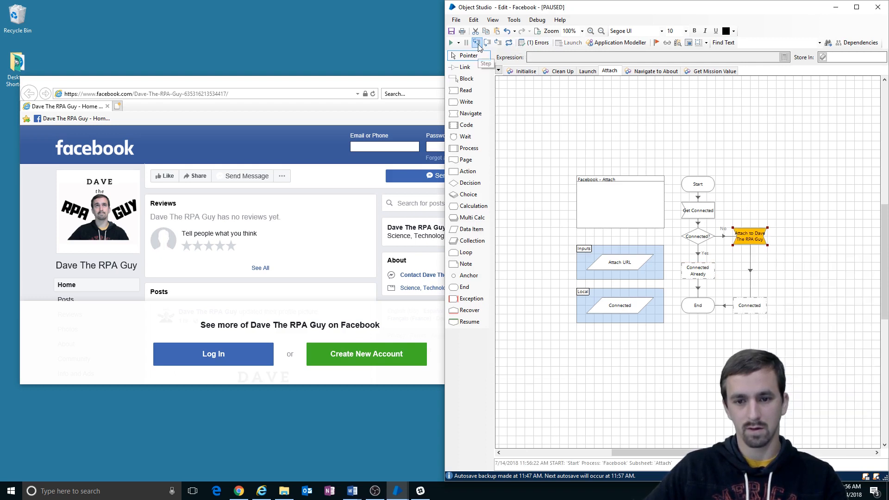
Step past the attach stage, review Application Modeller elements, then show the Launch page.
{"action": "left_click", "coordinate": [478, 43]}
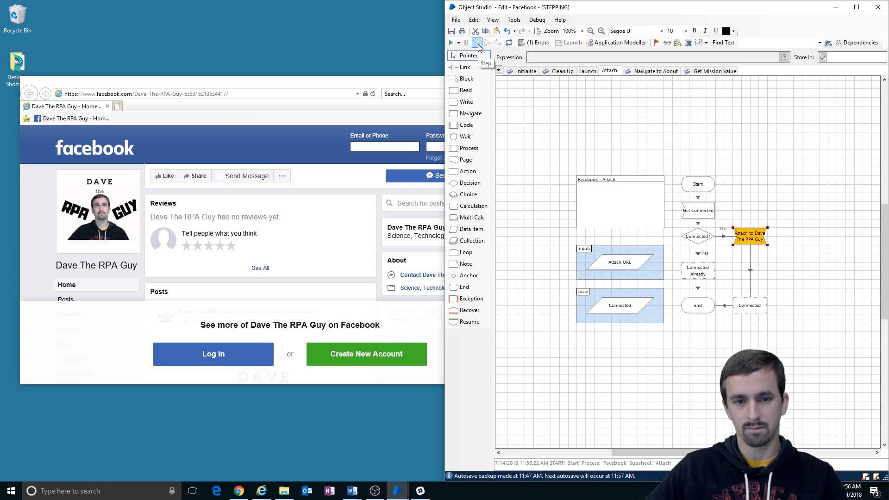
{"action": "left_click", "coordinate": [478, 43]}
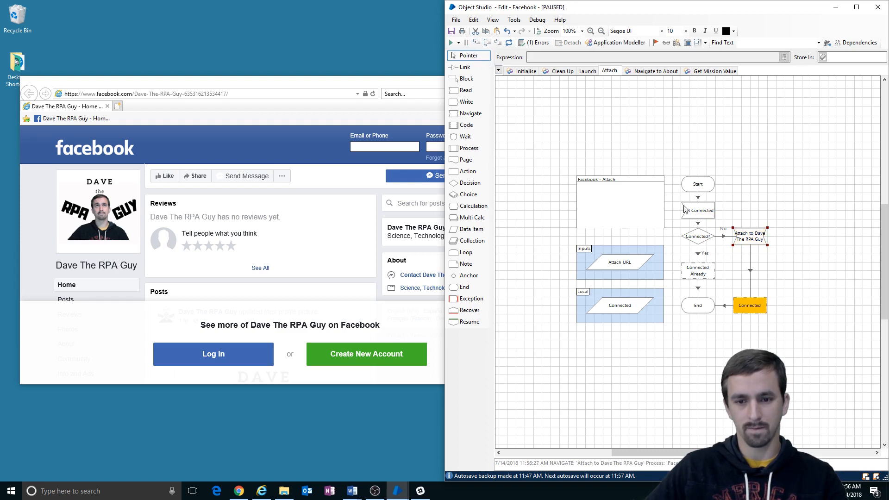
{"action": "right_click", "coordinate": [698, 210]}
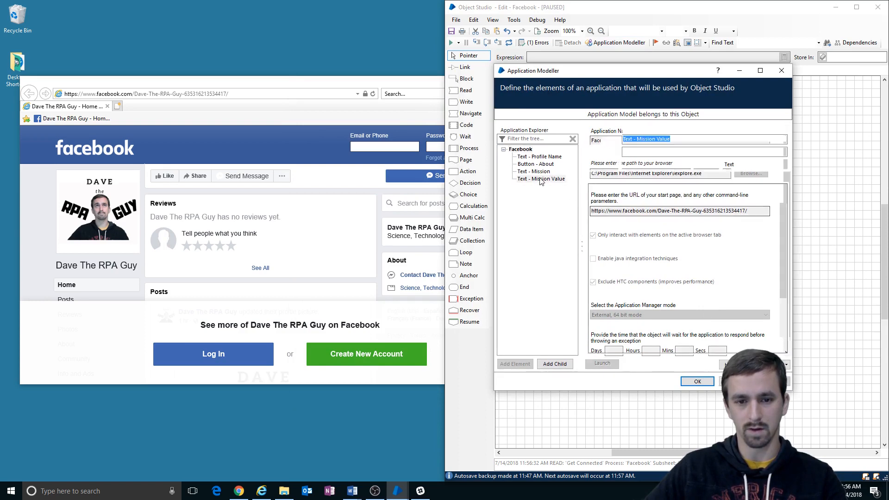
{"action": "left_click", "coordinate": [514, 364]}
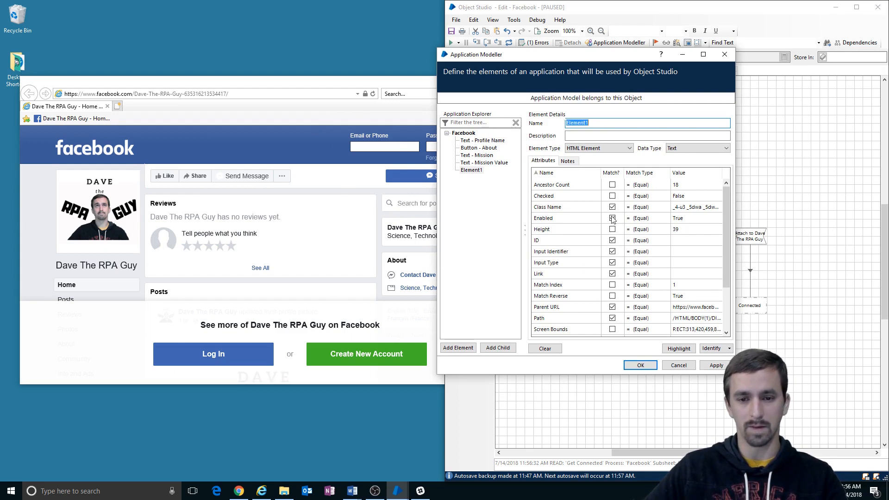
{"action": "left_click", "coordinate": [639, 365]}
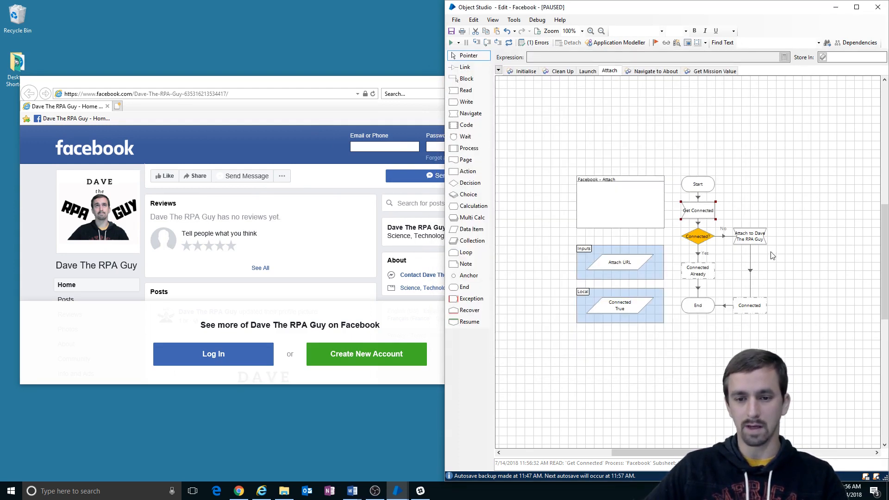
{"action": "mouse_move", "coordinate": [704, 101]}
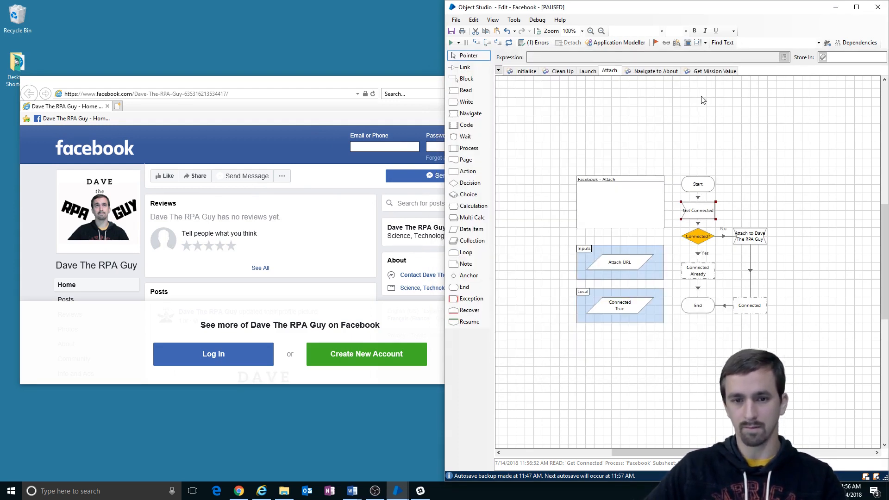
{"action": "right_click", "coordinate": [610, 71]}
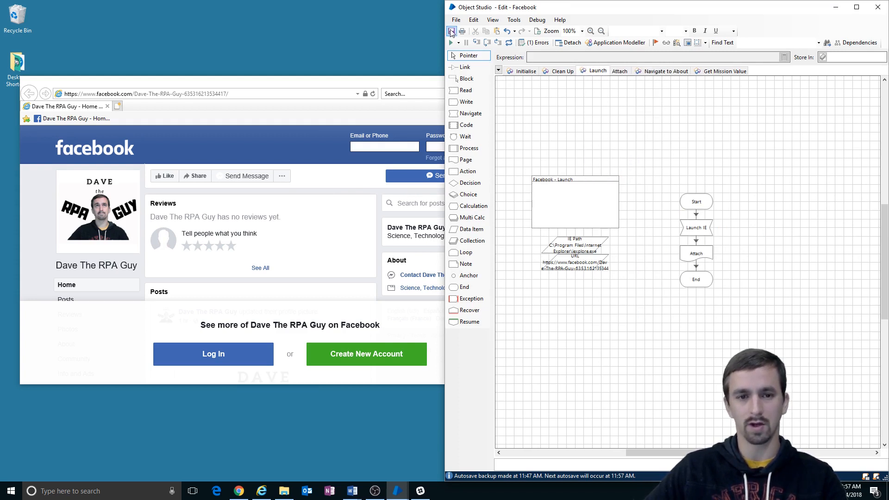
Save the Facebook object with a summary about finalizing the launch and attach pages.
{"action": "left_click", "coordinate": [451, 30]}
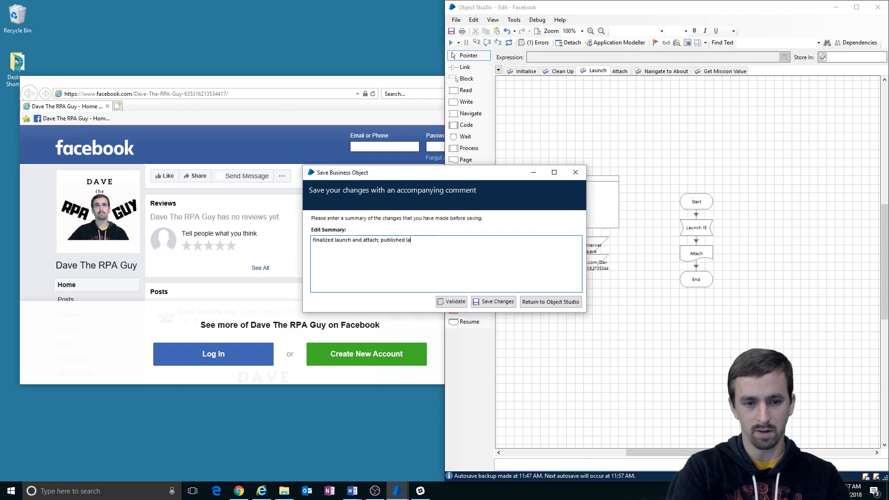
{"action": "left_click", "coordinate": [493, 301]}
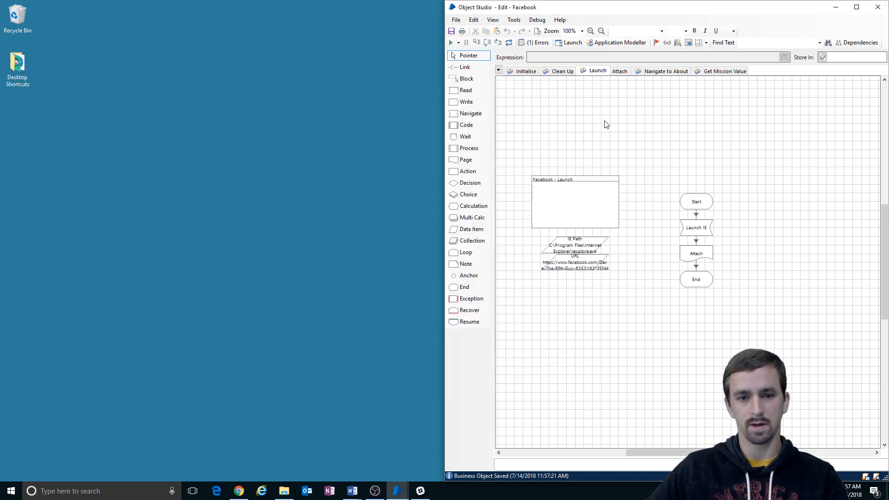
Check the errors list, pass URL into the Launch page's Attach stage, and save.
{"action": "left_click", "coordinate": [535, 42]}
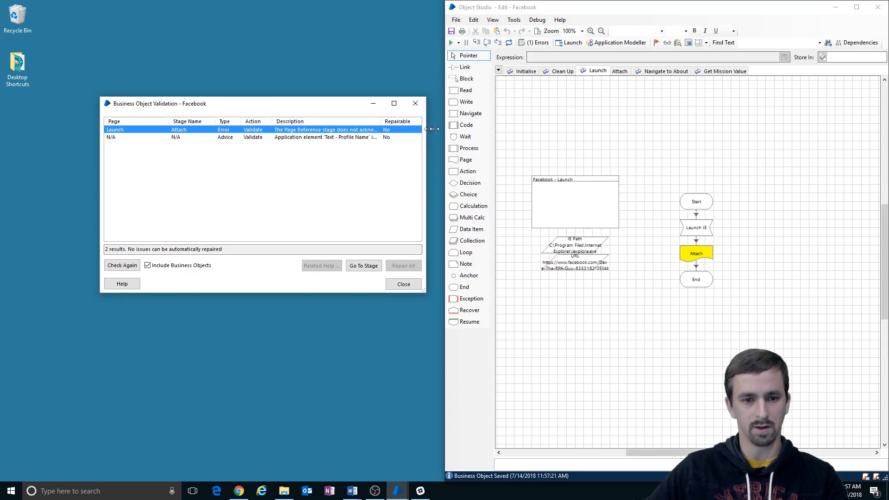
{"action": "left_click", "coordinate": [402, 284]}
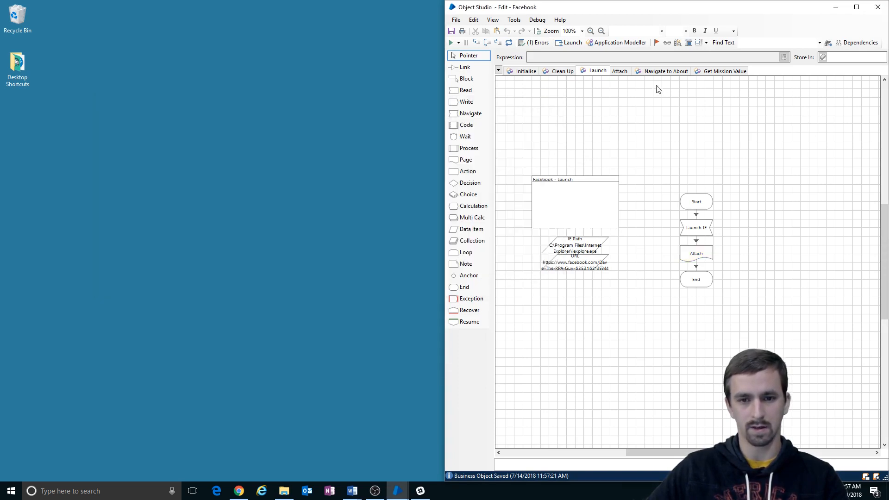
{"action": "left_click", "coordinate": [697, 253]}
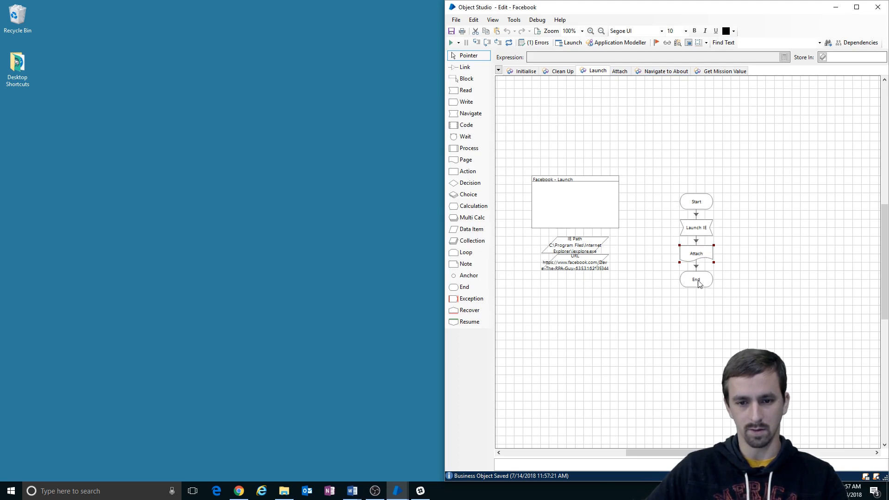
{"action": "double_click", "coordinate": [696, 253]}
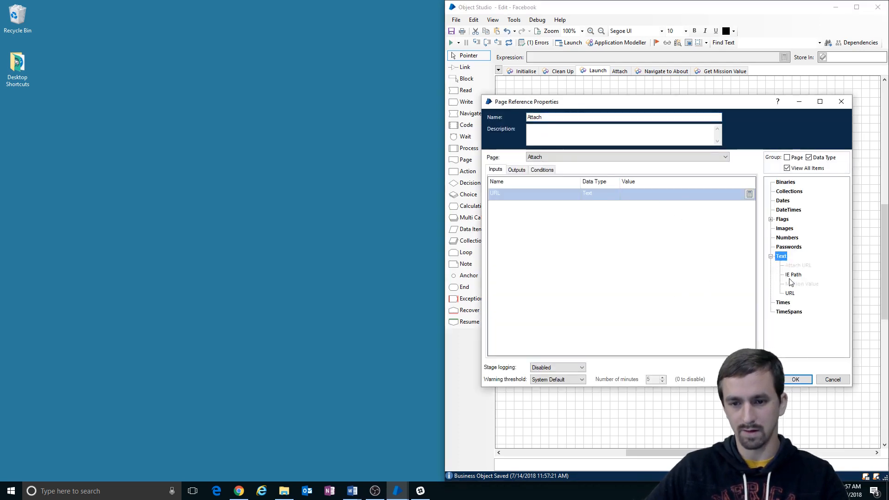
{"action": "left_click", "coordinate": [795, 380]}
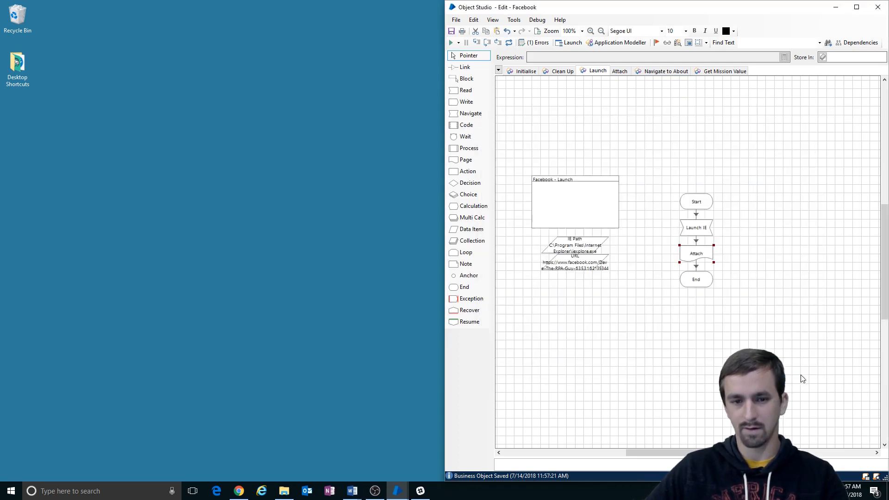
{"action": "mouse_move", "coordinate": [452, 31]}
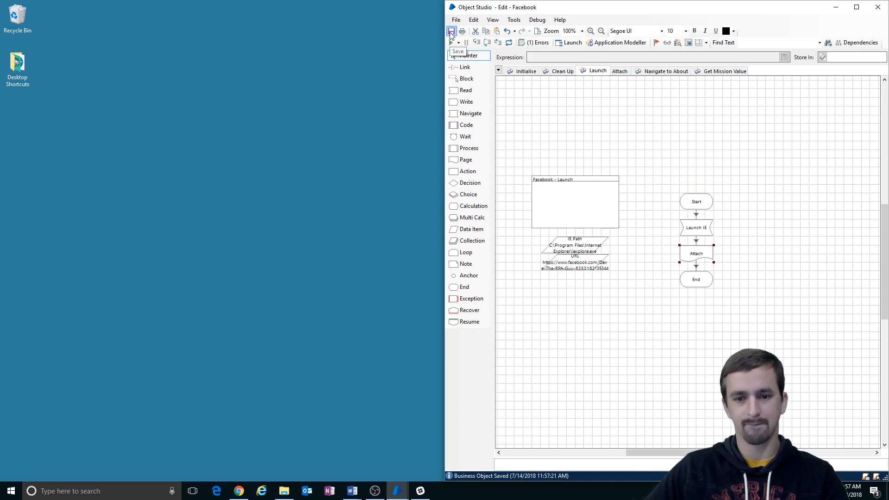
{"action": "left_click", "coordinate": [451, 31]}
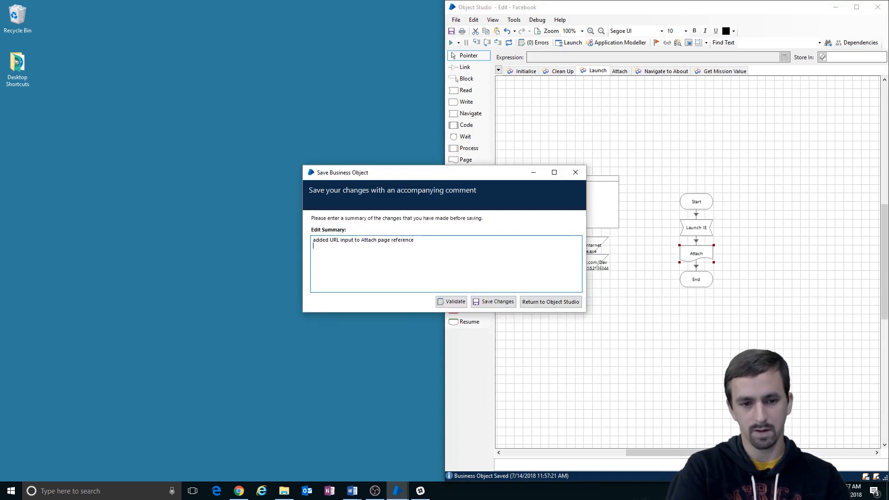
{"action": "left_click", "coordinate": [496, 301]}
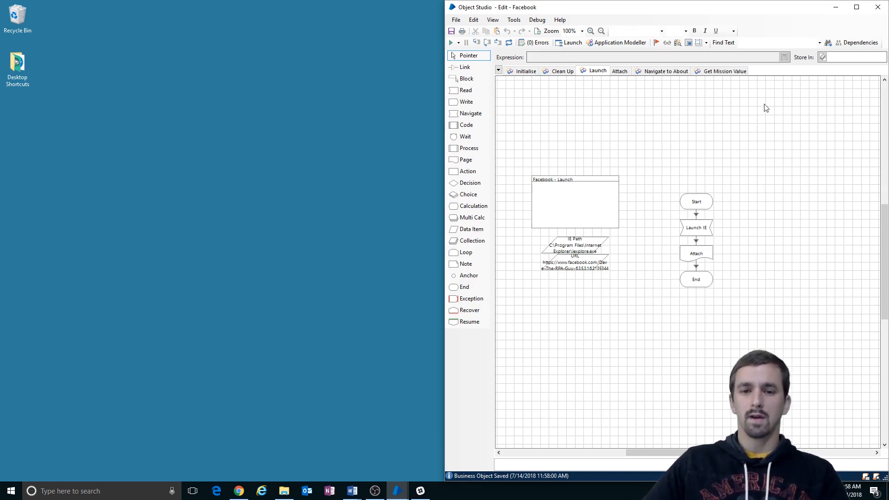
{"action": "mouse_move", "coordinate": [628, 95]}
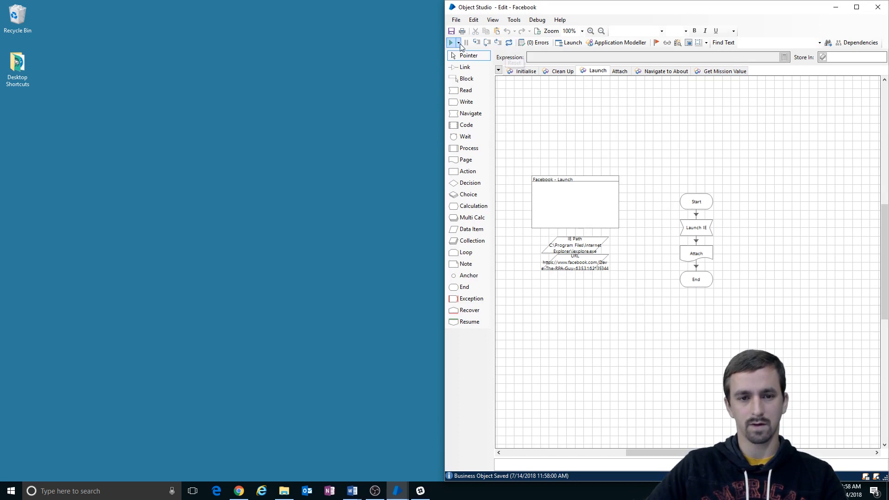
Run the Launch, Navigate to About and Get Mission Value pages in sequence to capture the mission statement.
{"action": "left_click", "coordinate": [457, 42]}
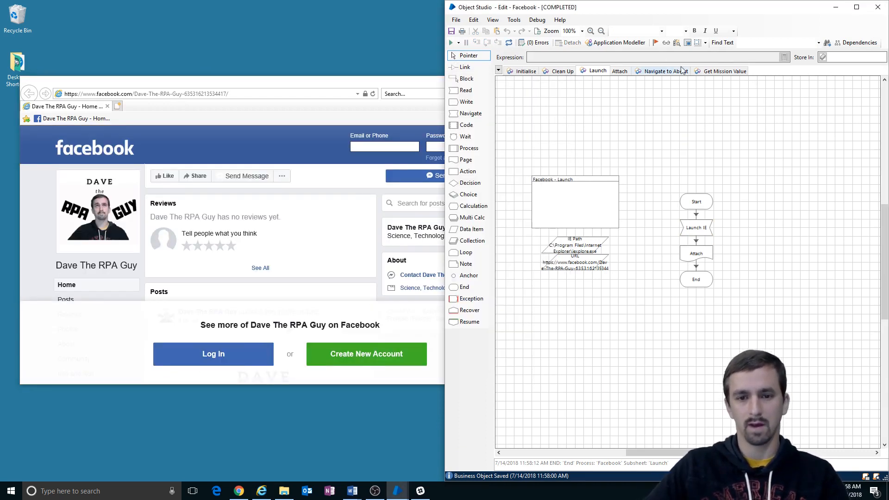
{"action": "left_click", "coordinate": [664, 71]}
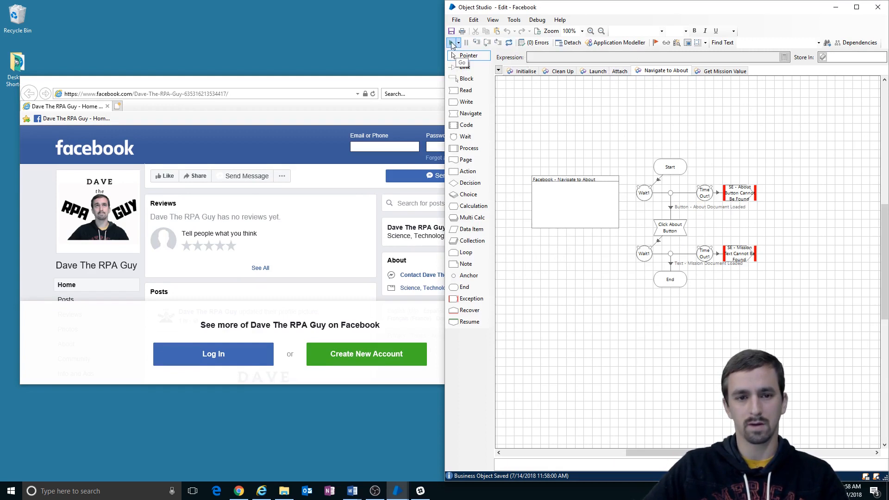
{"action": "left_click", "coordinate": [450, 43]}
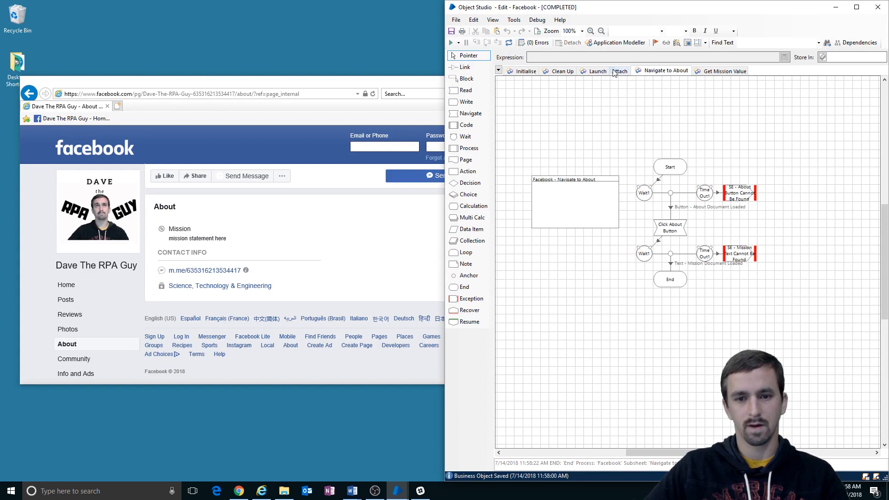
{"action": "left_click", "coordinate": [723, 71]}
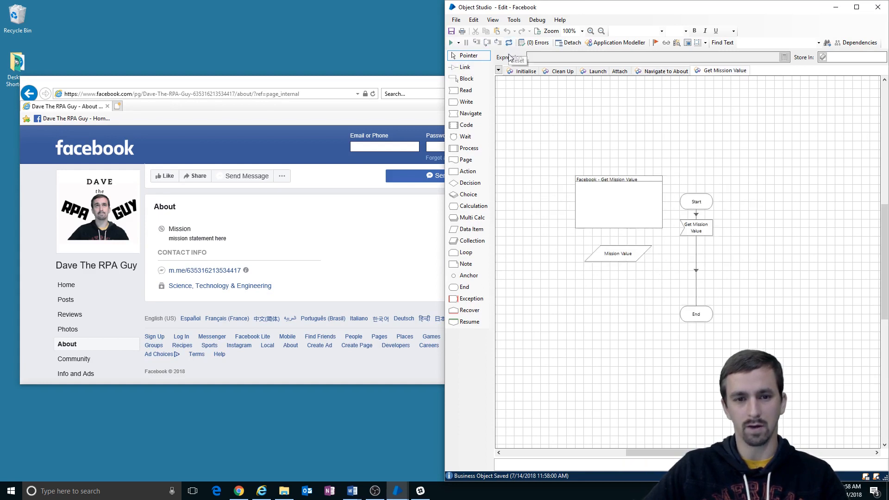
{"action": "left_click", "coordinate": [450, 42]}
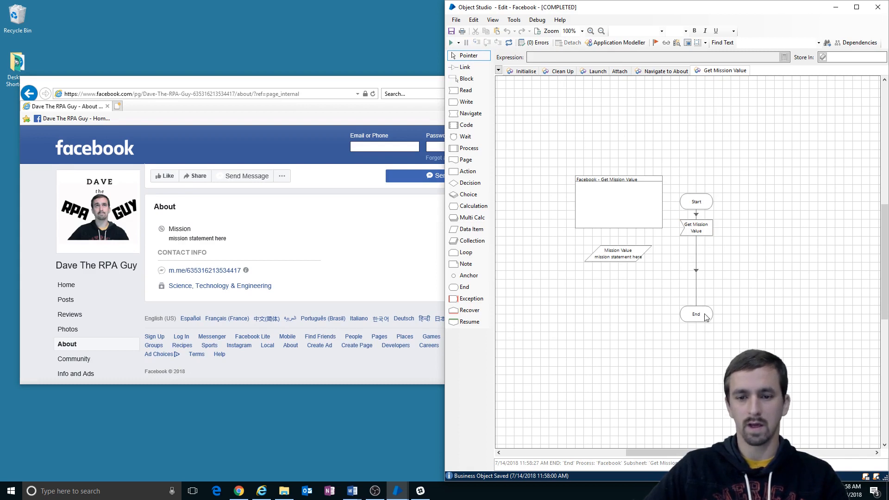
{"action": "mouse_move", "coordinate": [617, 251]}
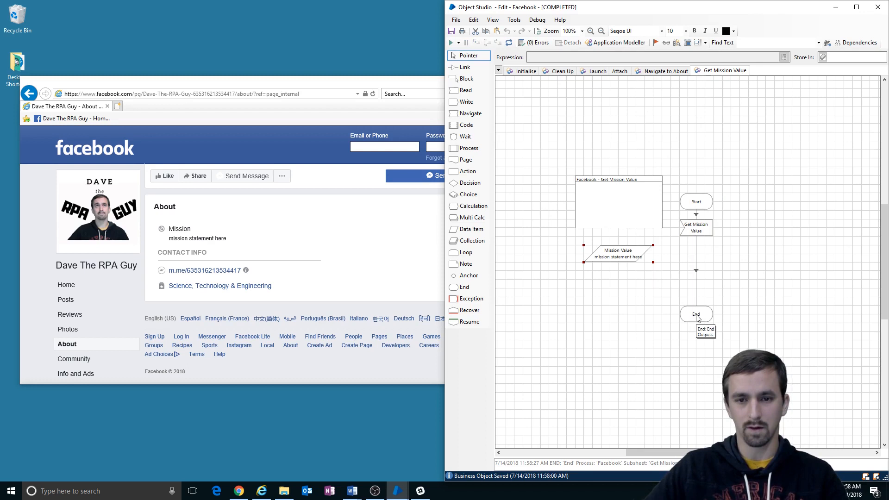
Make the End stage output Mission Value as Text and move End just below the read stage.
{"action": "double_click", "coordinate": [696, 314]}
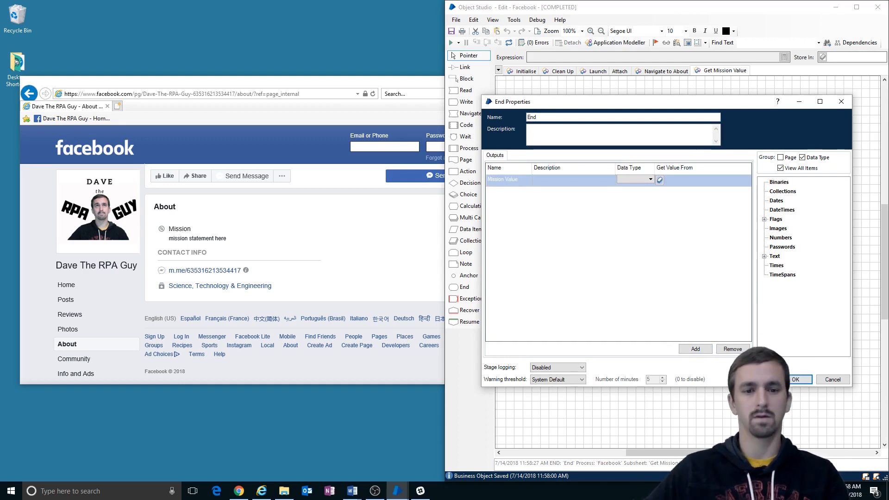
{"action": "left_click", "coordinate": [649, 180]}
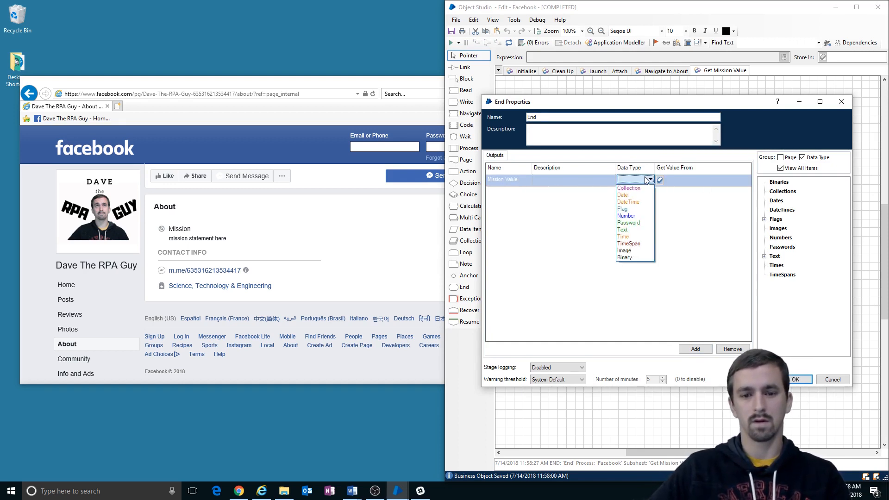
{"action": "left_click", "coordinate": [622, 230]}
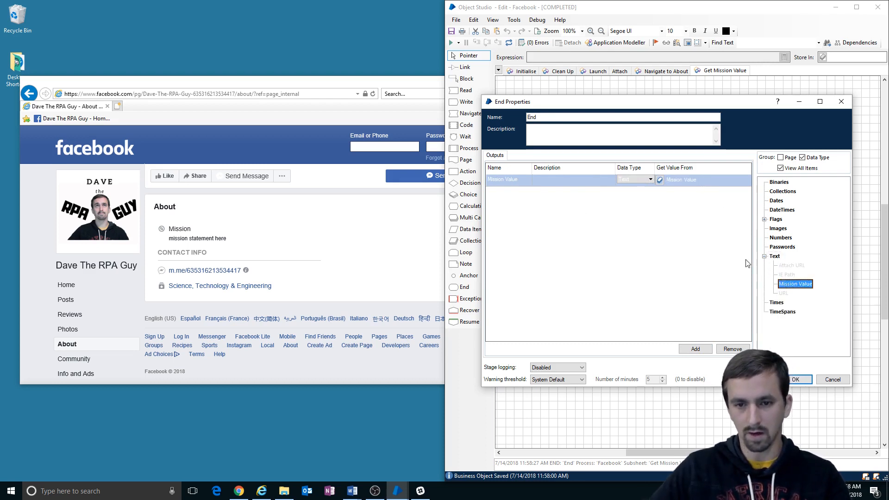
{"action": "left_click", "coordinate": [798, 379]}
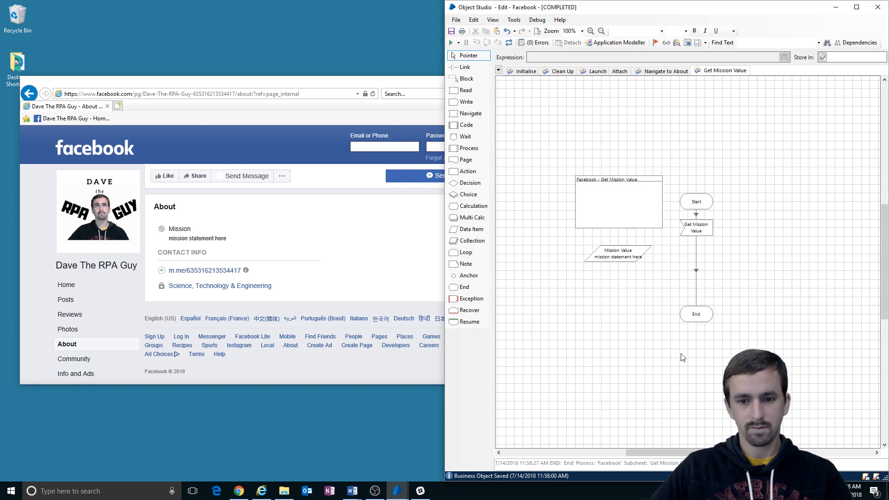
{"action": "left_click_drag", "start_coordinate": [696, 314], "coordinate": [696, 254]}
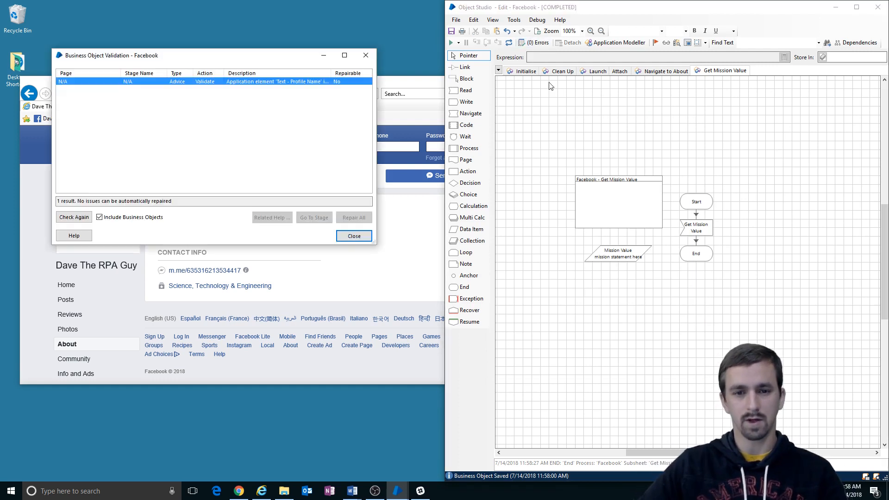
{"action": "mouse_move", "coordinate": [367, 87]}
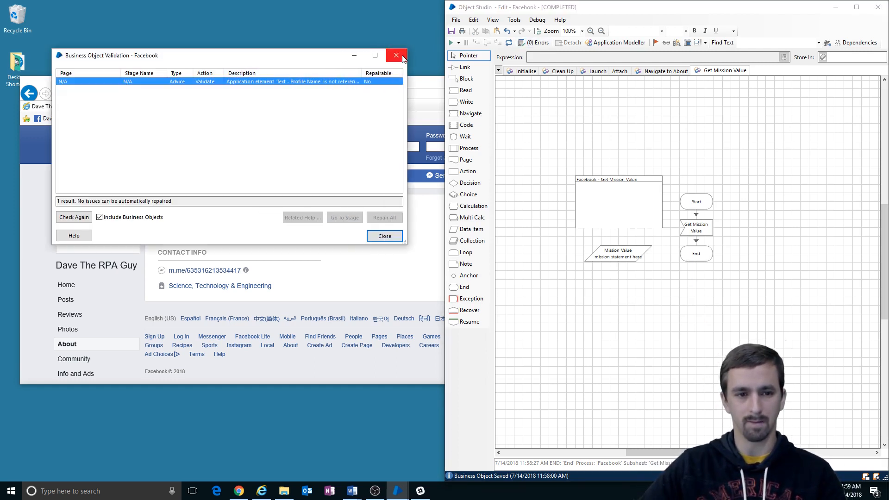
Dismiss the Business Object Validation results and show the Navigate to About page.
{"action": "left_click", "coordinate": [384, 235]}
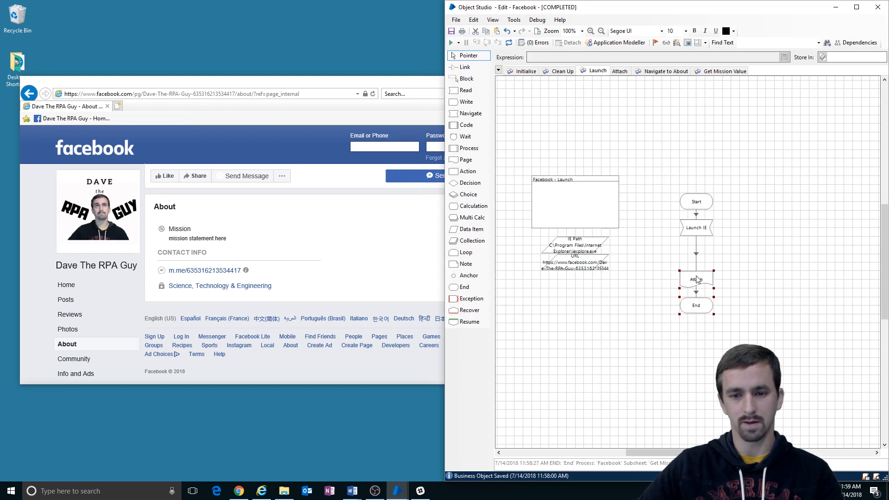
{"action": "left_click", "coordinate": [665, 71]}
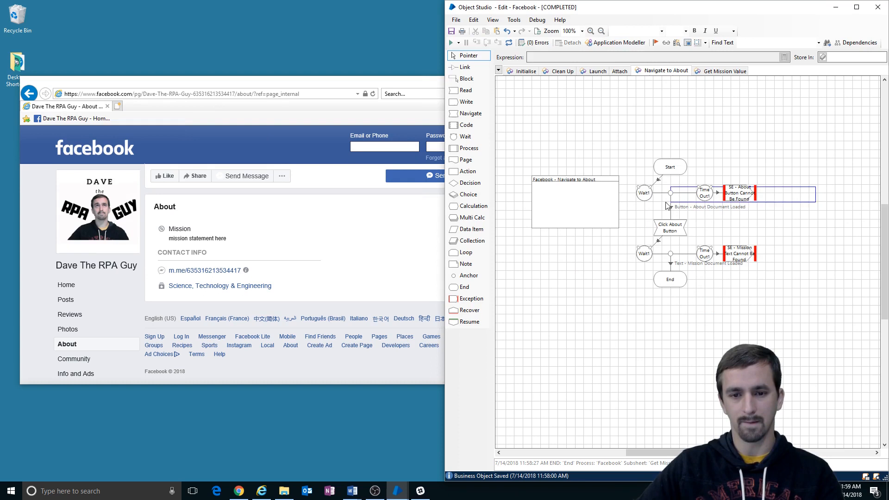
Add a wait on Text - Profile Name with a 'Profile Name Cannot Be Found' timeout exception on Launch.
{"action": "left_click", "coordinate": [596, 71]}
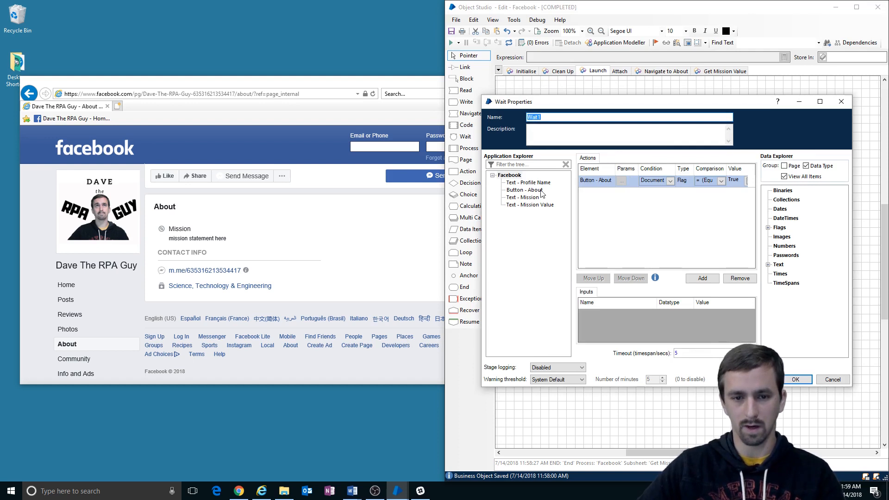
{"action": "left_click", "coordinate": [528, 182]}
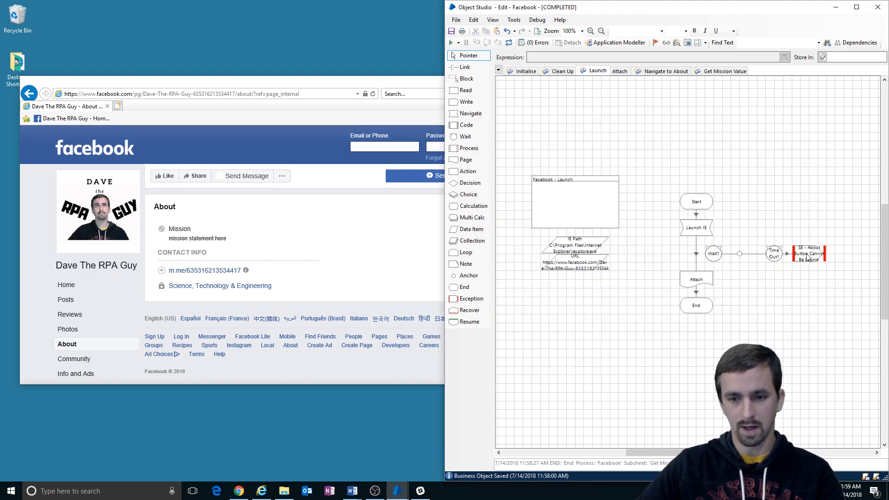
{"action": "double_click", "coordinate": [807, 253]}
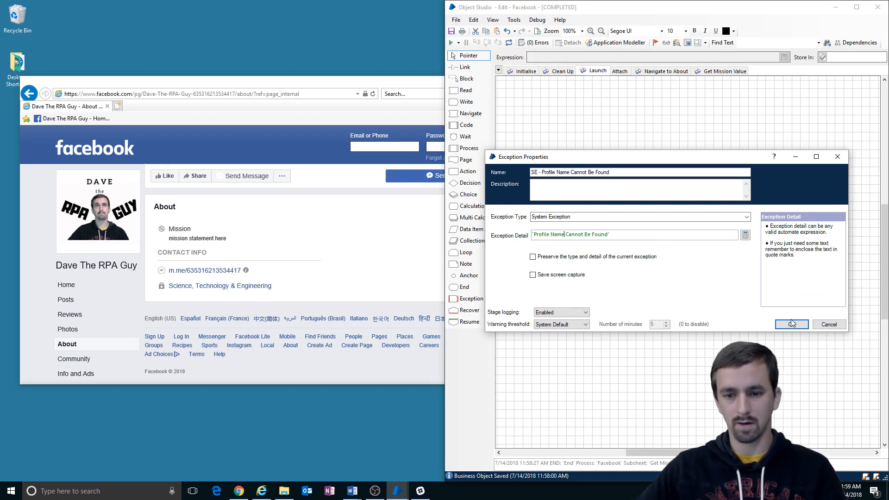
{"action": "left_click", "coordinate": [792, 324]}
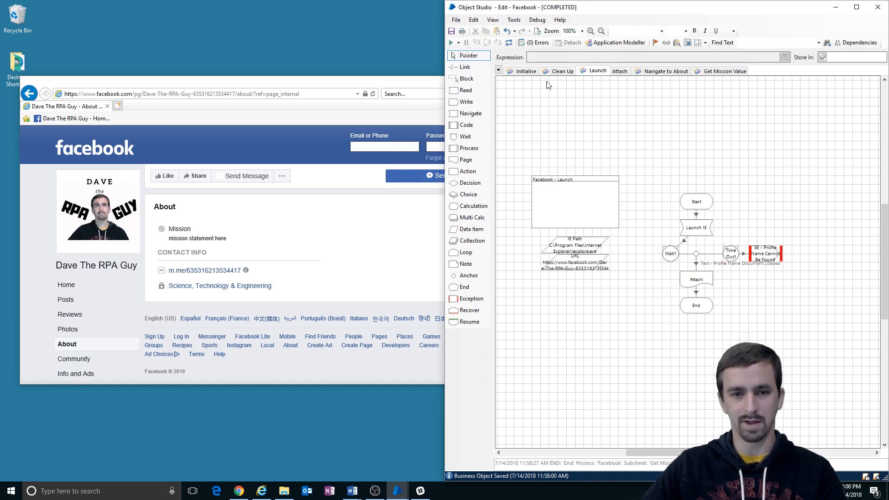
{"action": "mouse_move", "coordinate": [510, 43]}
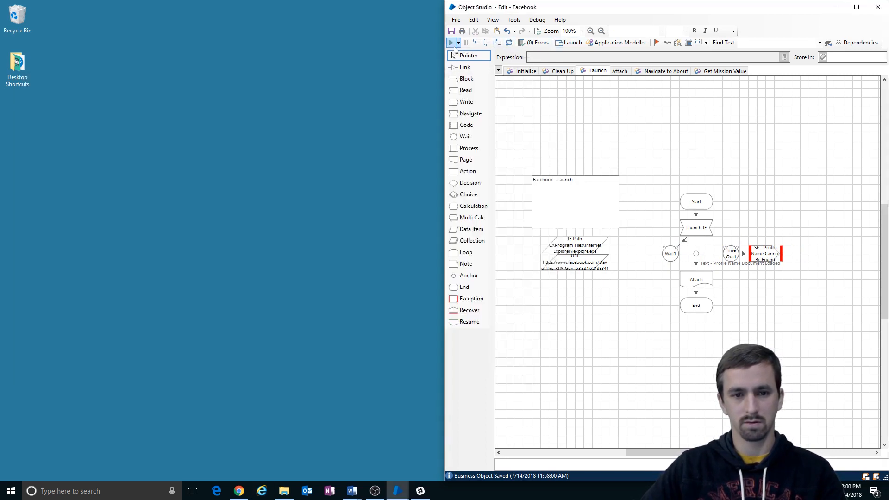
Test-run the Launch page to reopen the Facebook profile, then check the Attach page and return.
{"action": "left_click", "coordinate": [450, 43]}
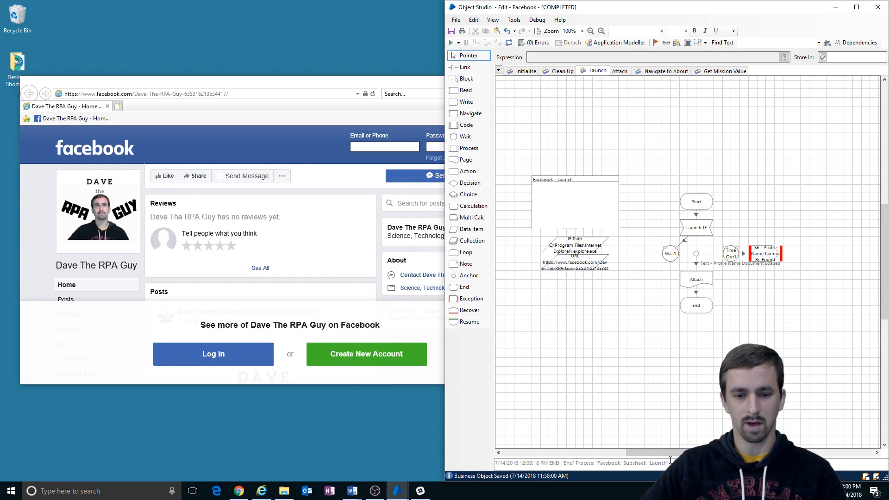
{"action": "left_click", "coordinate": [695, 279]}
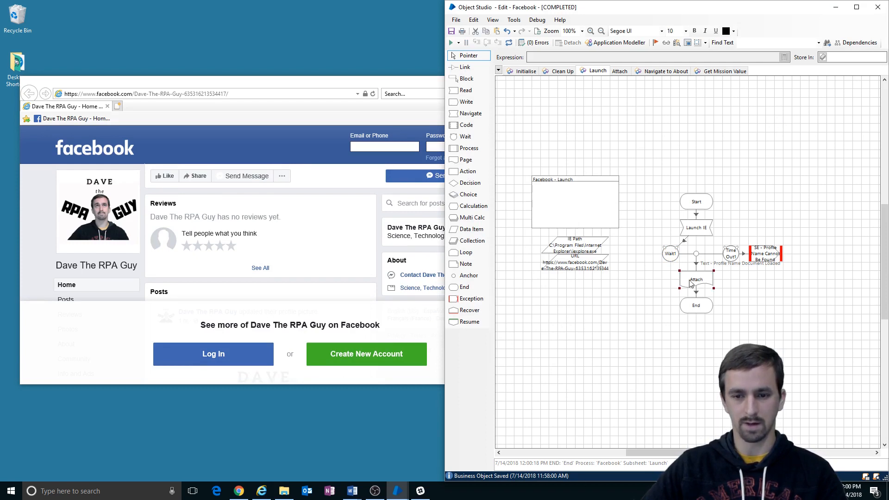
{"action": "left_click", "coordinate": [619, 71]}
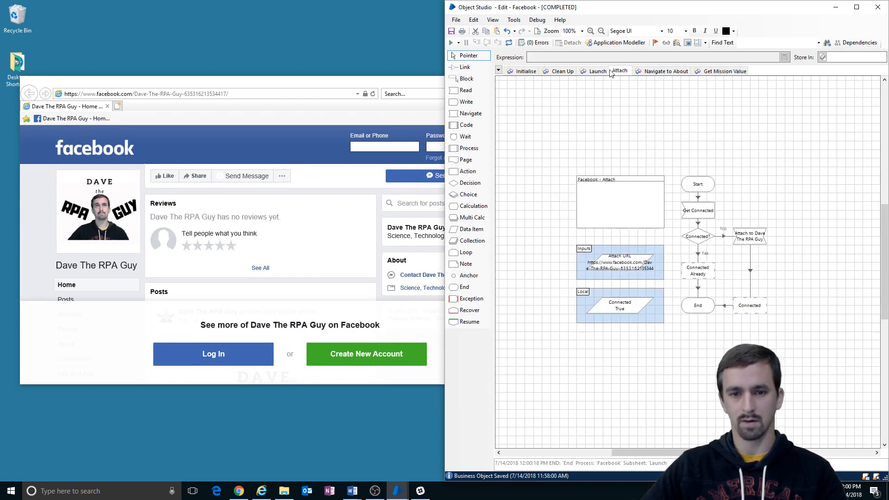
{"action": "left_click", "coordinate": [597, 70]}
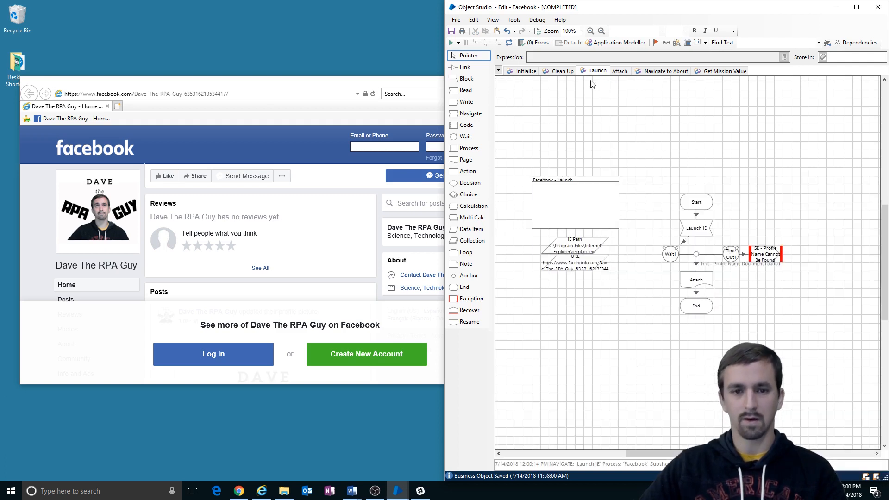
{"action": "mouse_move", "coordinate": [451, 31]}
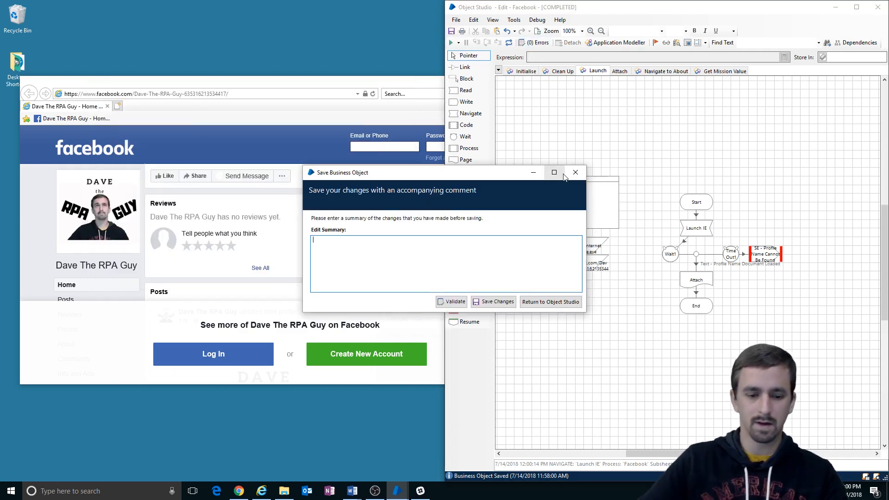
Save the object with the summary 'added intelligent wait on launch fo pro'.
{"action": "type", "text": "added i"}
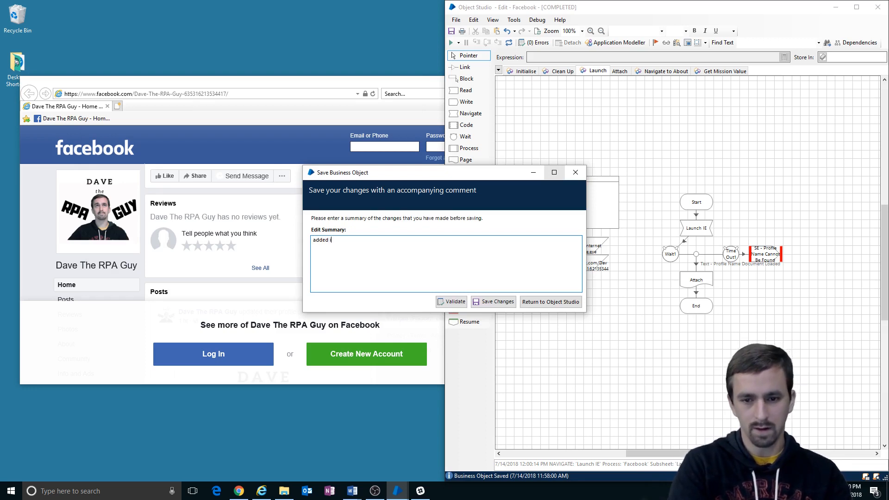
{"action": "type", "text": "ntelligent wait"}
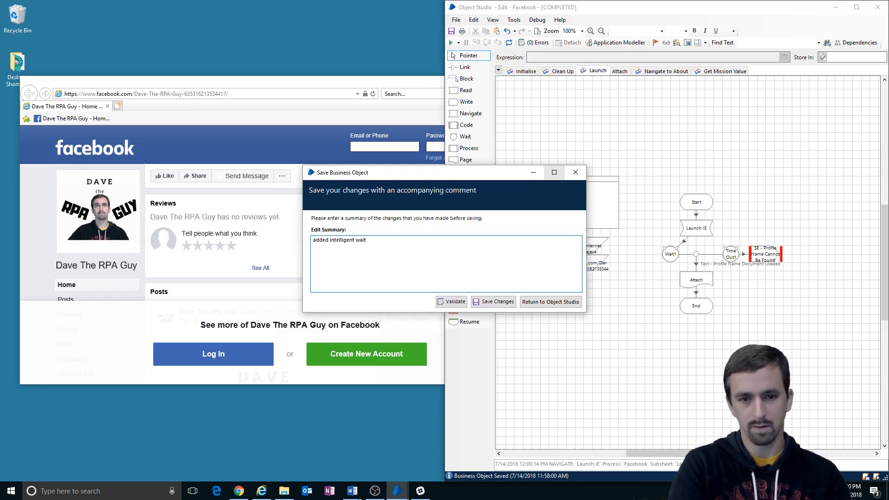
{"action": "type", "text": "on launch fo profi"}
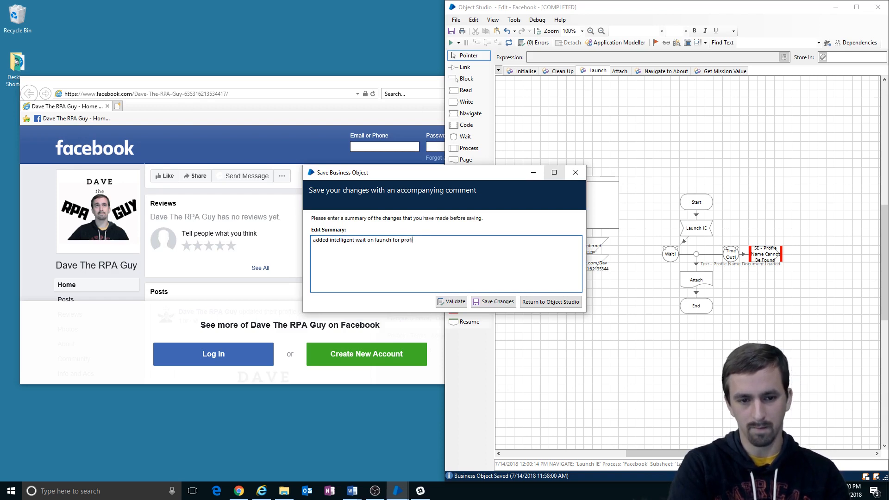
{"action": "left_click", "coordinate": [493, 301]}
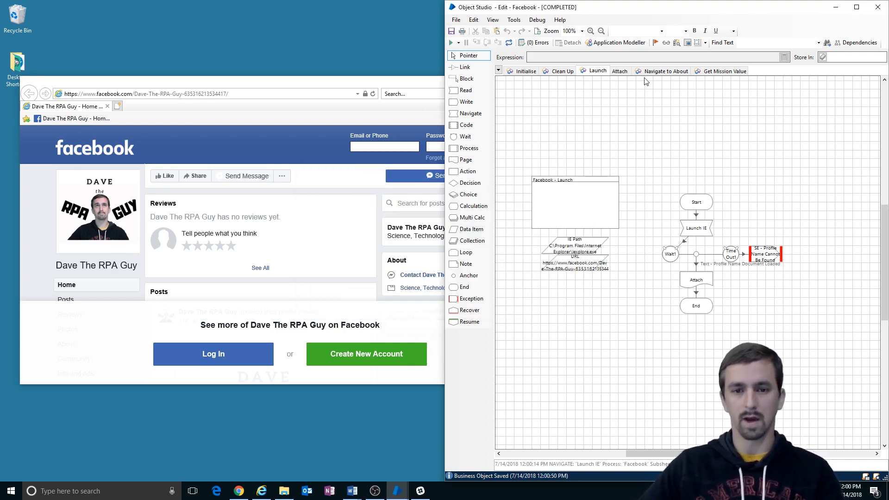
{"action": "left_click", "coordinate": [724, 71]}
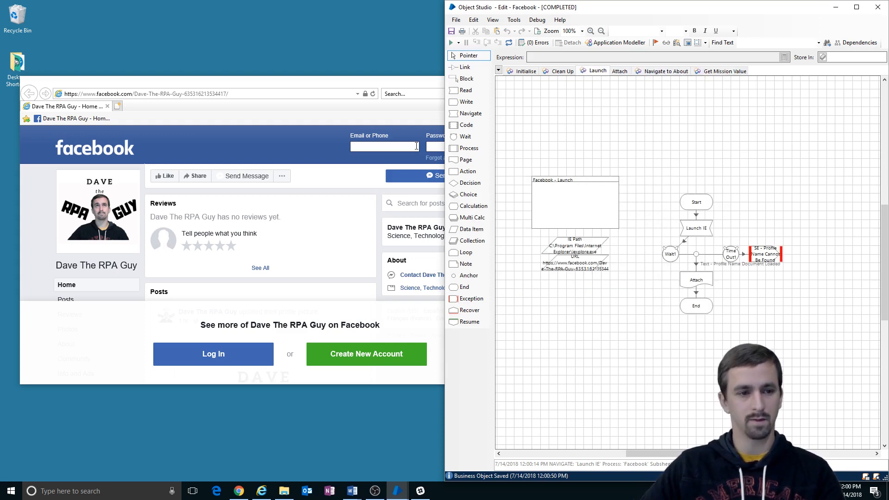
{"action": "mouse_move", "coordinate": [685, 178]}
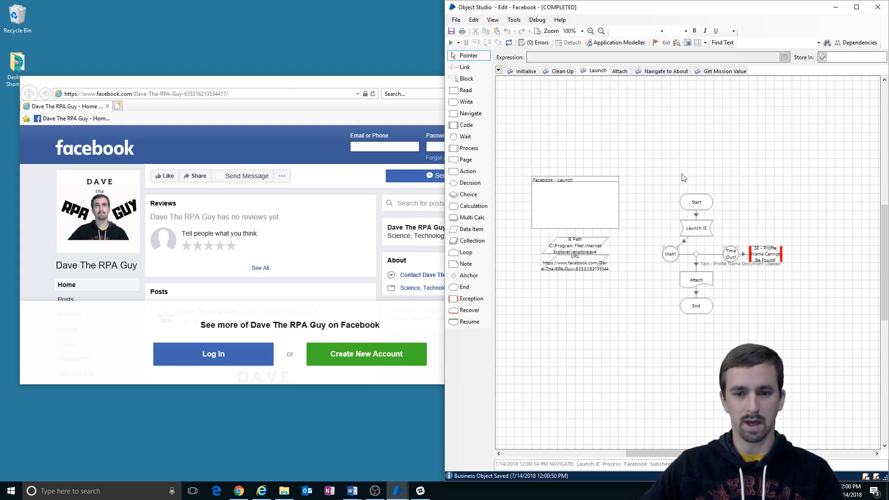
{"action": "mouse_move", "coordinate": [760, 147]}
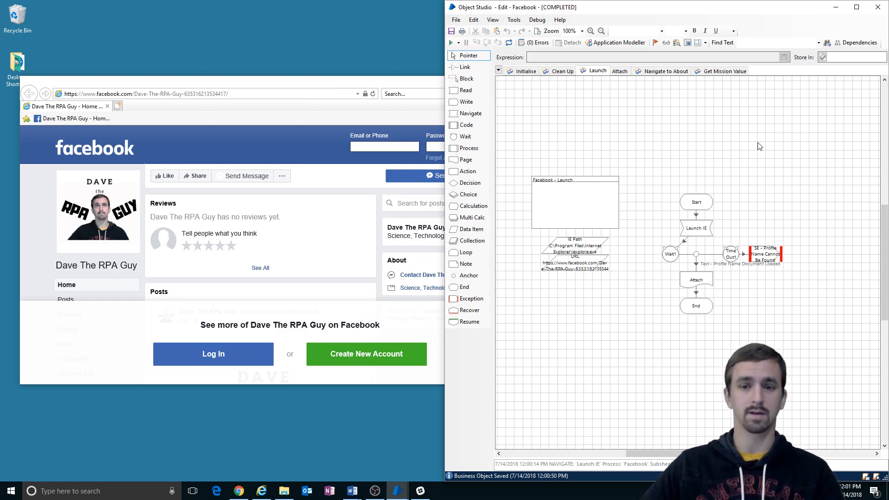
{"action": "mouse_move", "coordinate": [417, 88]}
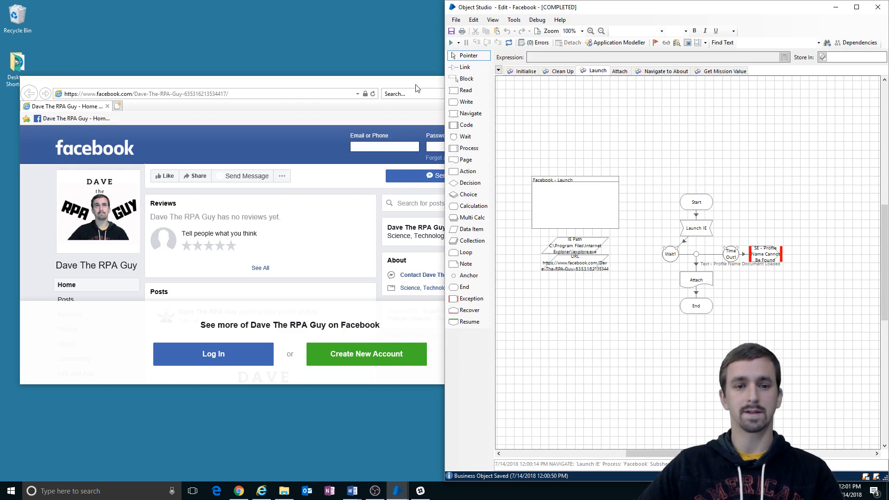
{"action": "mouse_move", "coordinate": [714, 121]}
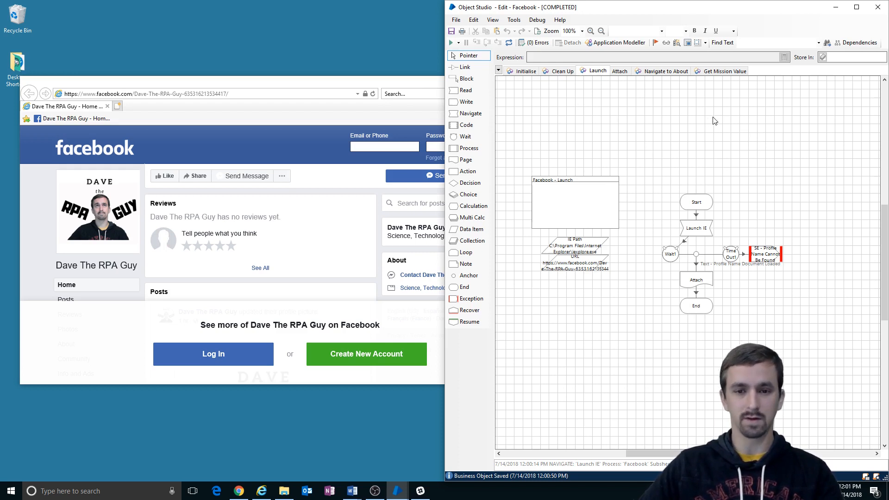
{"action": "left_click", "coordinate": [664, 70]}
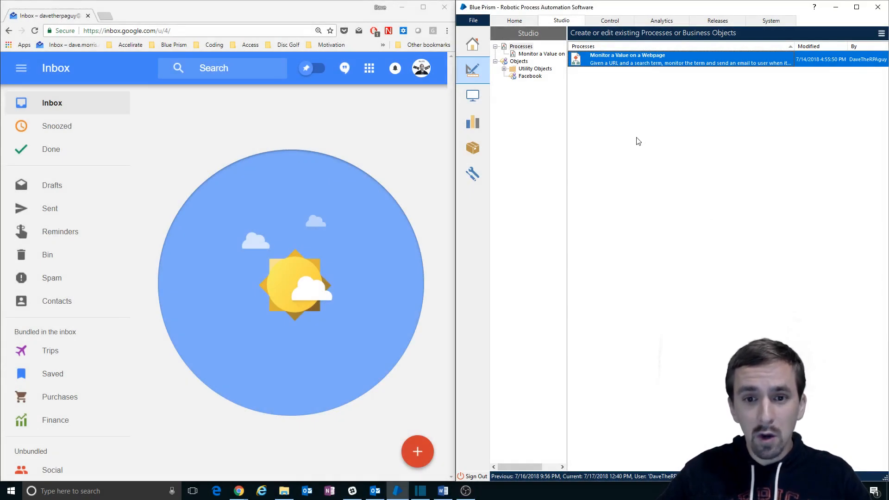
{"action": "mouse_move", "coordinate": [645, 134]}
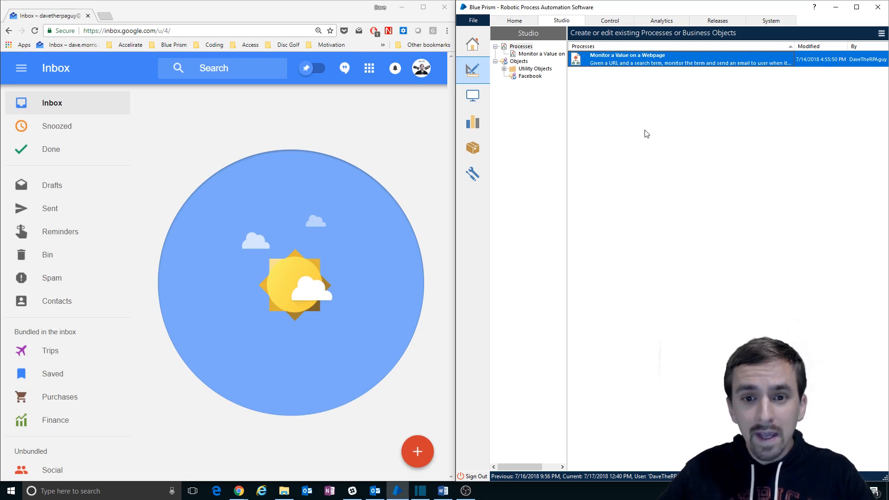
{"action": "mouse_move", "coordinate": [643, 138]}
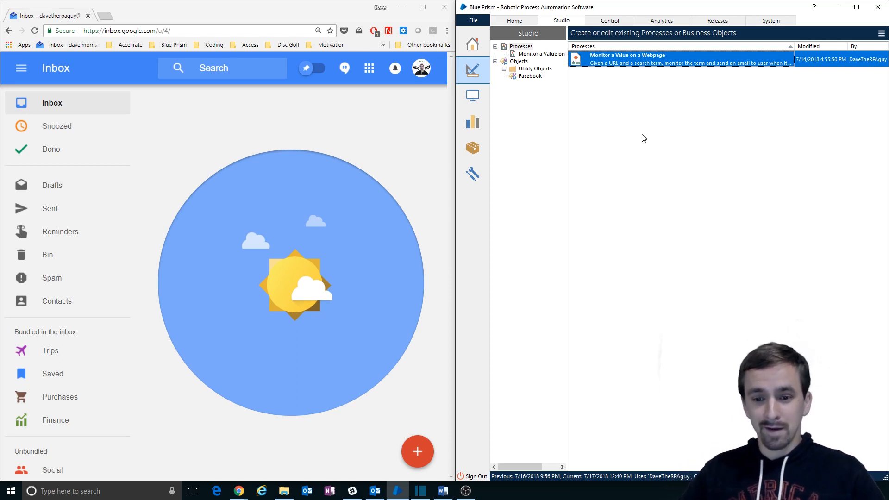